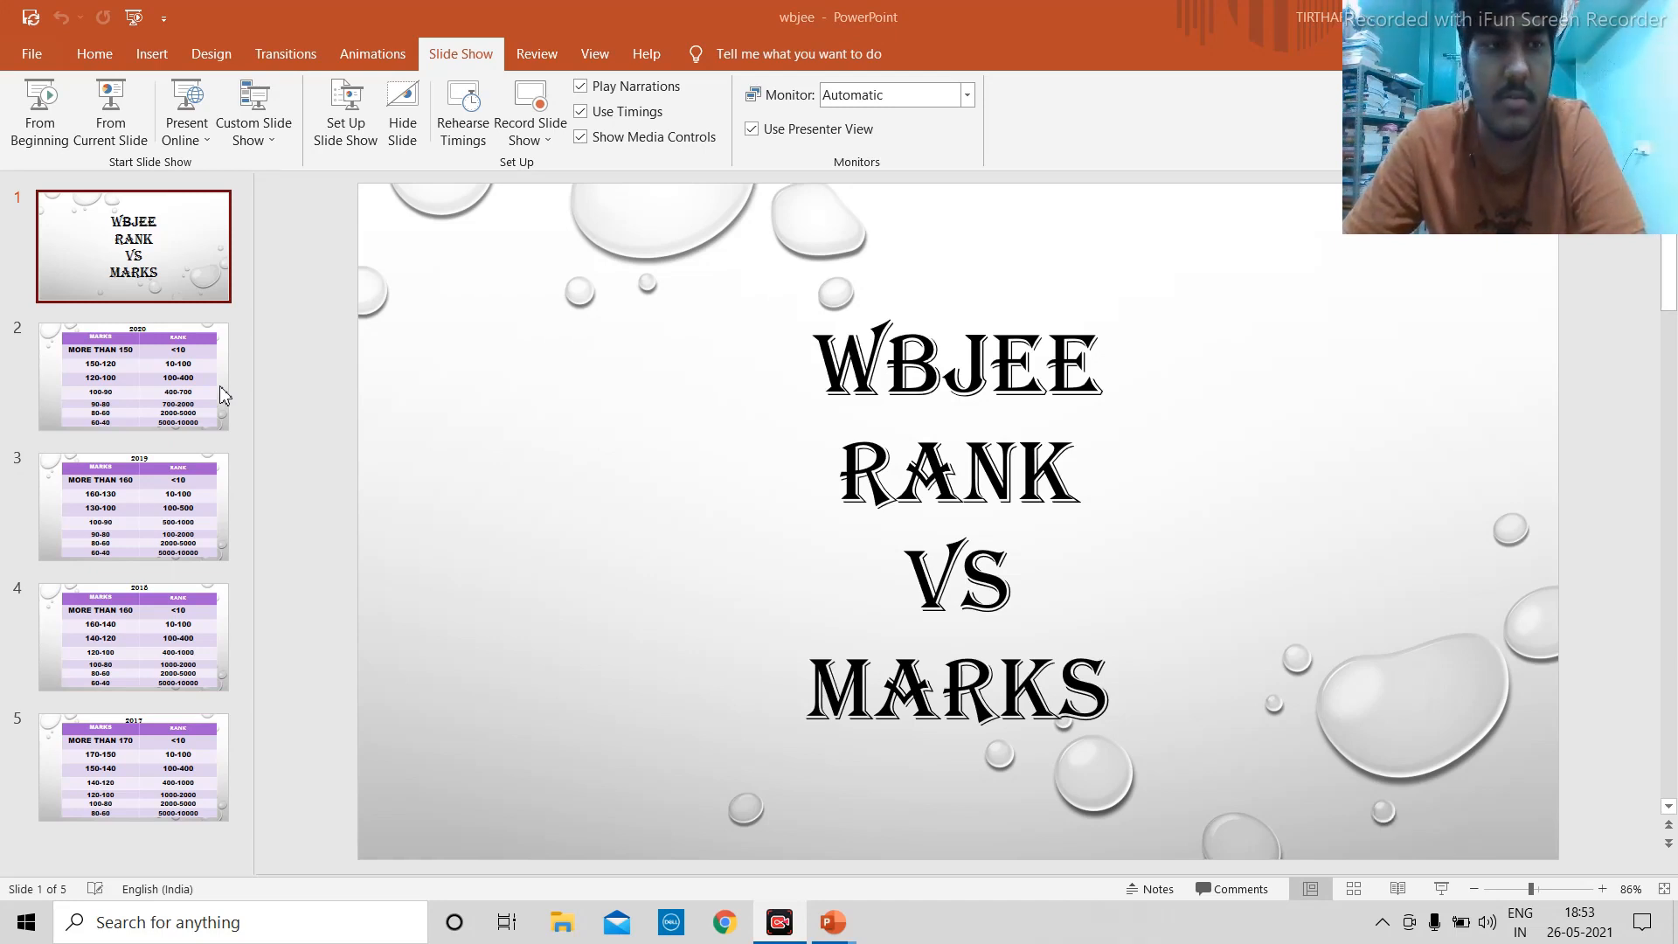
{"action": "mouse_move", "coordinate": [189, 490]}
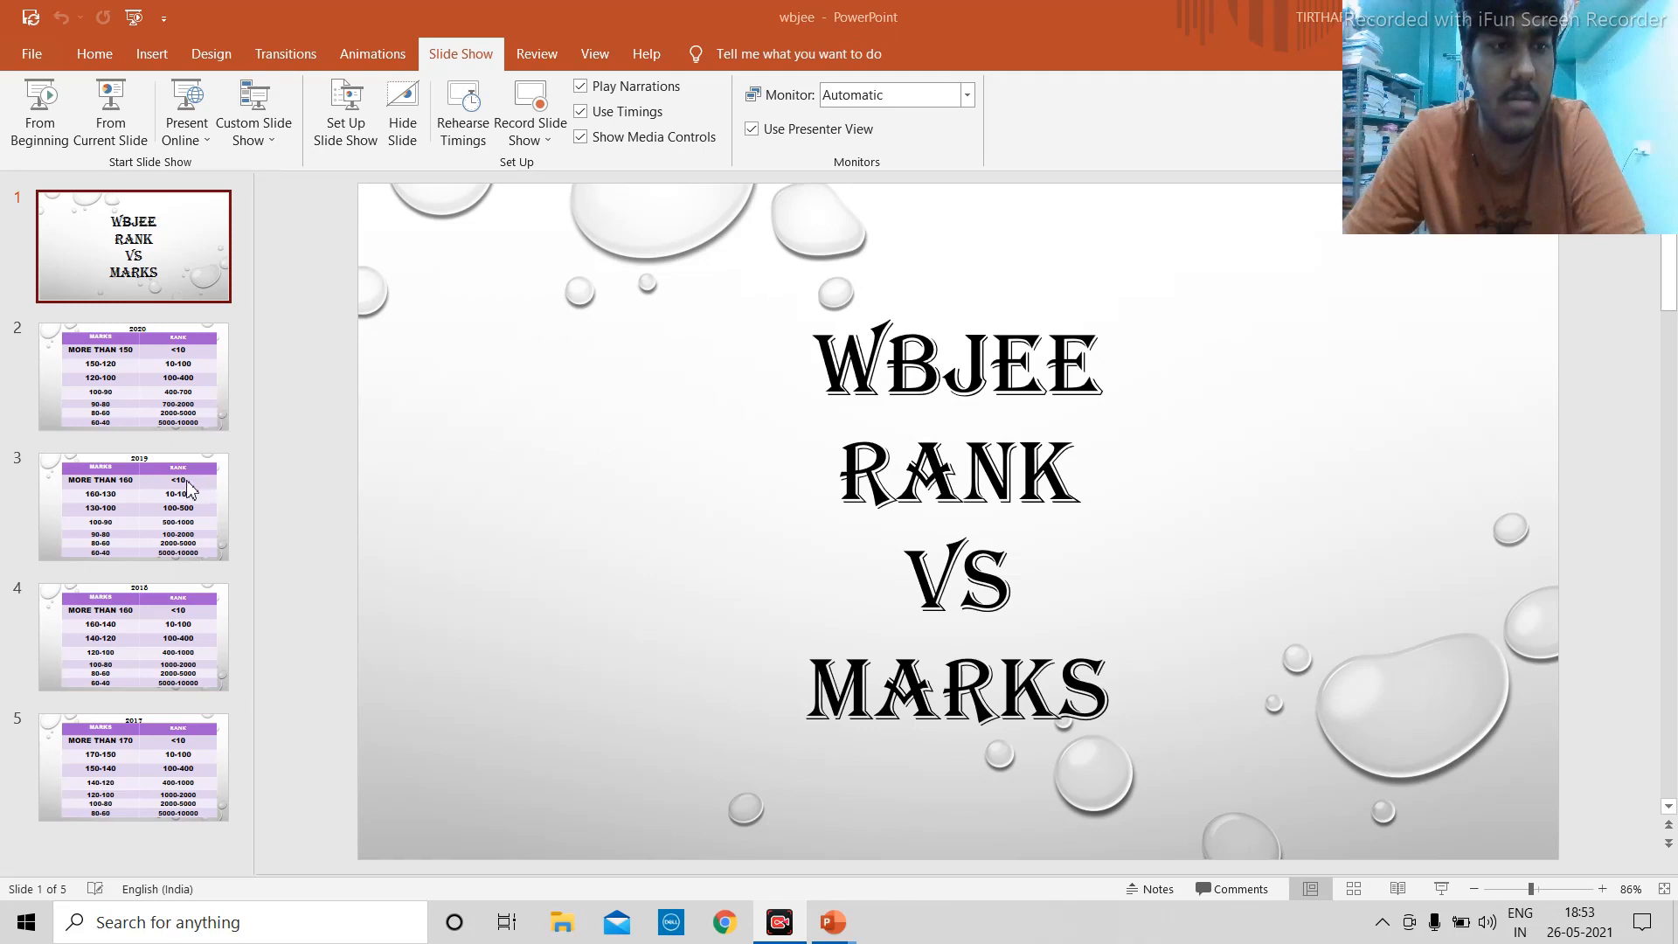
{"action": "mouse_move", "coordinate": [201, 675]}
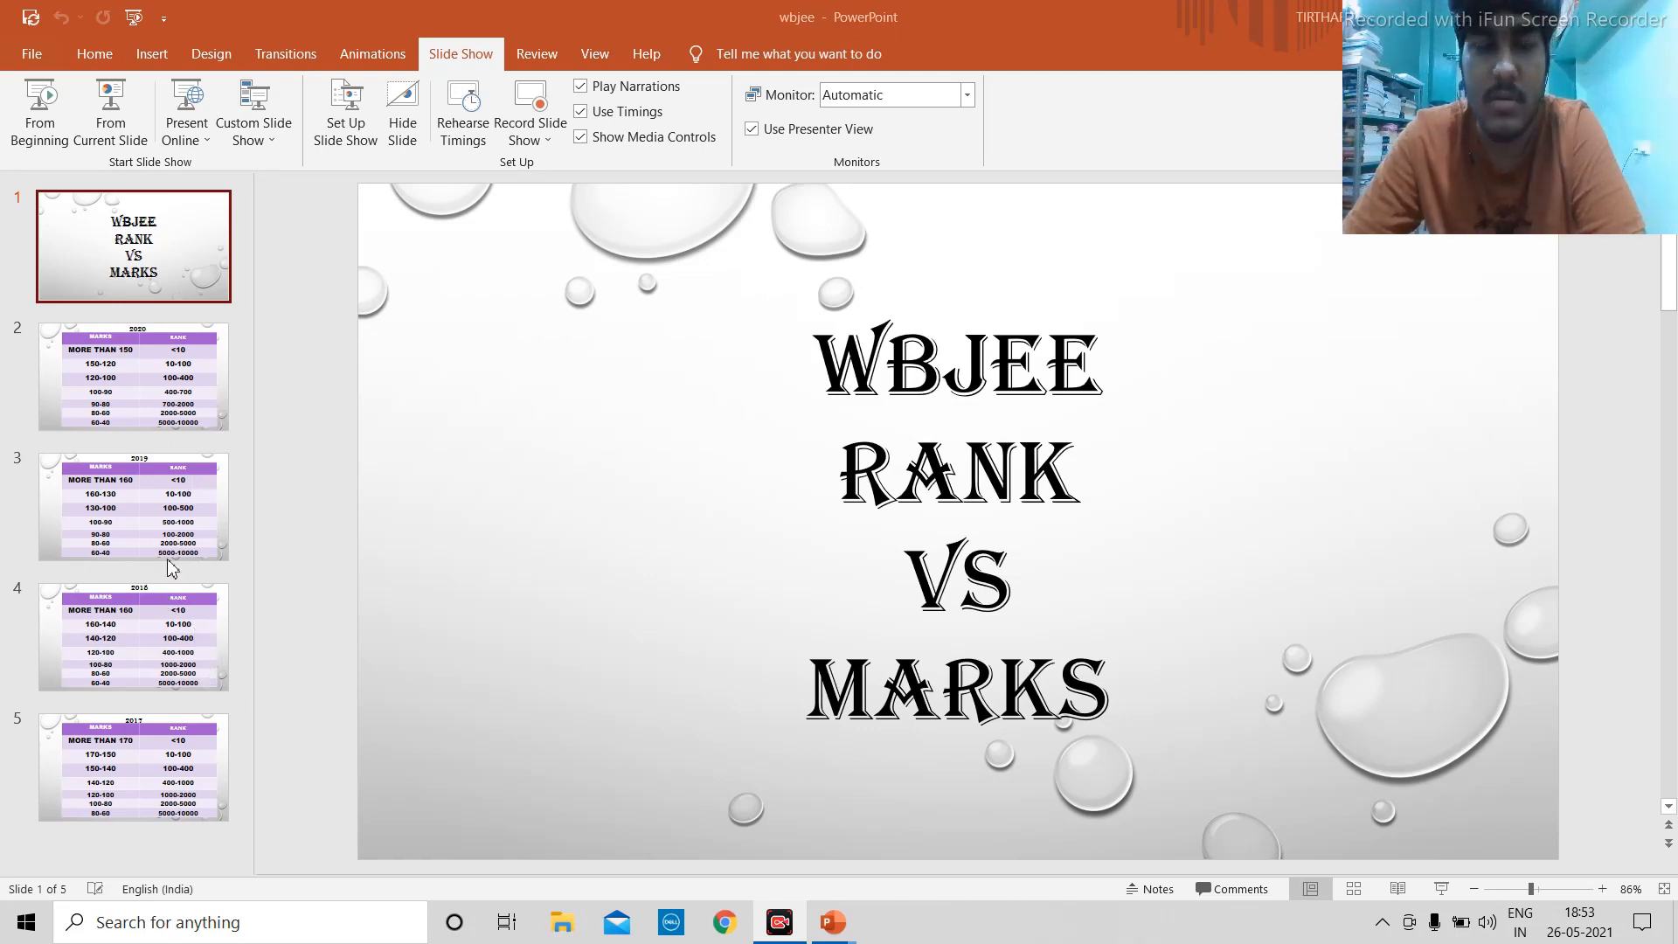
{"action": "mouse_move", "coordinate": [154, 538]}
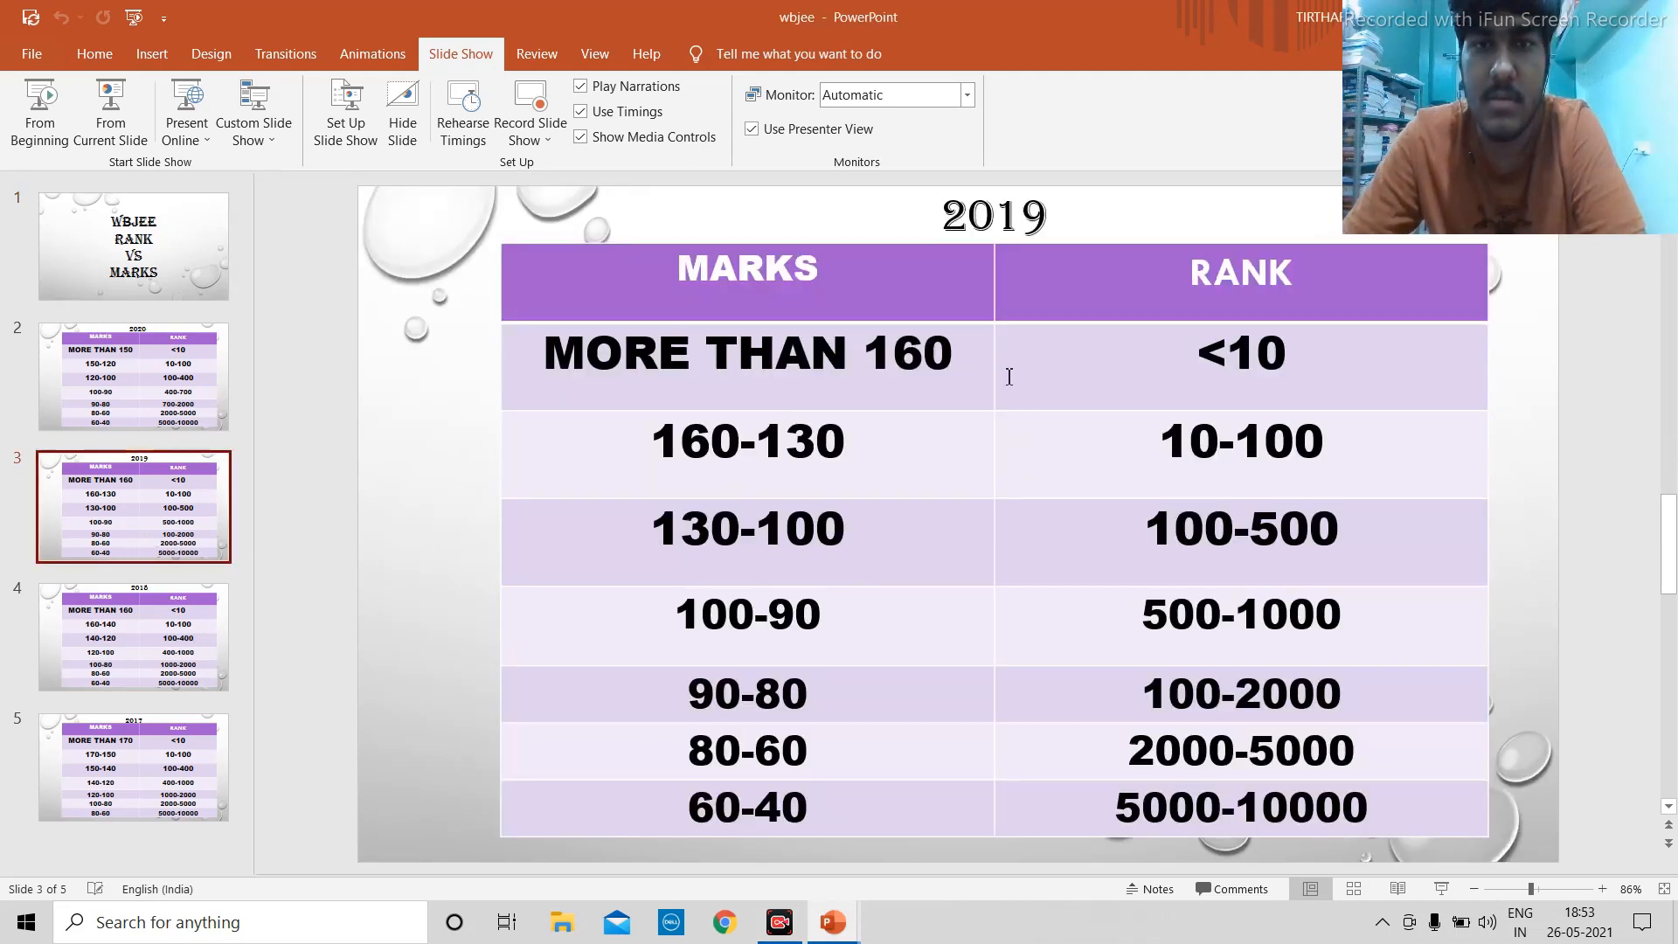
{"action": "mouse_move", "coordinate": [918, 395]}
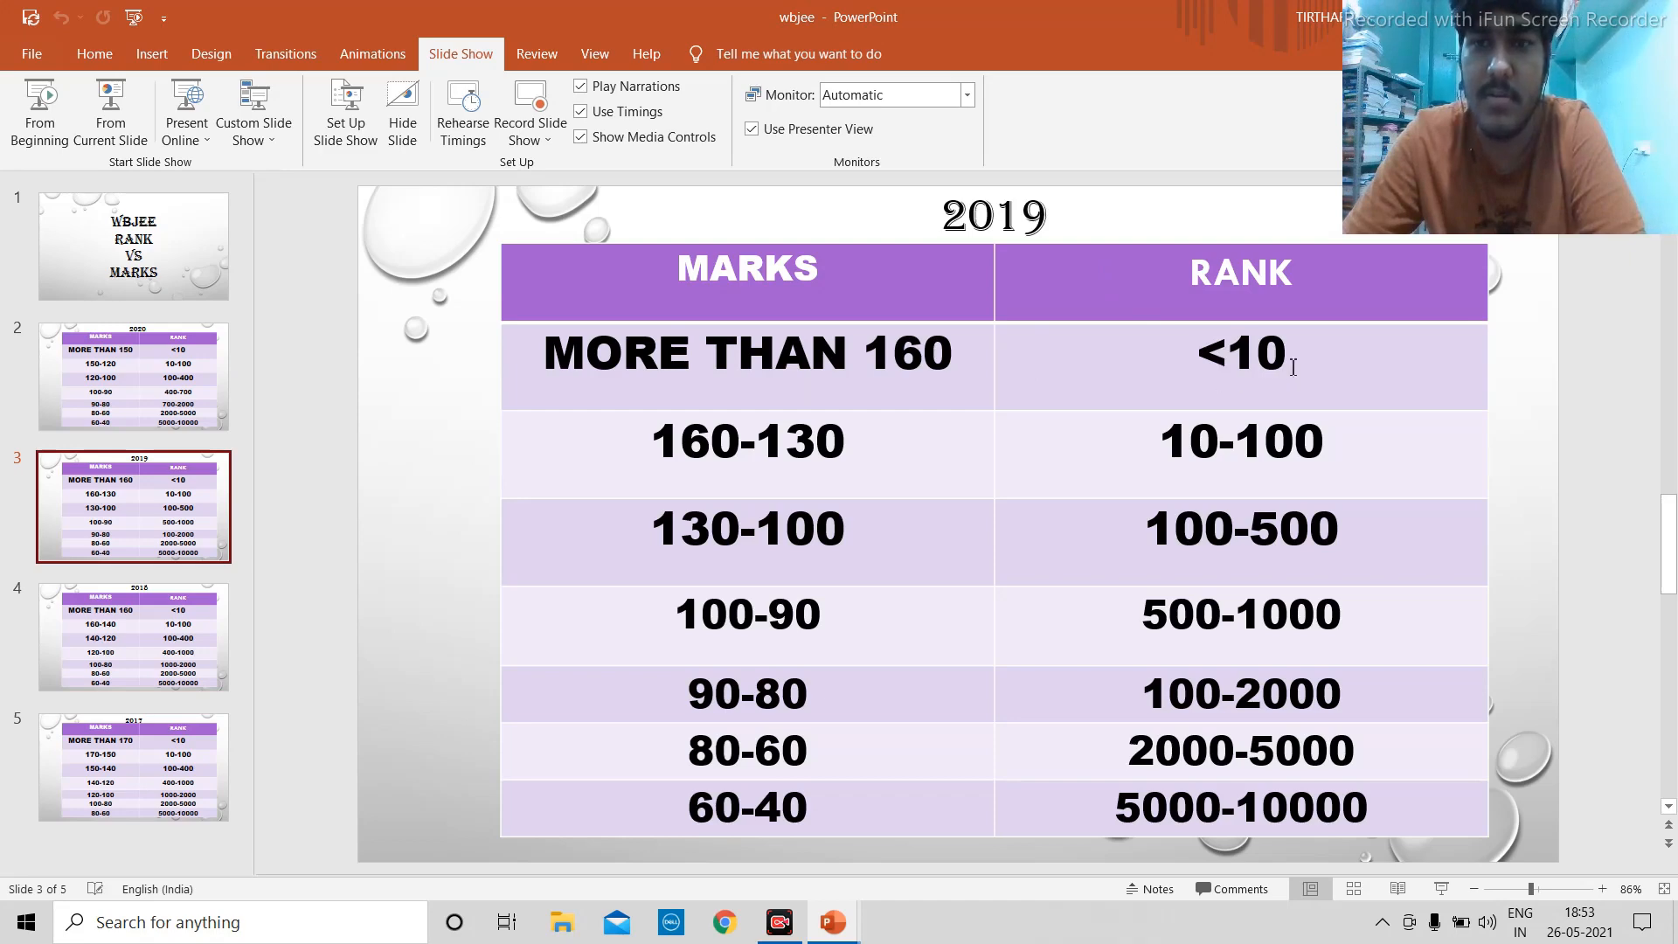
{"action": "mouse_move", "coordinate": [954, 465]}
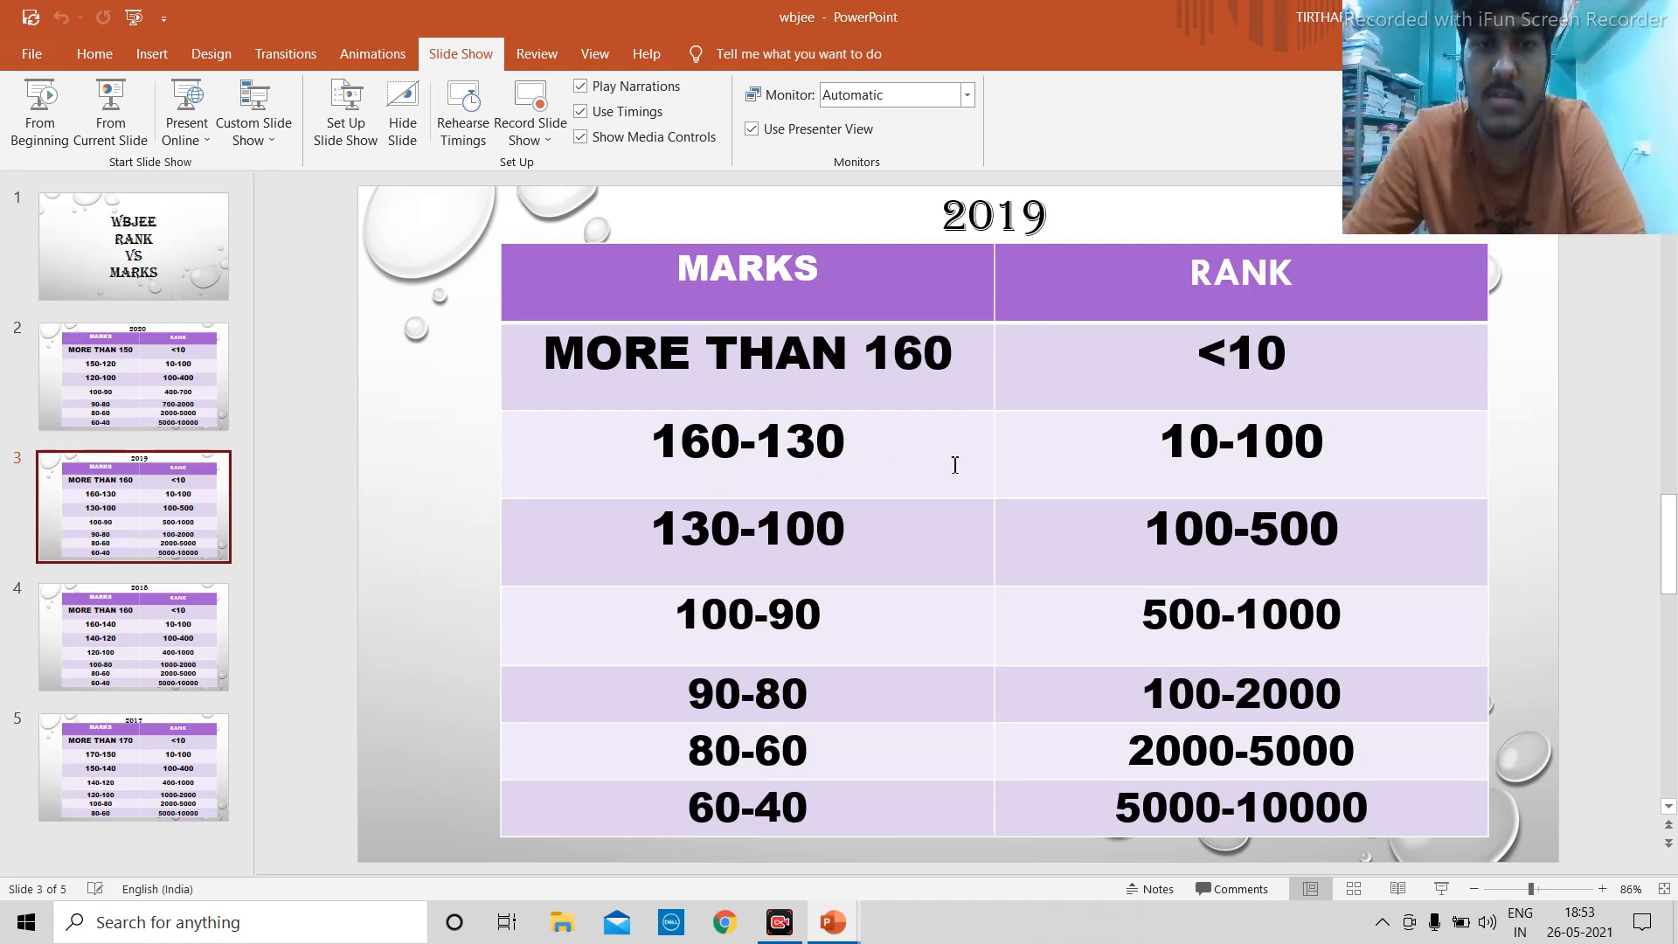
{"action": "mouse_move", "coordinate": [1381, 447]}
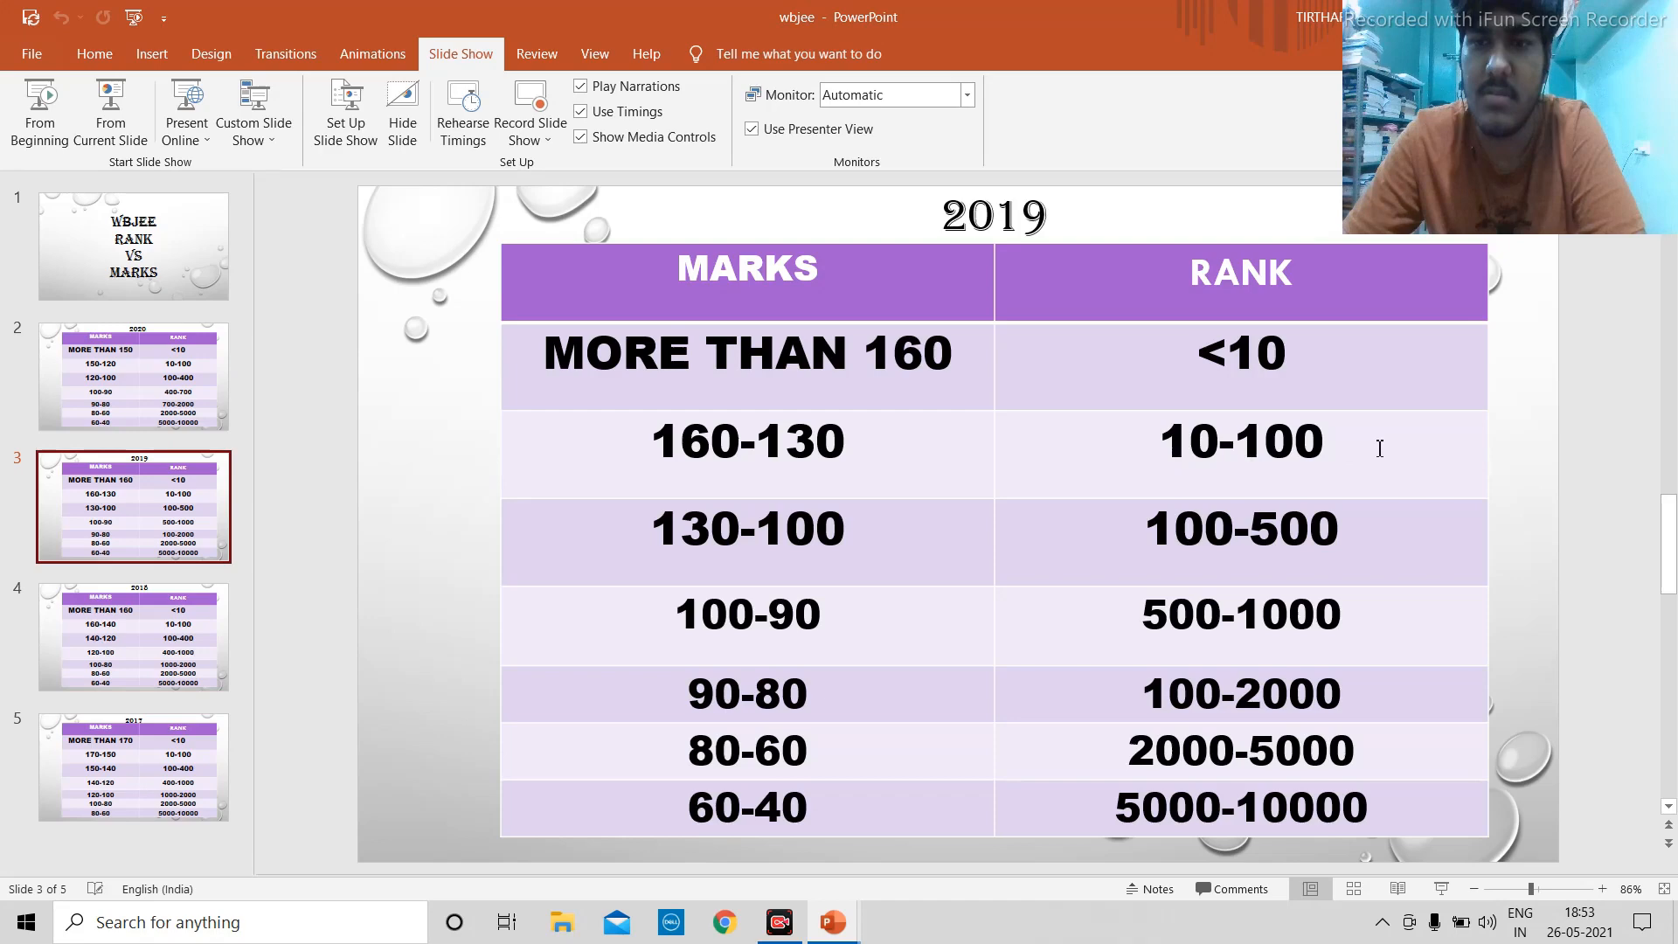
{"action": "mouse_move", "coordinate": [678, 561]}
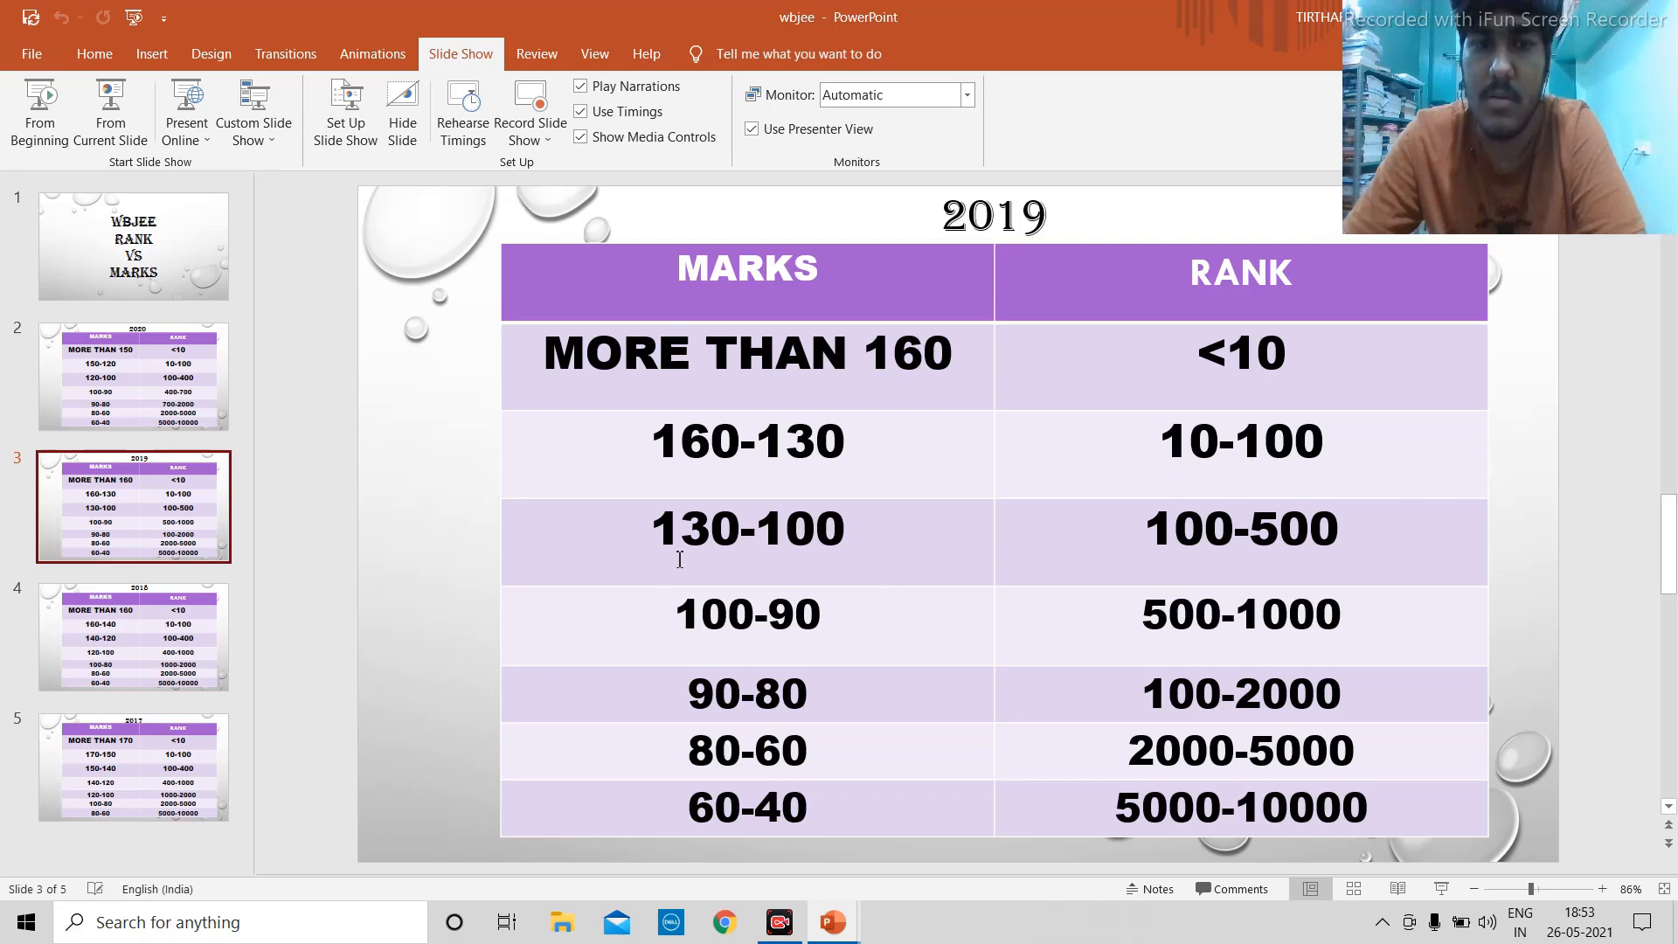
{"action": "mouse_move", "coordinate": [1206, 545]}
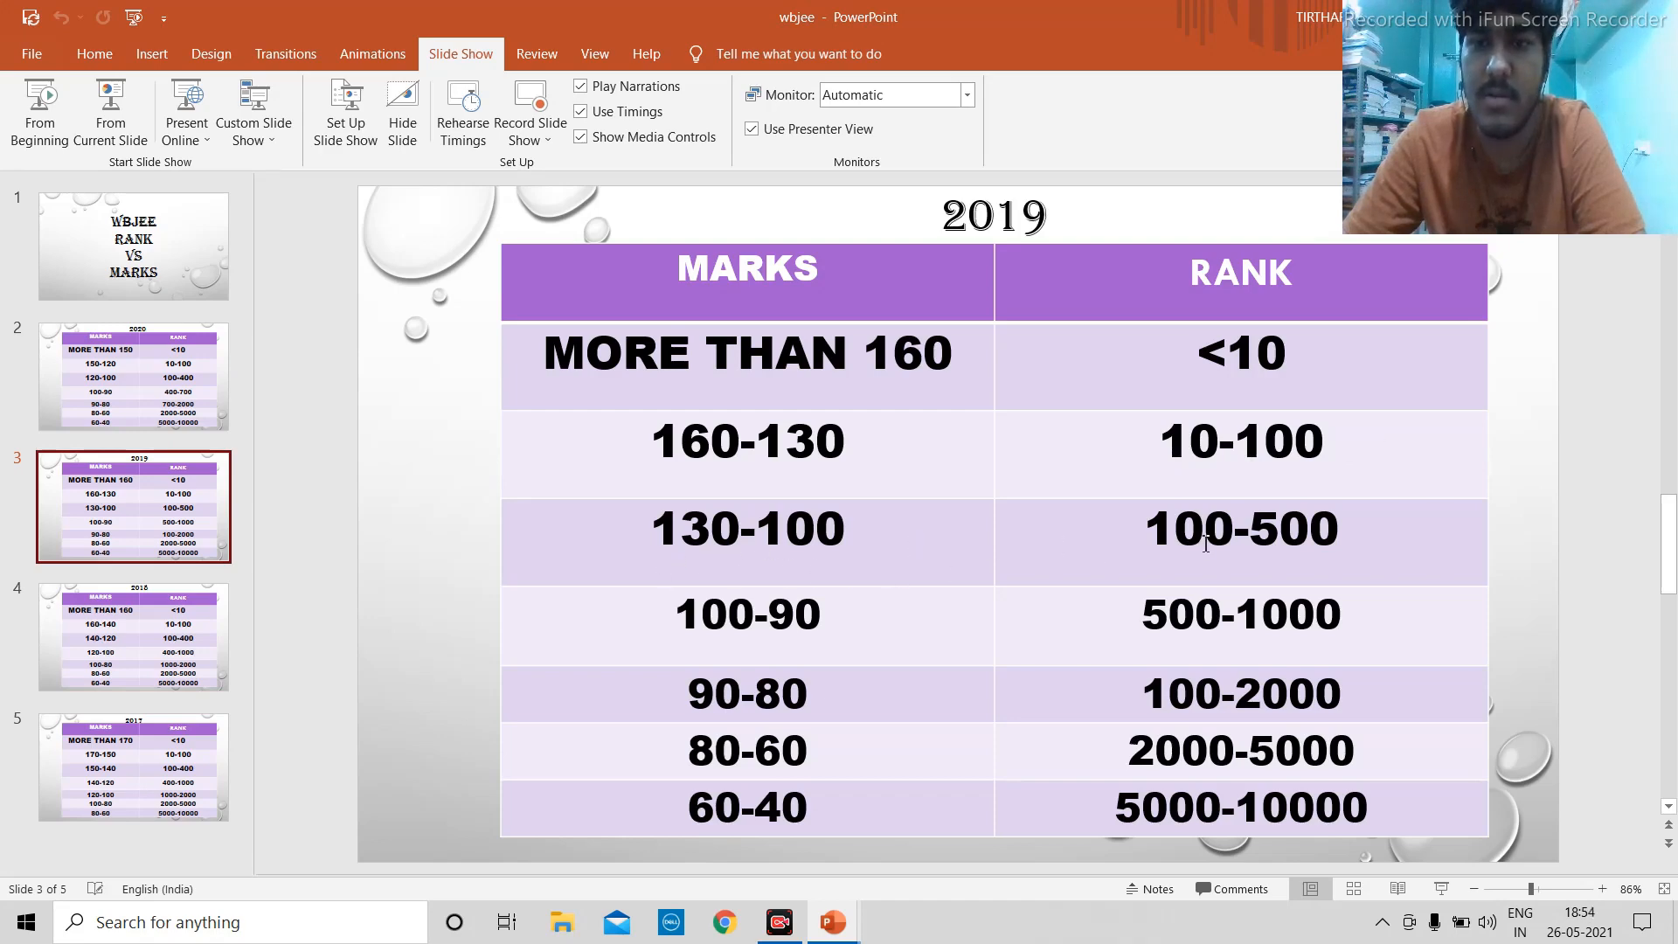
{"action": "mouse_move", "coordinate": [703, 619]}
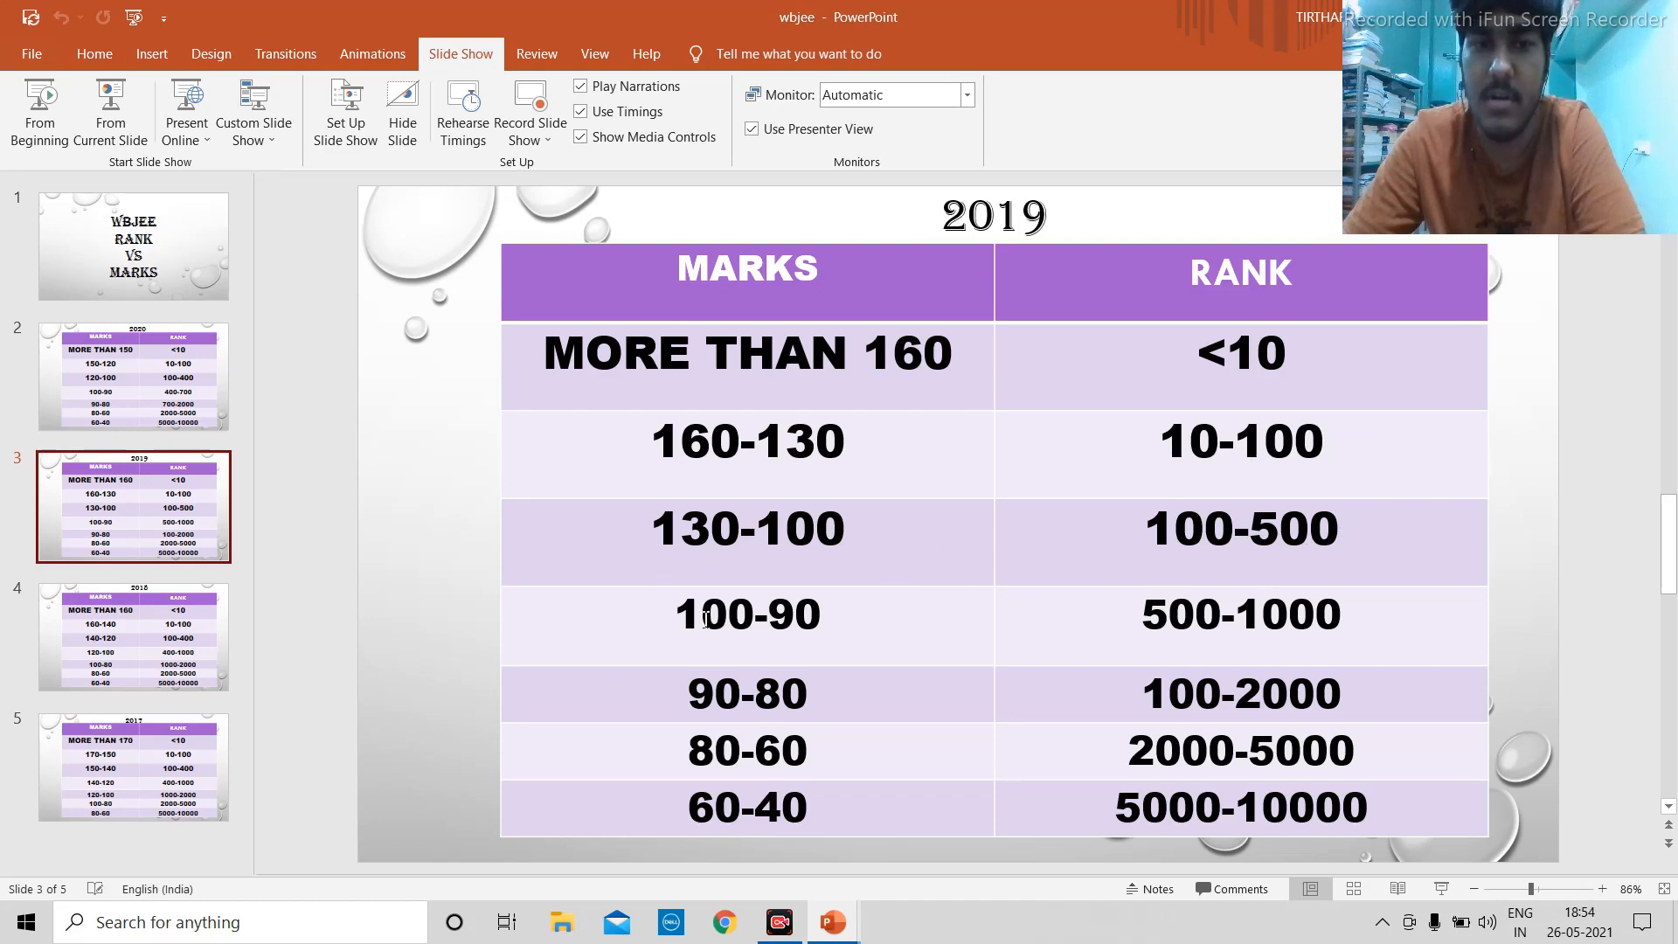
{"action": "mouse_move", "coordinate": [1178, 626]}
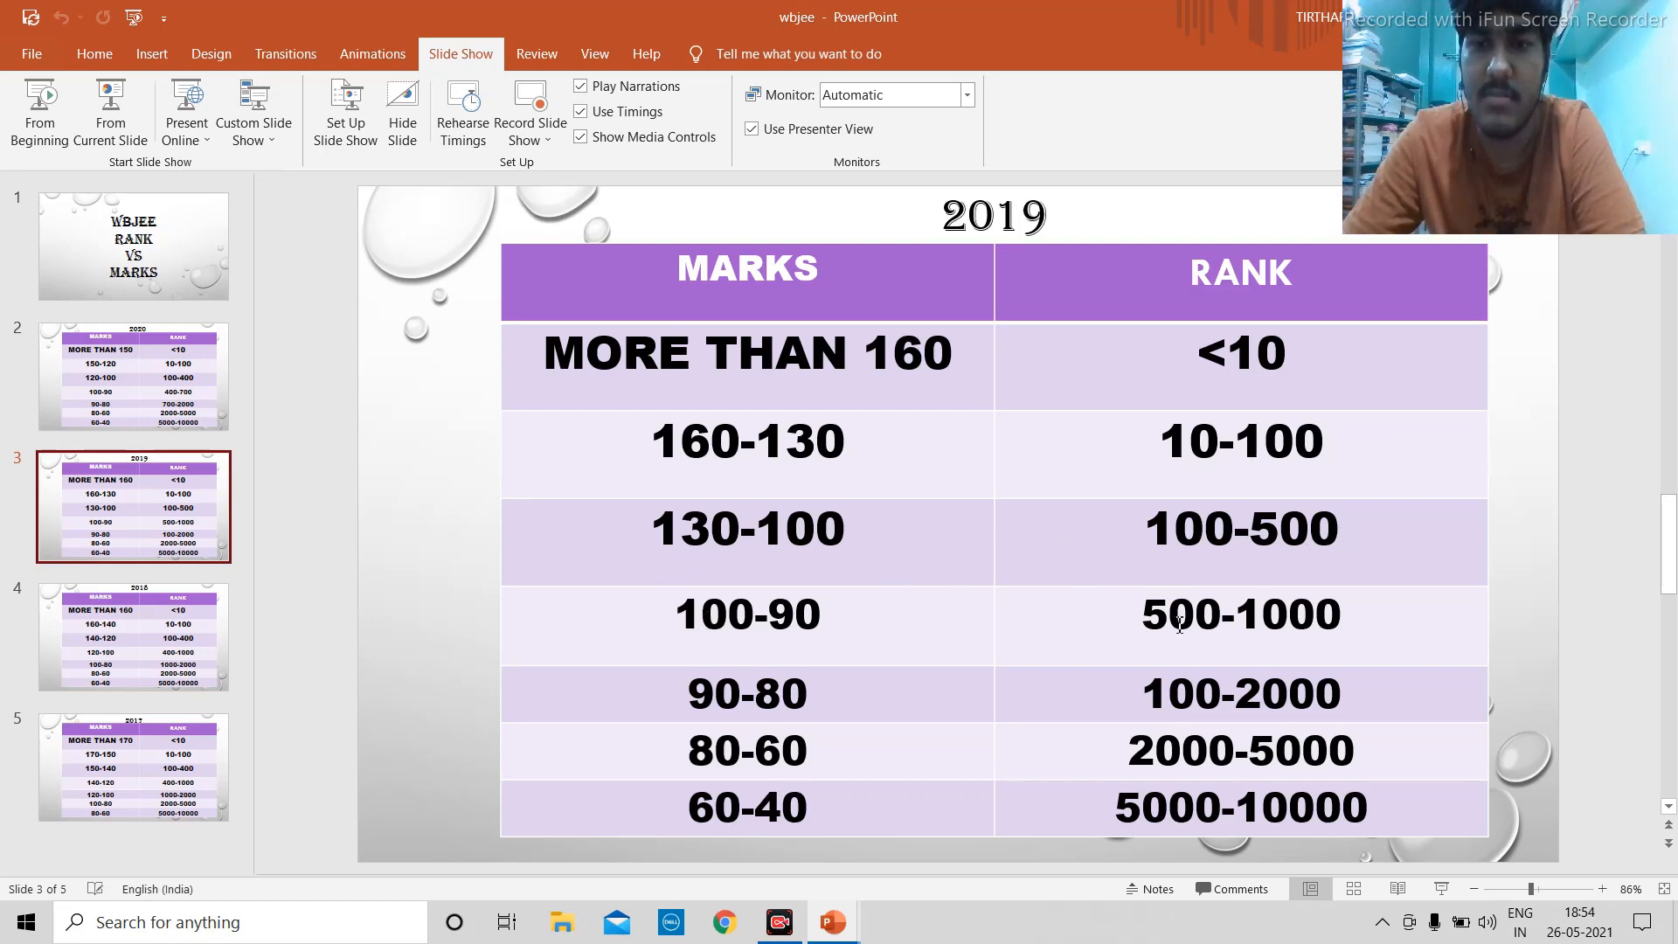
{"action": "mouse_move", "coordinate": [787, 717]}
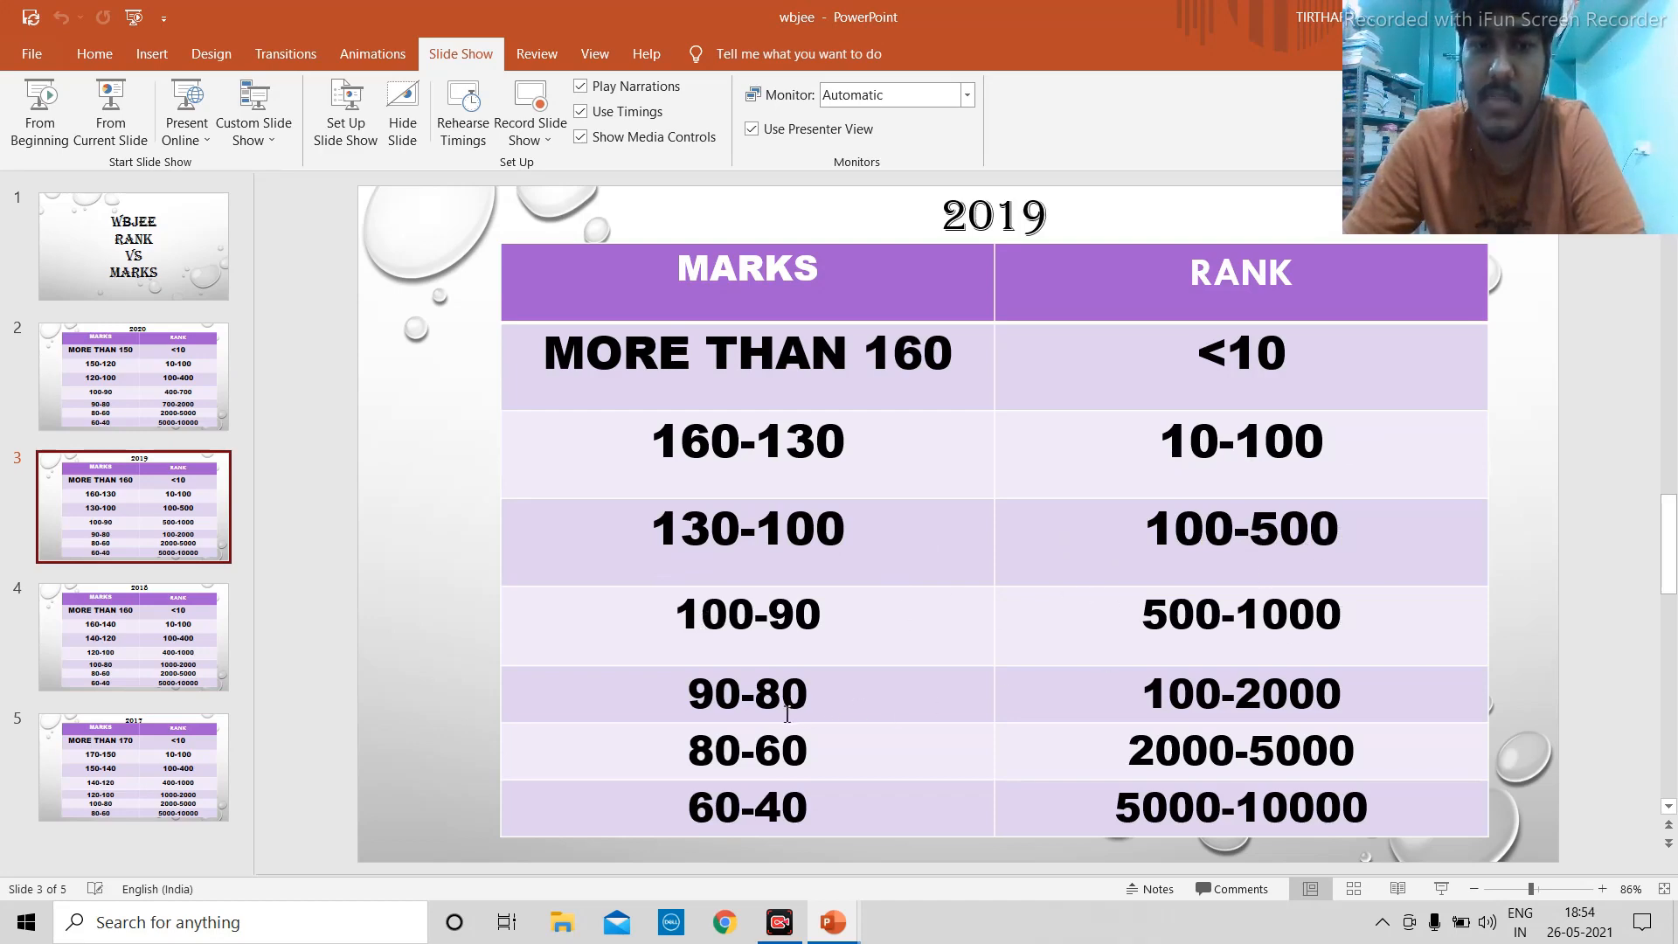
{"action": "mouse_move", "coordinate": [1245, 686]}
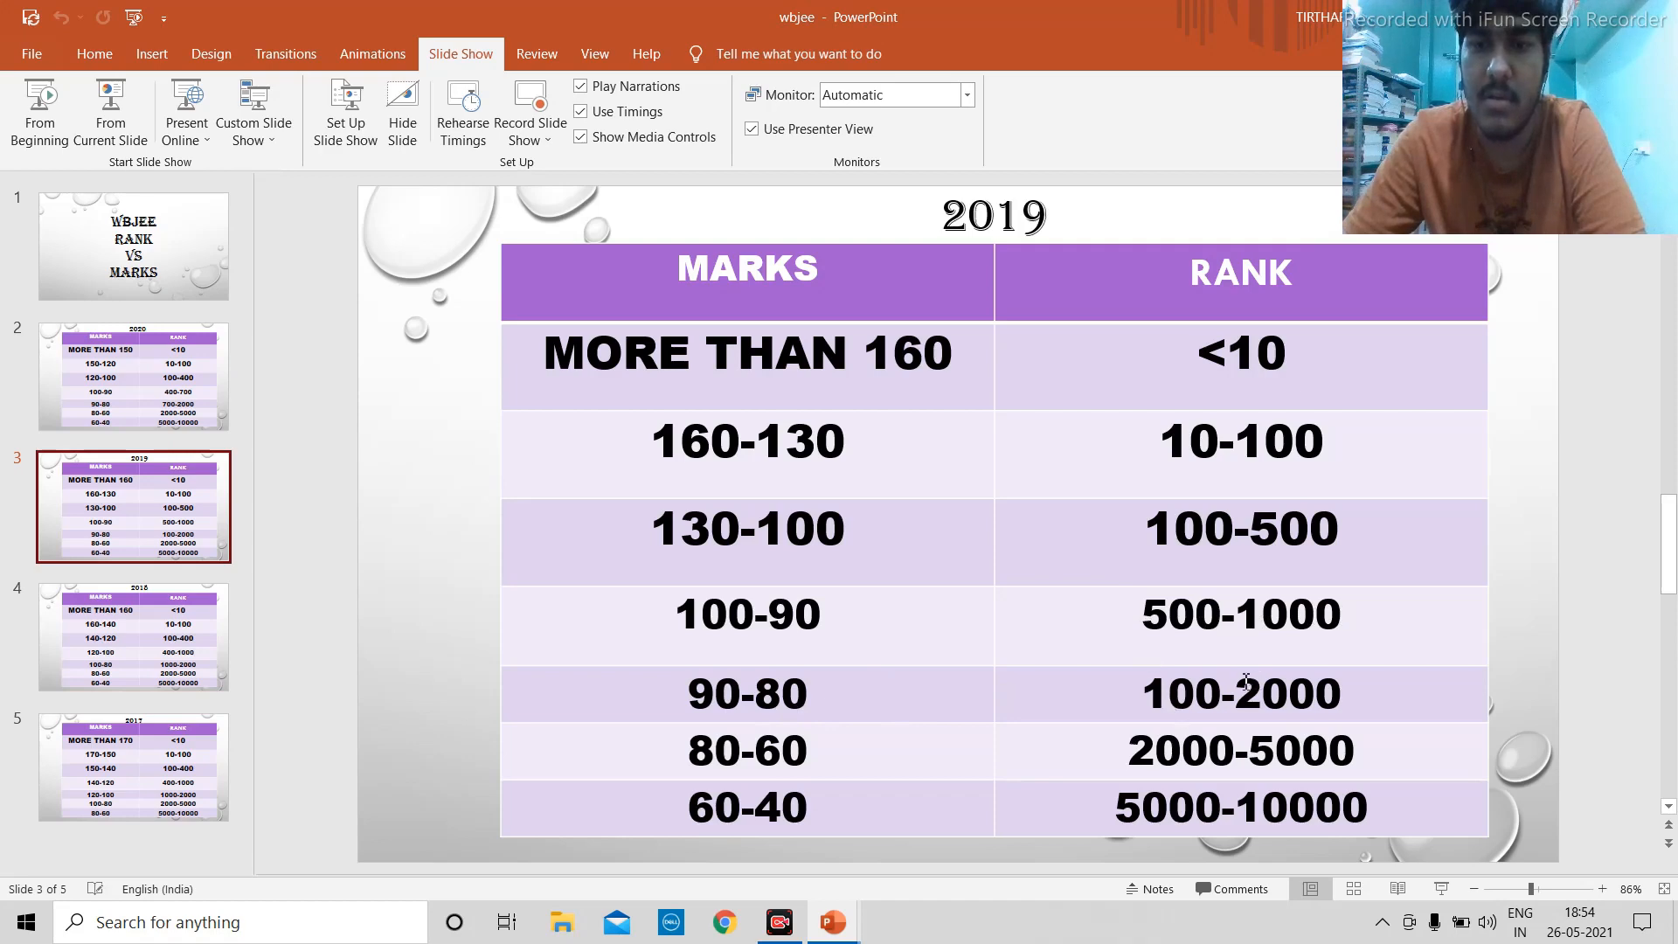
{"action": "mouse_move", "coordinate": [1227, 724]}
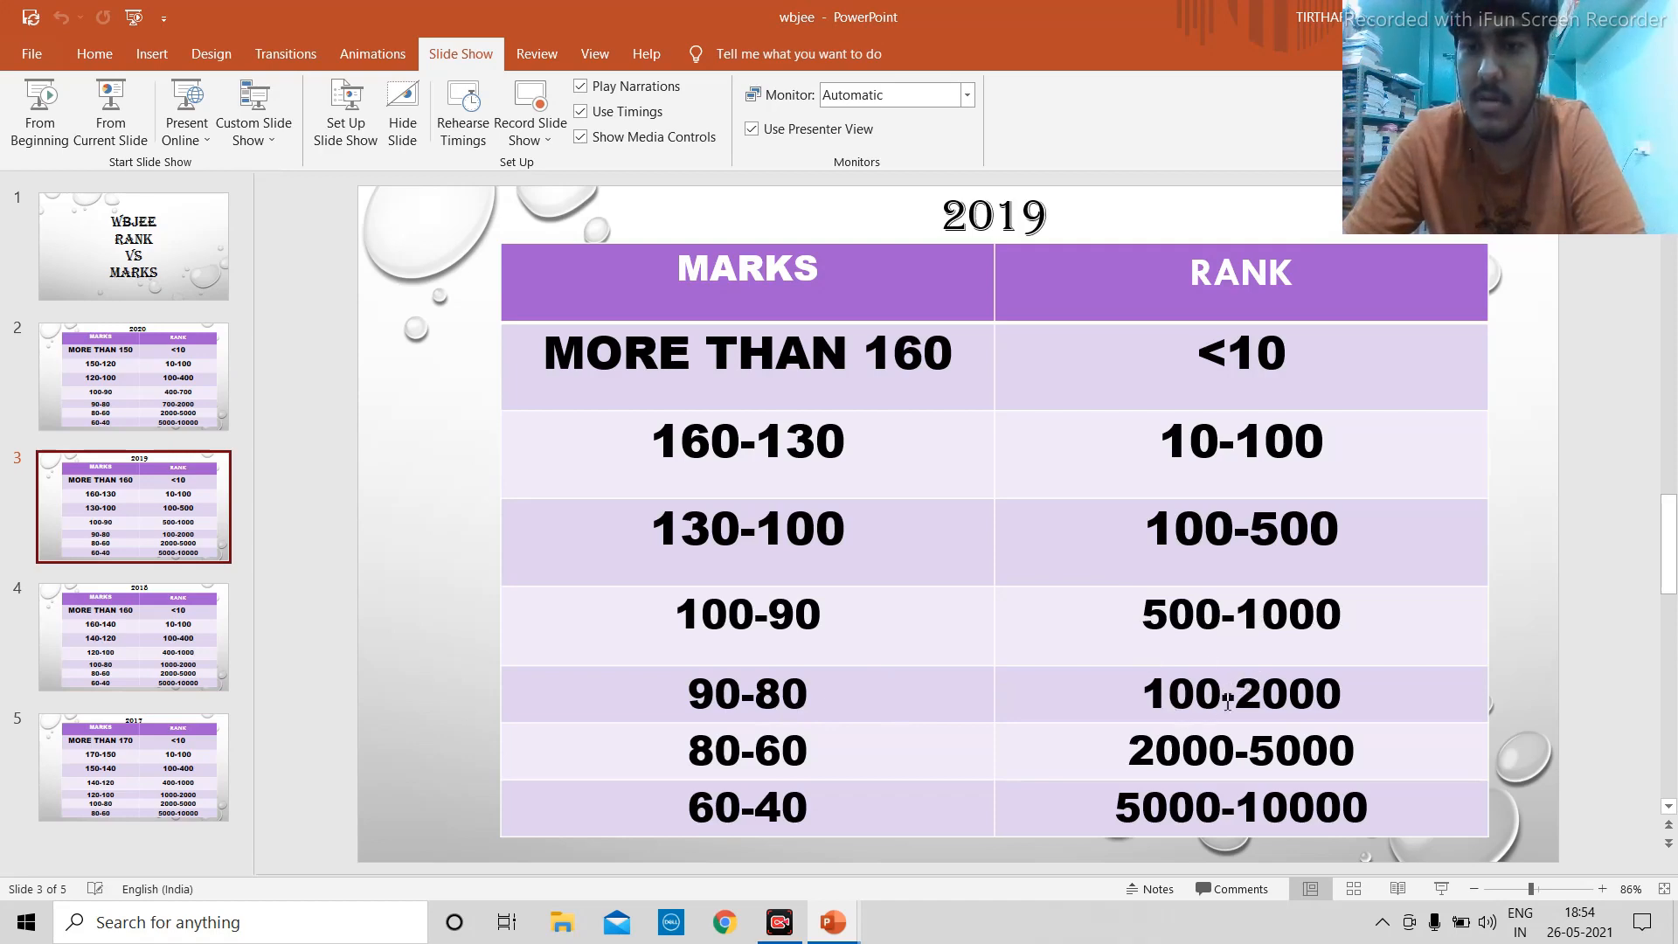
{"action": "mouse_move", "coordinate": [902, 780]}
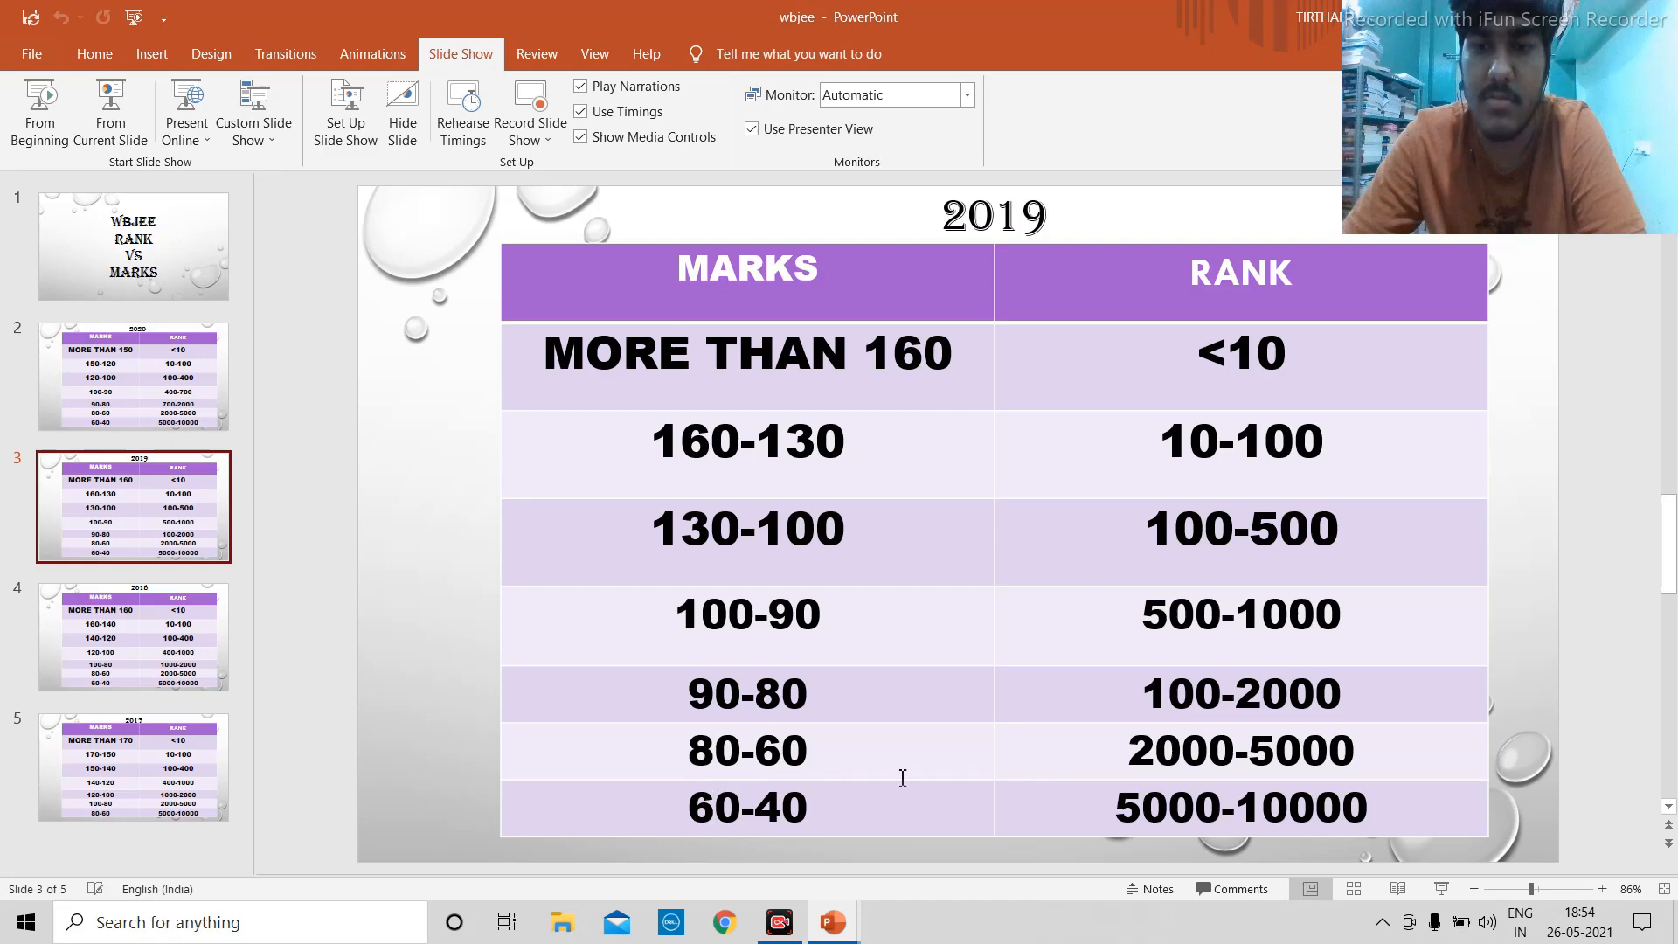
{"action": "mouse_move", "coordinate": [1343, 775]}
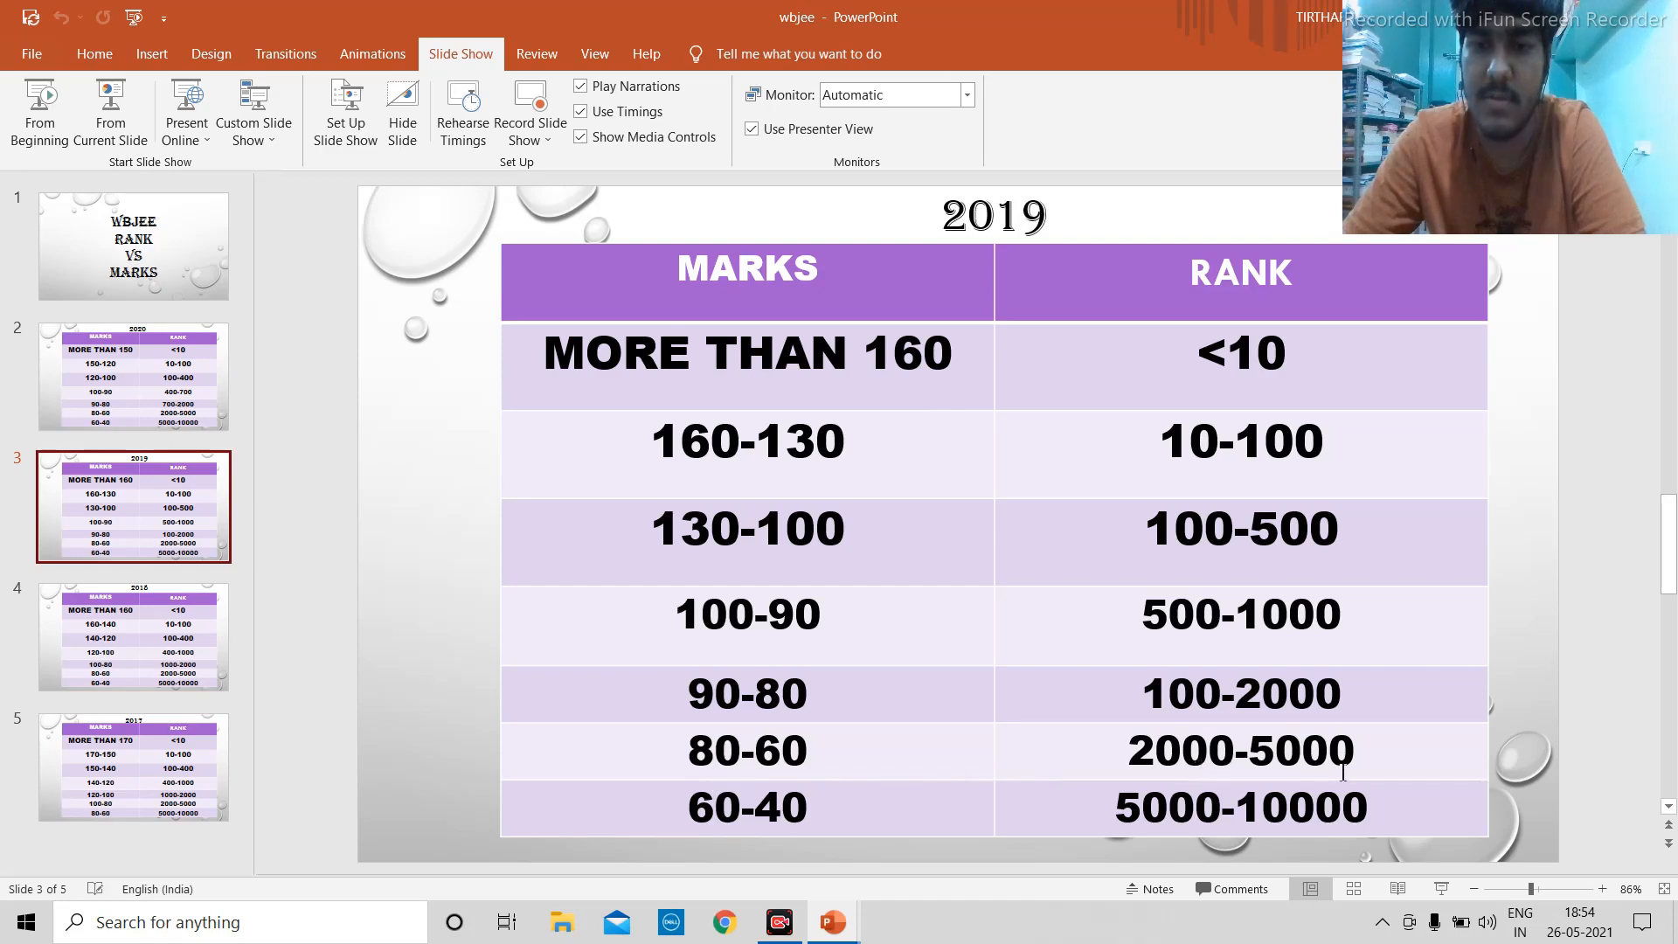
{"action": "mouse_move", "coordinate": [1259, 815]}
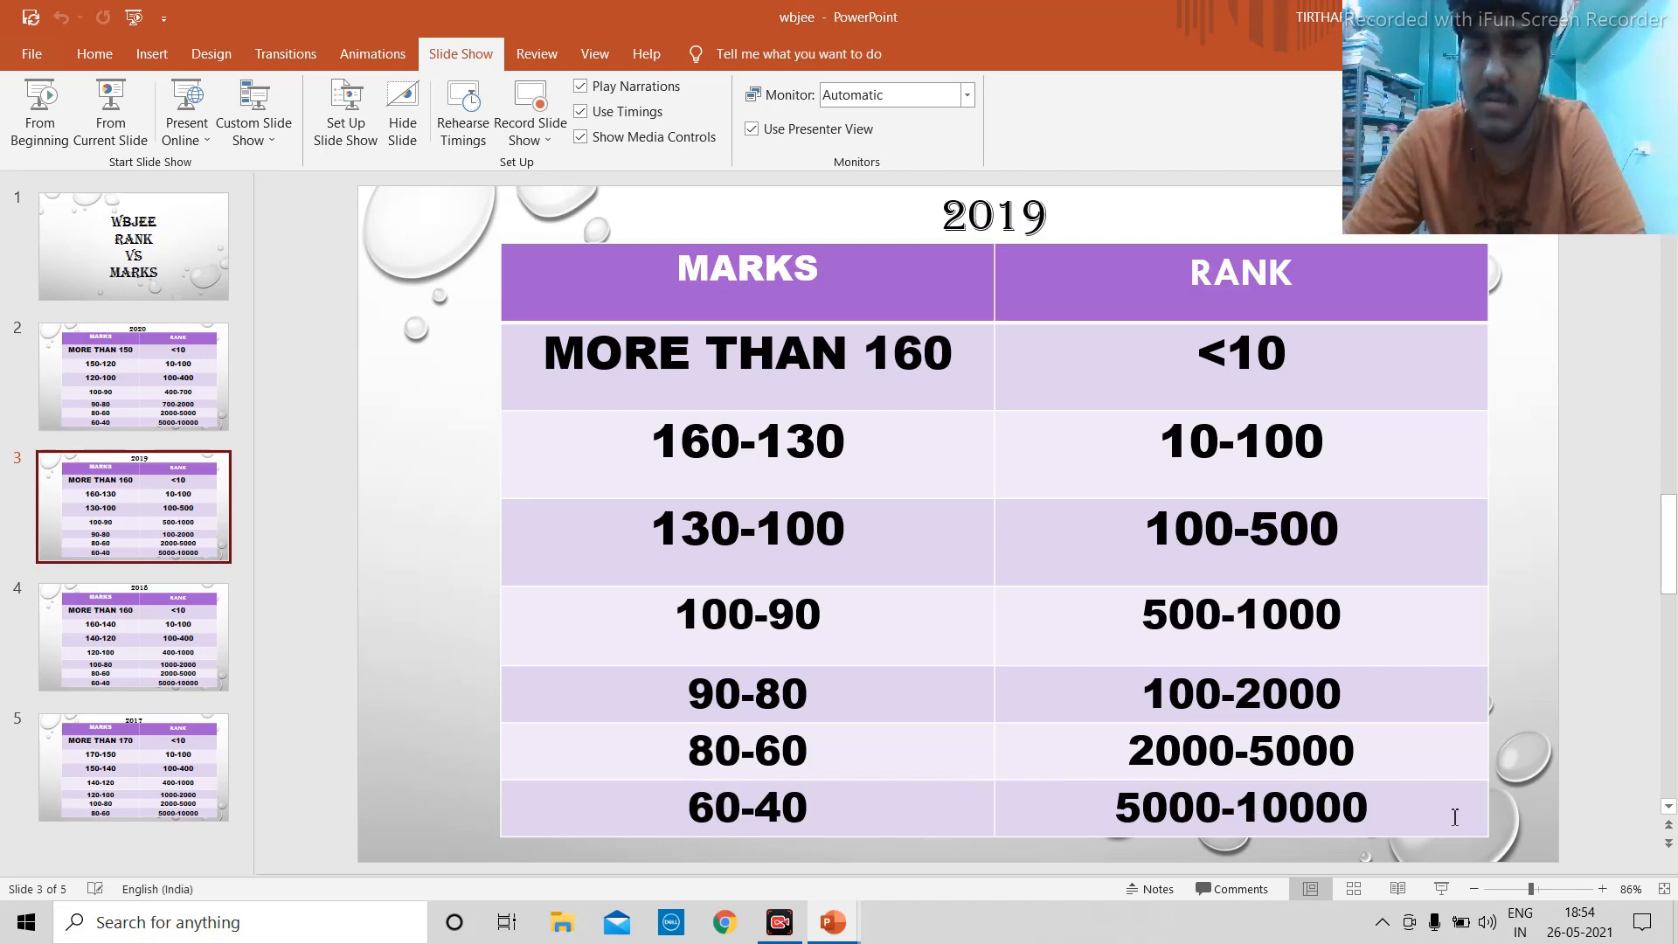
View the 2018 marks vs rank table on slide 4, then return to the 2019 table on slide 3.
{"action": "left_click", "coordinate": [133, 636]}
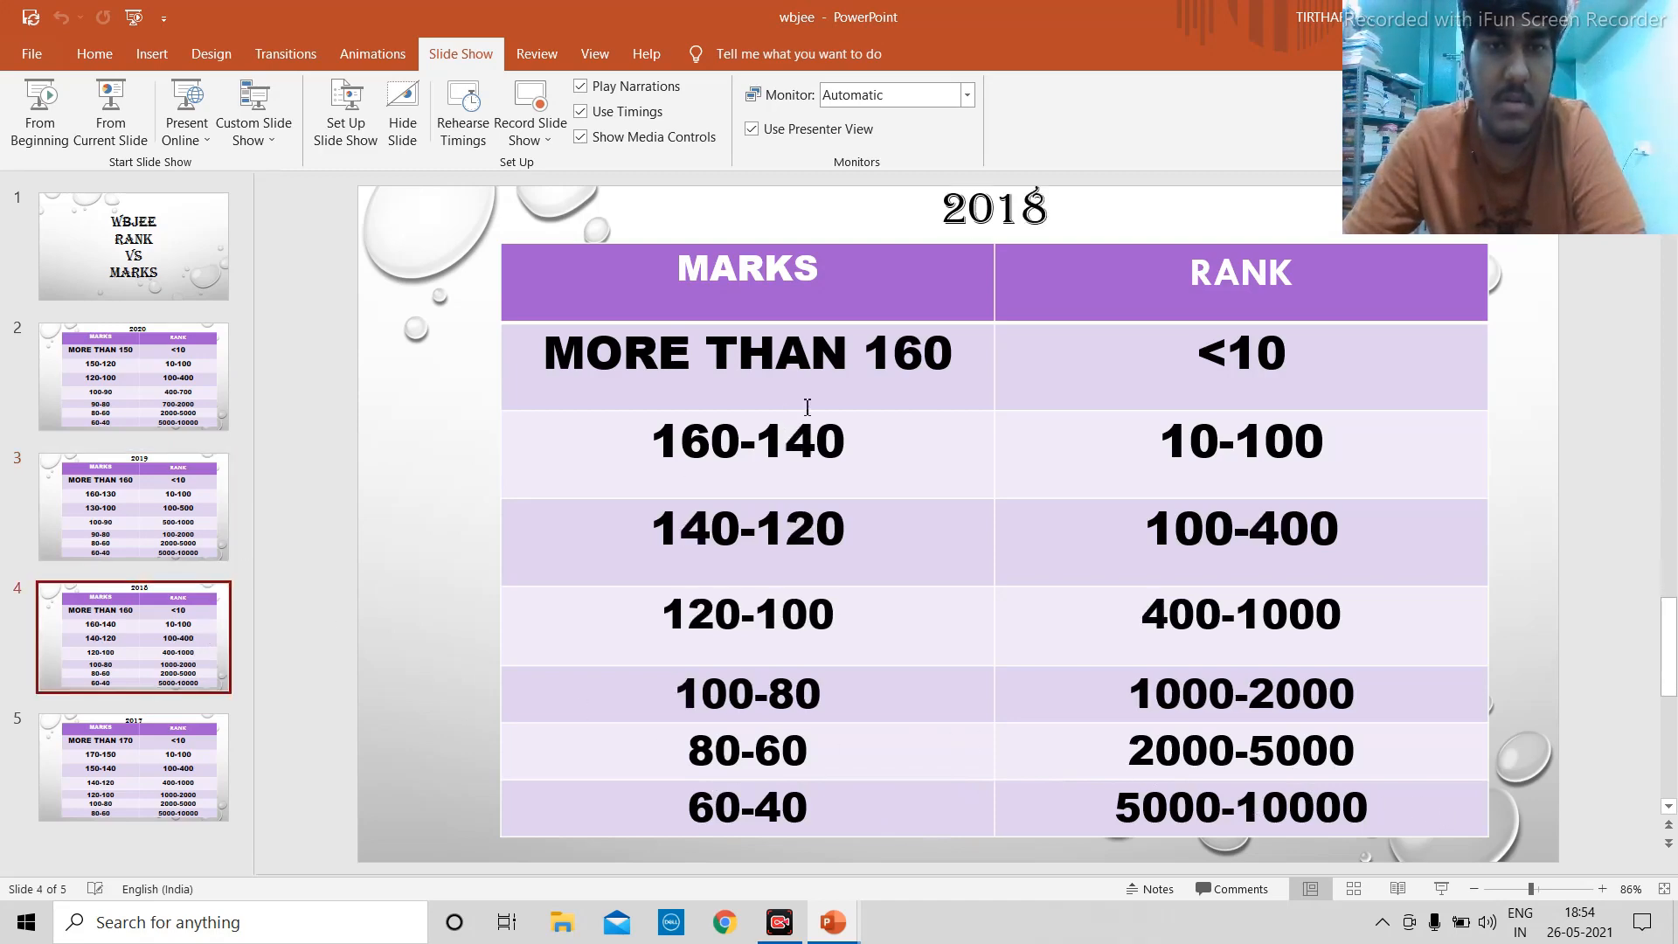
{"action": "mouse_move", "coordinate": [1341, 325]}
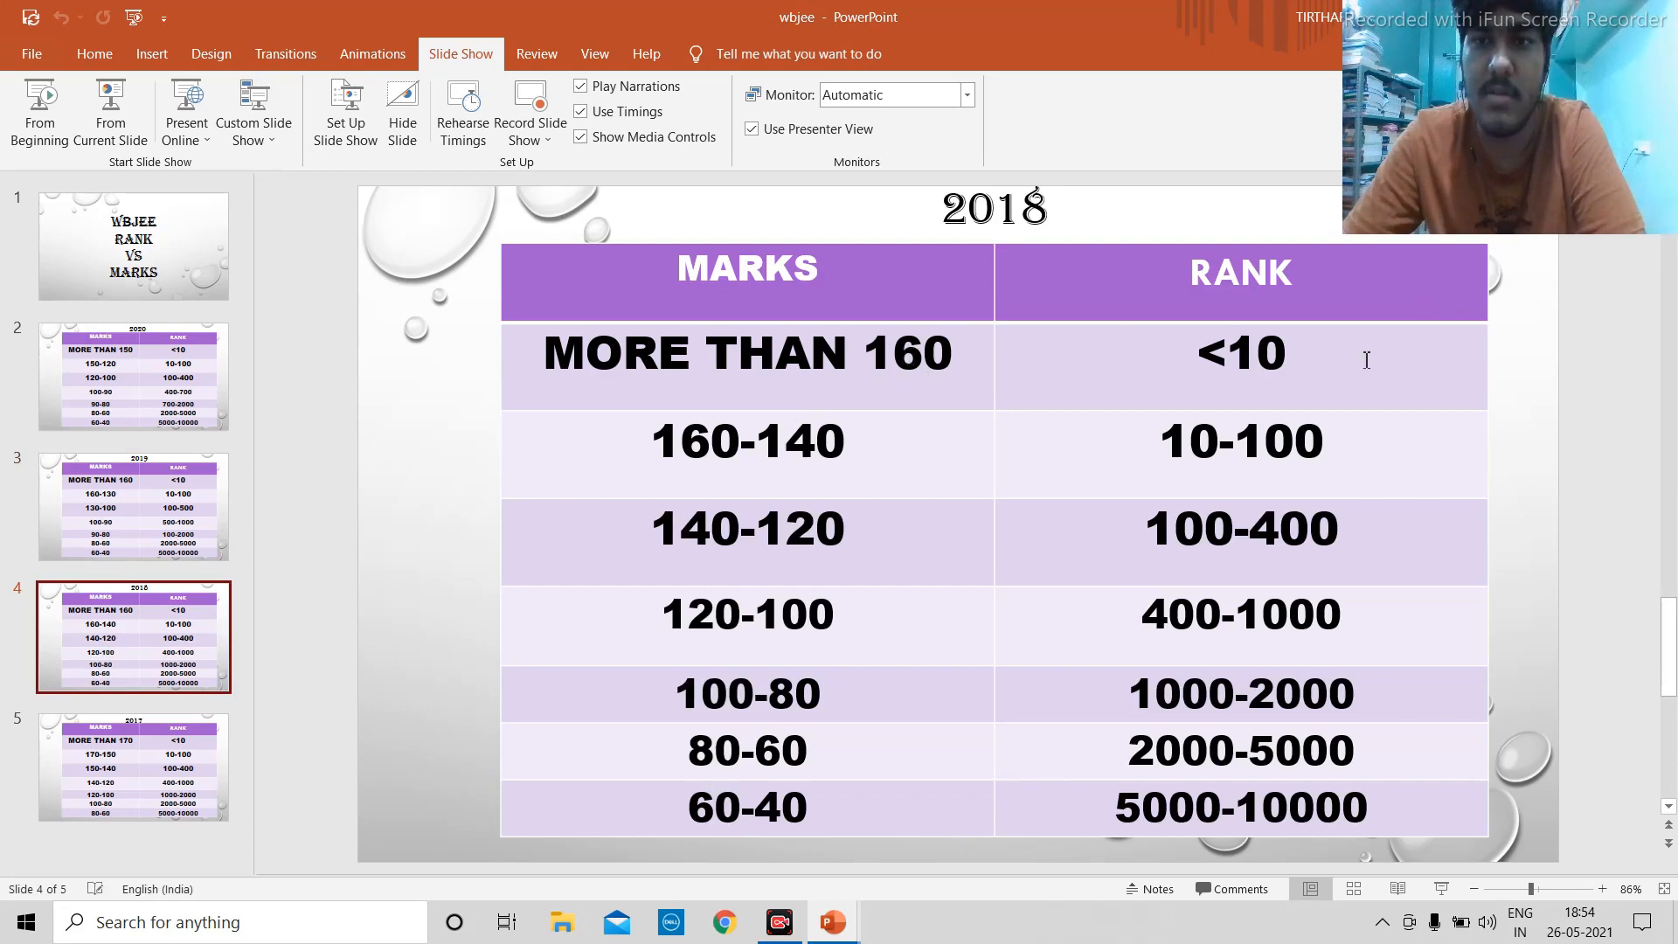
{"action": "mouse_move", "coordinate": [836, 469]}
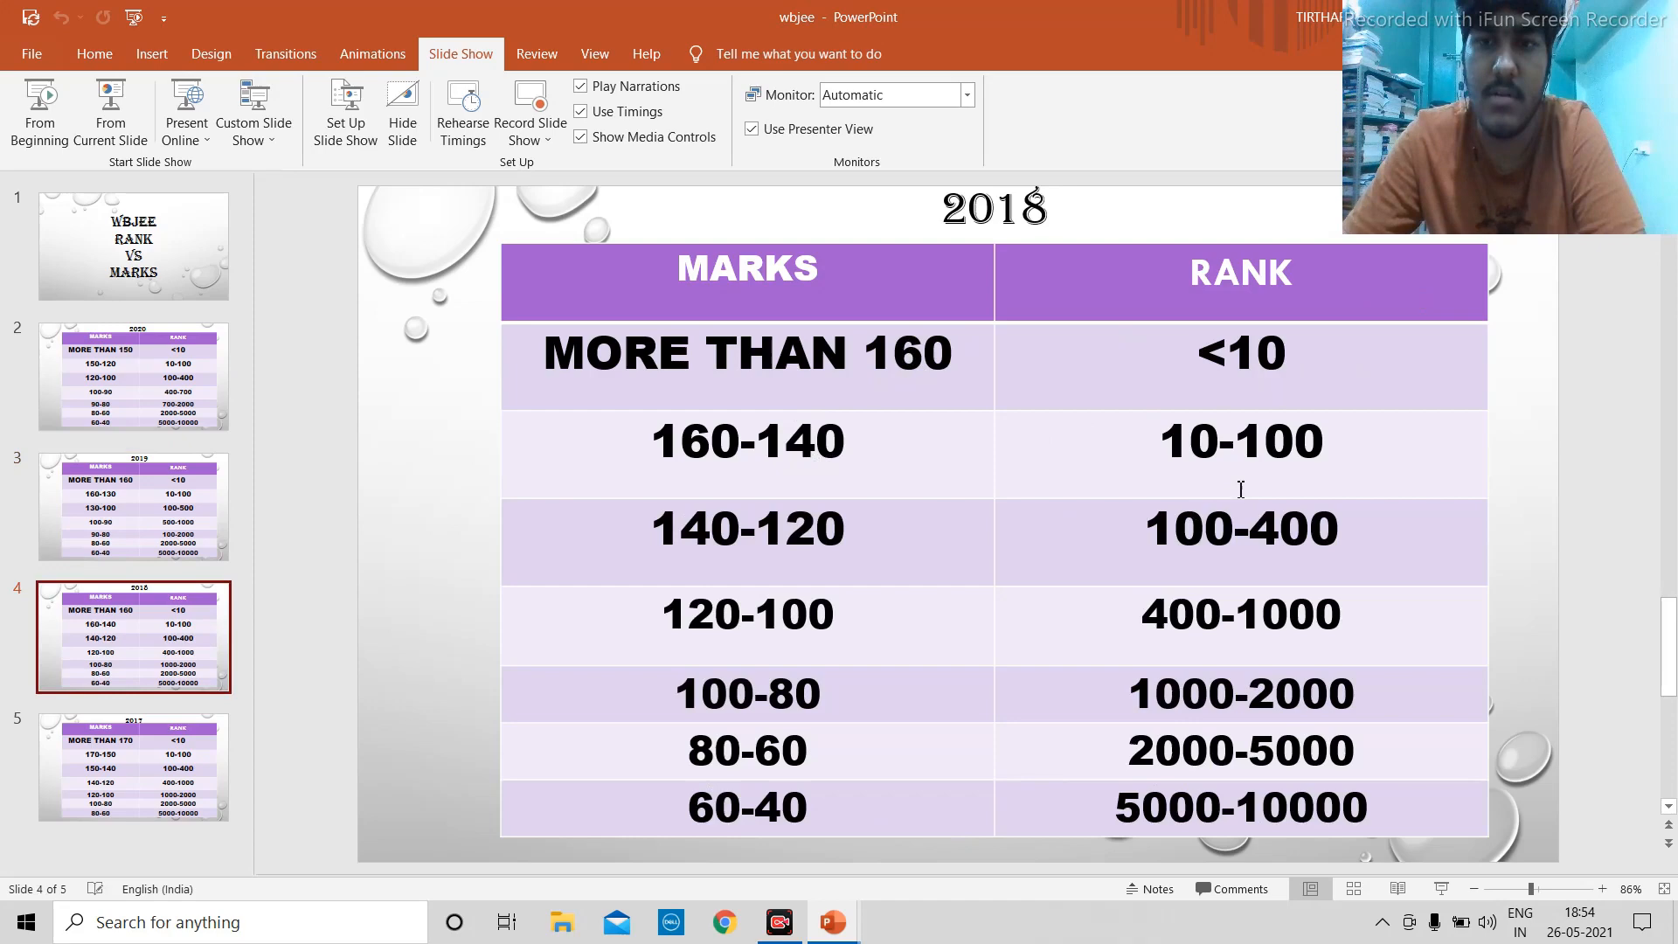
{"action": "mouse_move", "coordinate": [797, 559]}
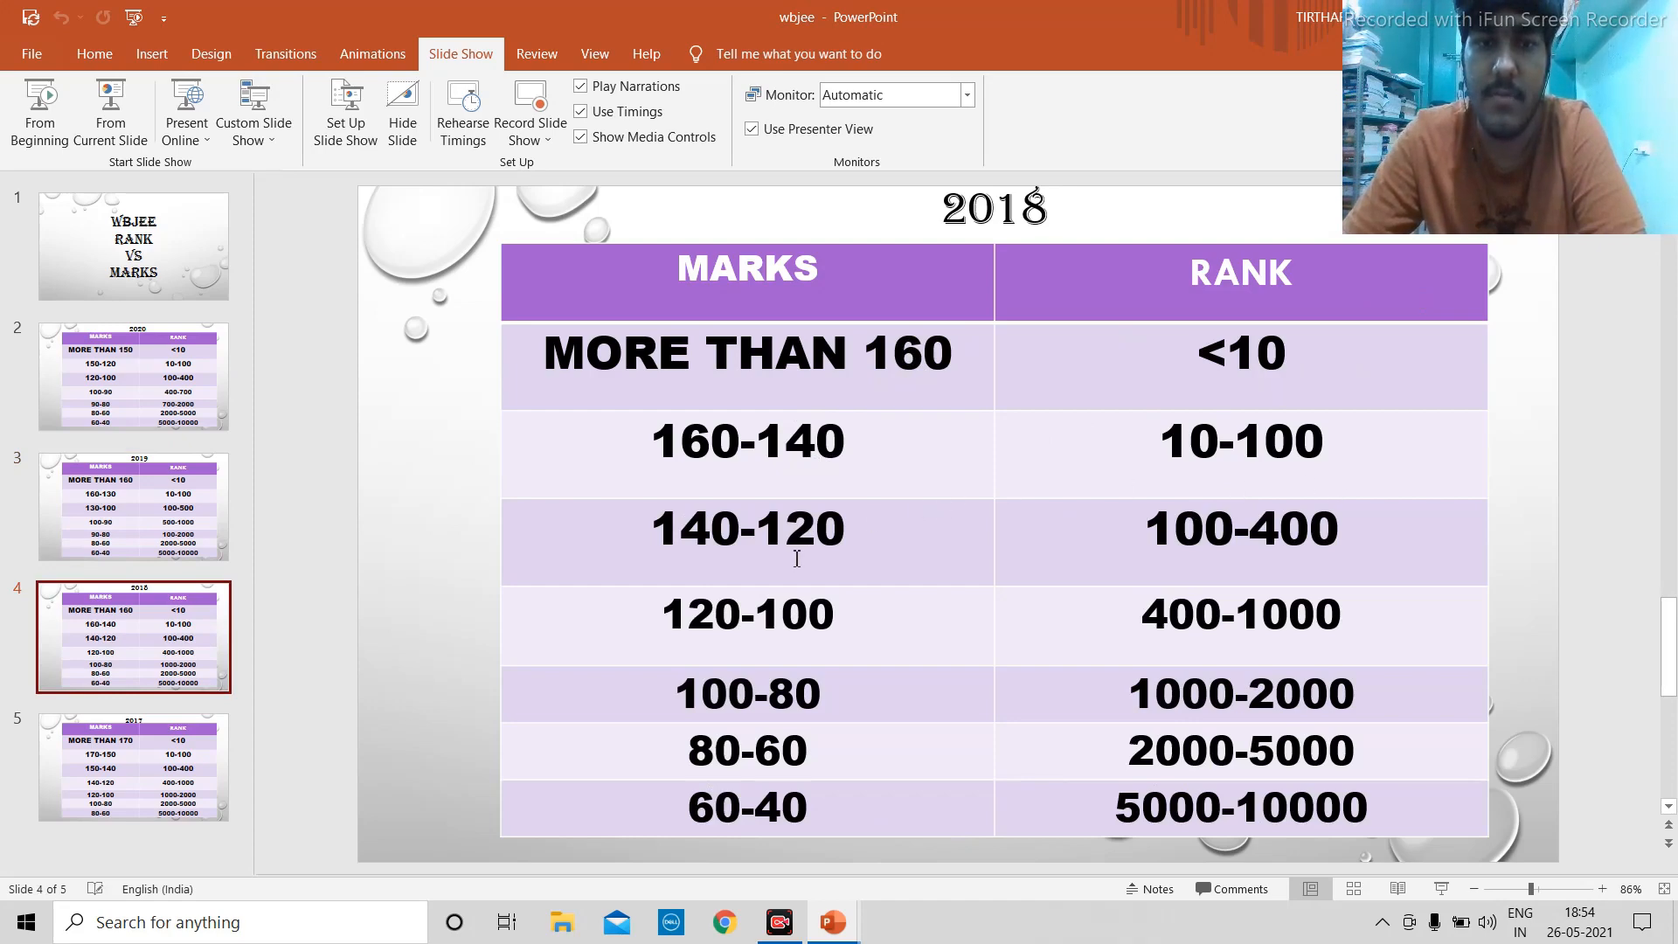
{"action": "mouse_move", "coordinate": [729, 641]}
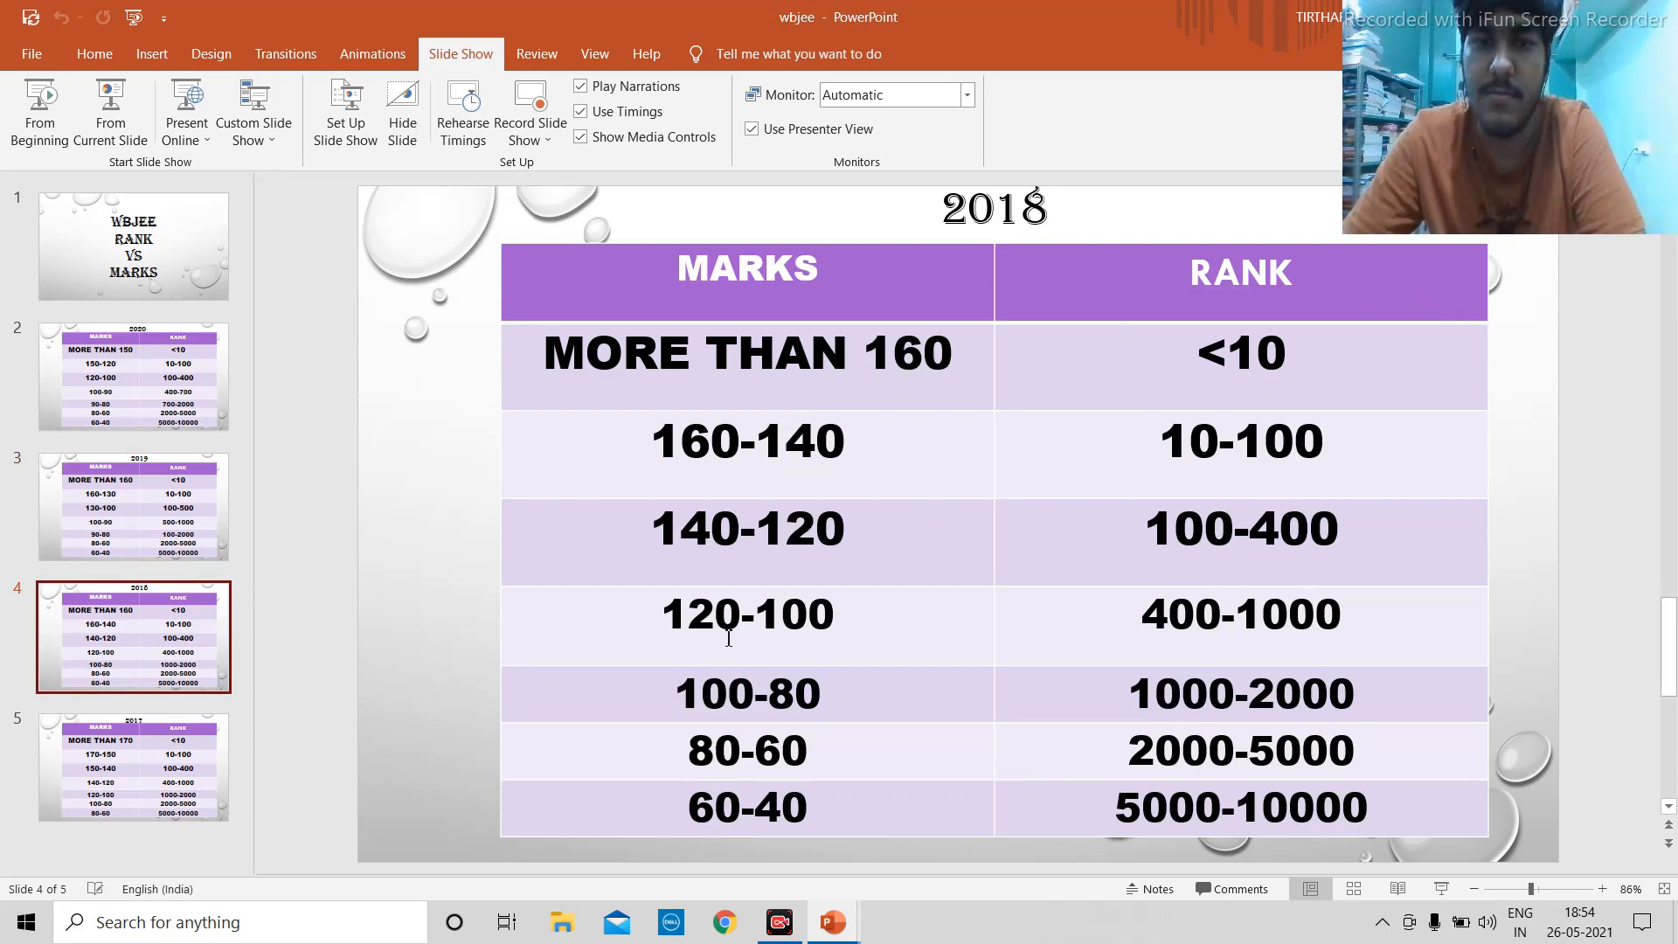
{"action": "mouse_move", "coordinate": [745, 717]}
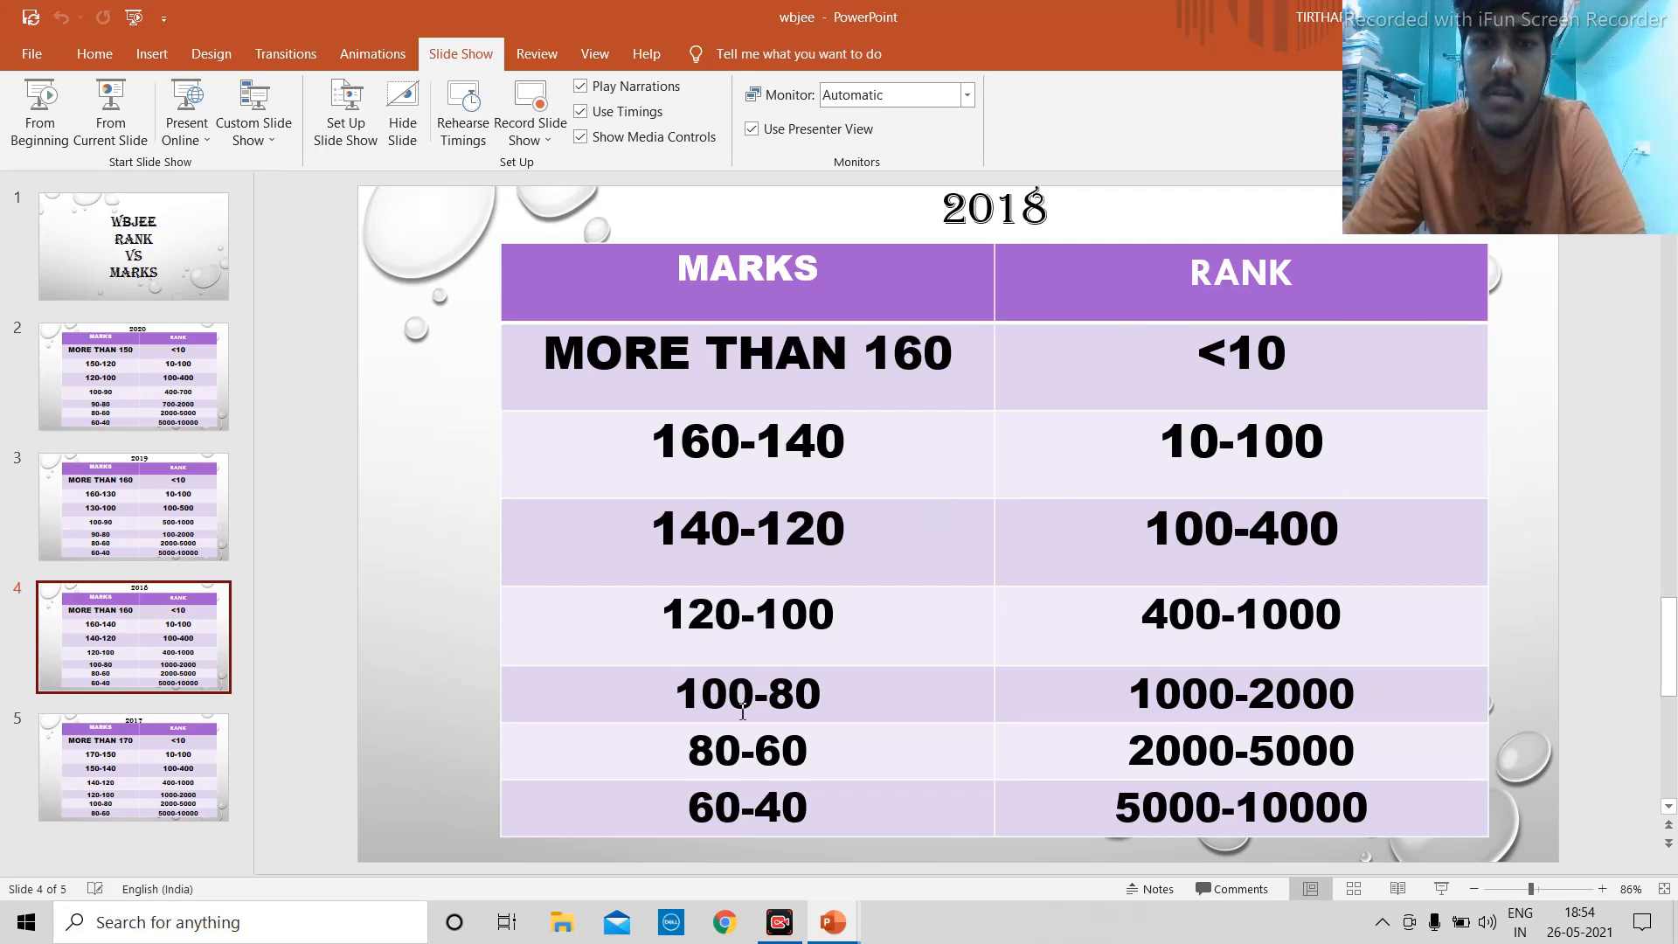
{"action": "mouse_move", "coordinate": [1247, 714]}
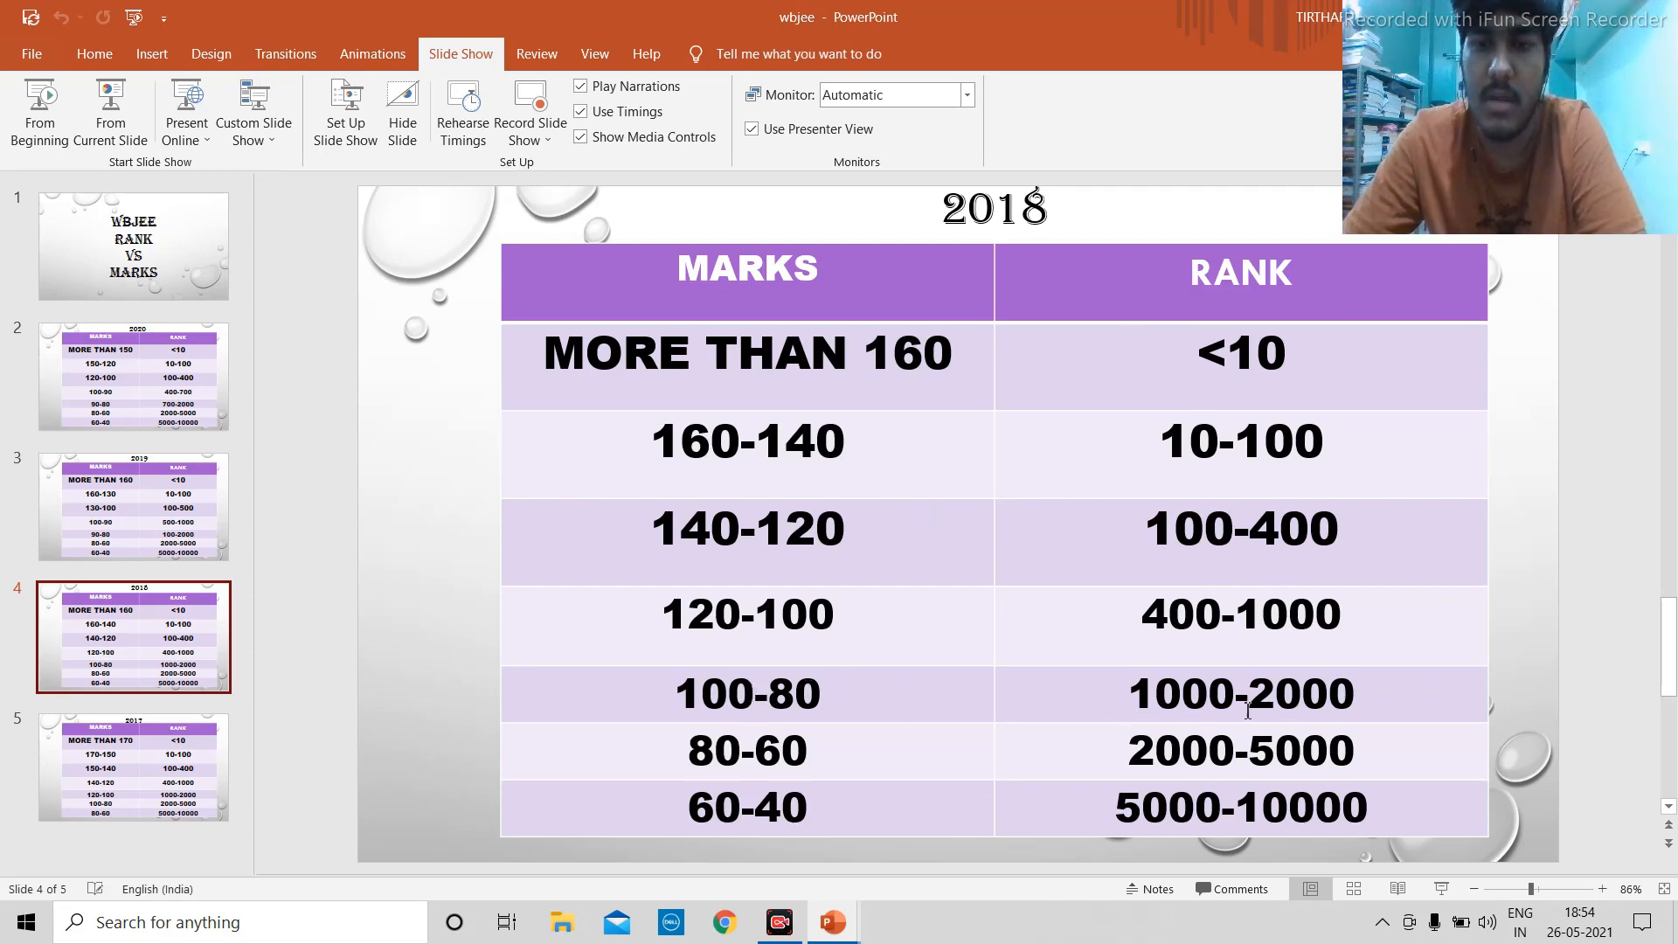
{"action": "mouse_move", "coordinate": [760, 752]}
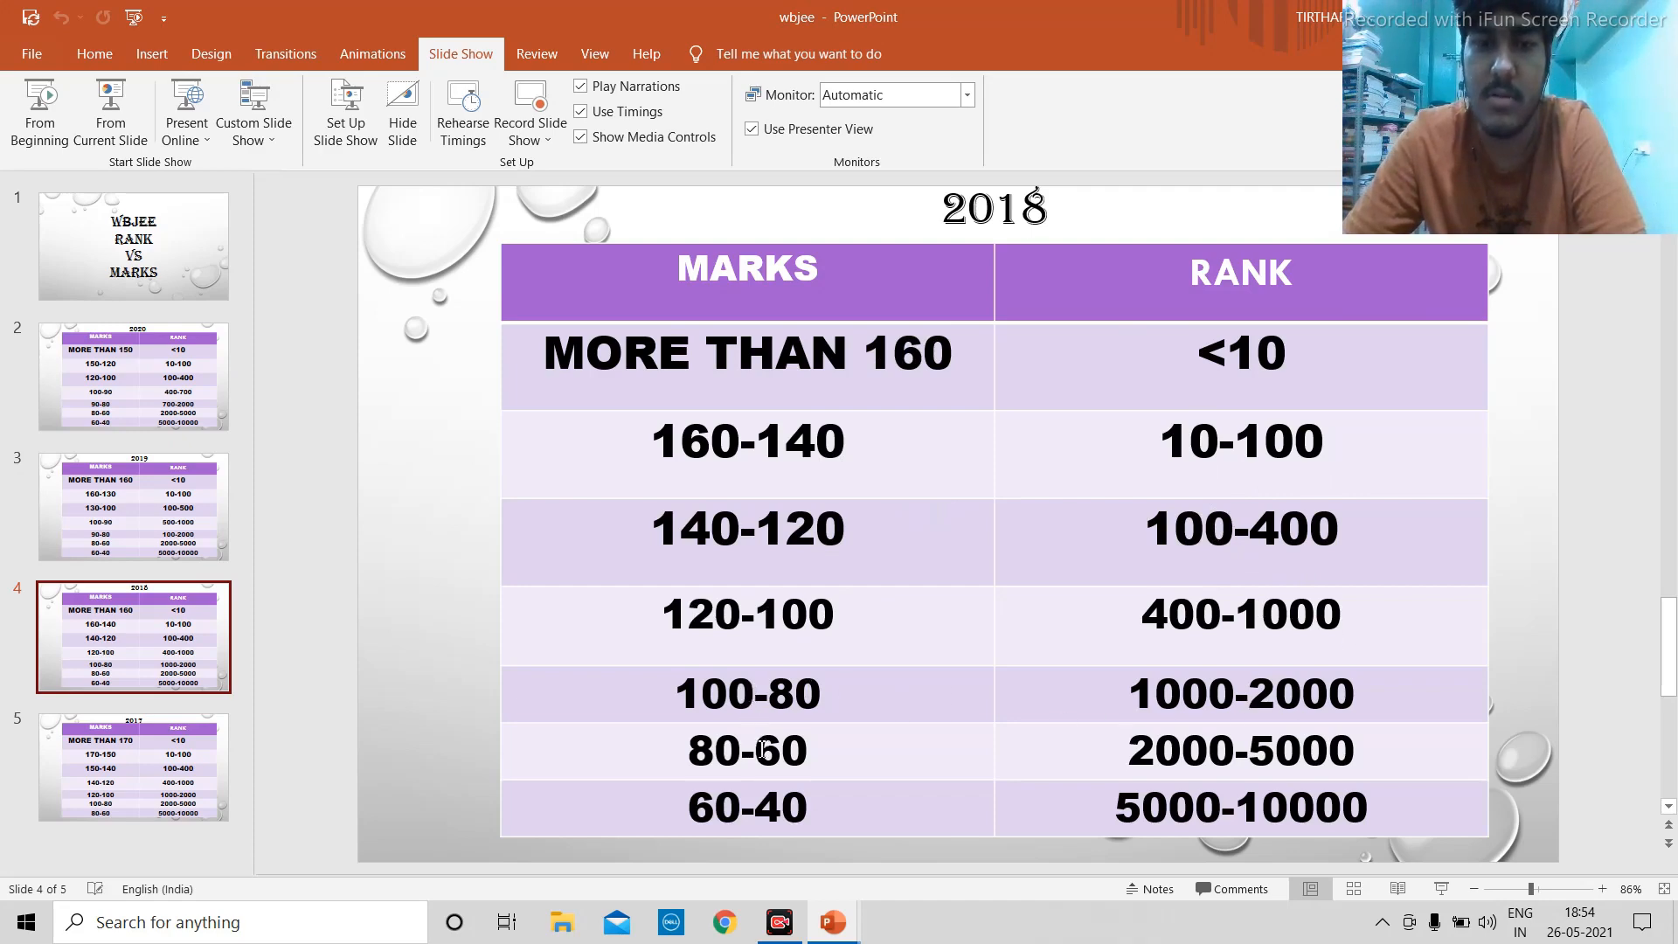
{"action": "mouse_move", "coordinate": [1130, 764]}
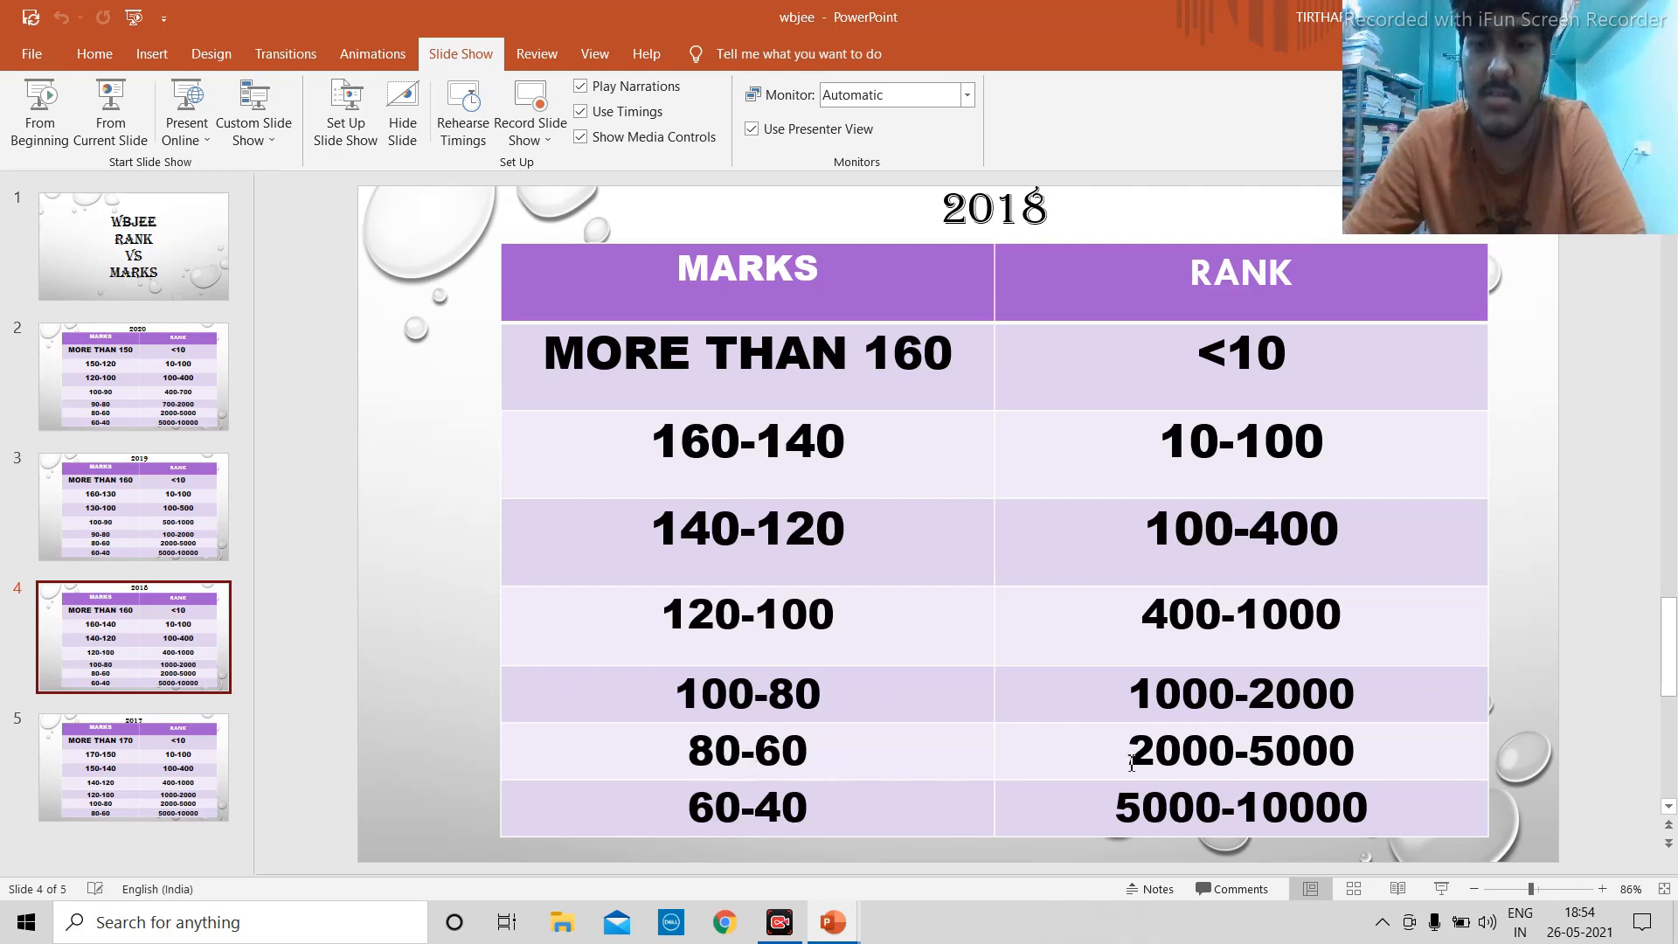
{"action": "mouse_move", "coordinate": [679, 822]}
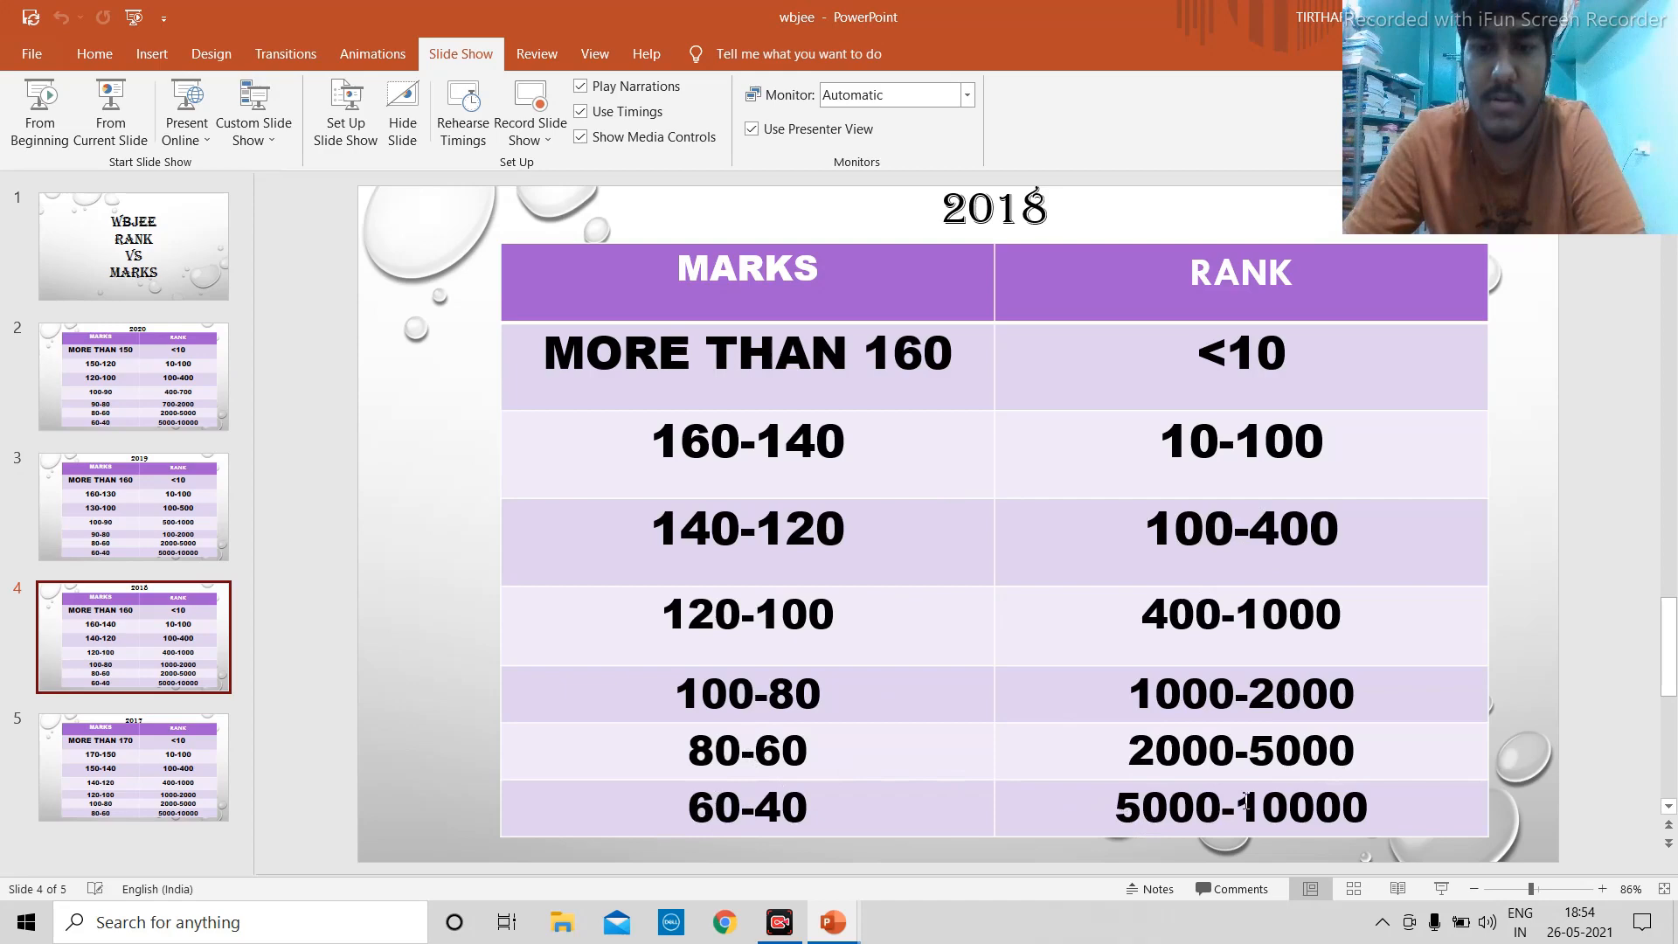
{"action": "mouse_move", "coordinate": [187, 500]}
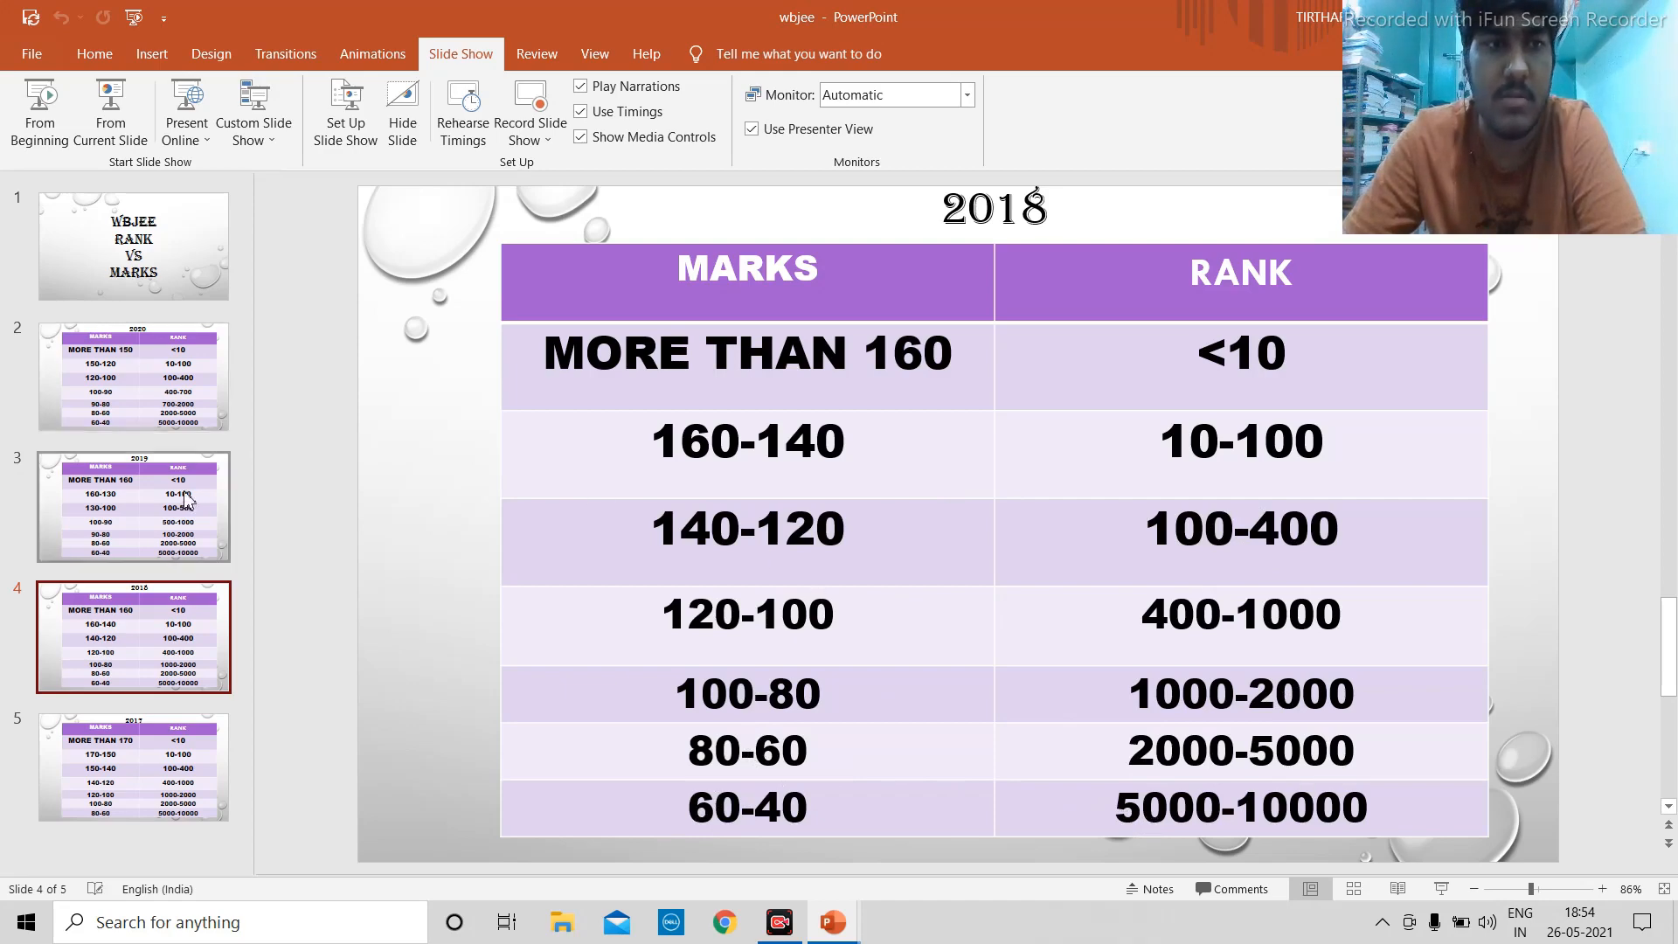
{"action": "left_click", "coordinate": [133, 507]}
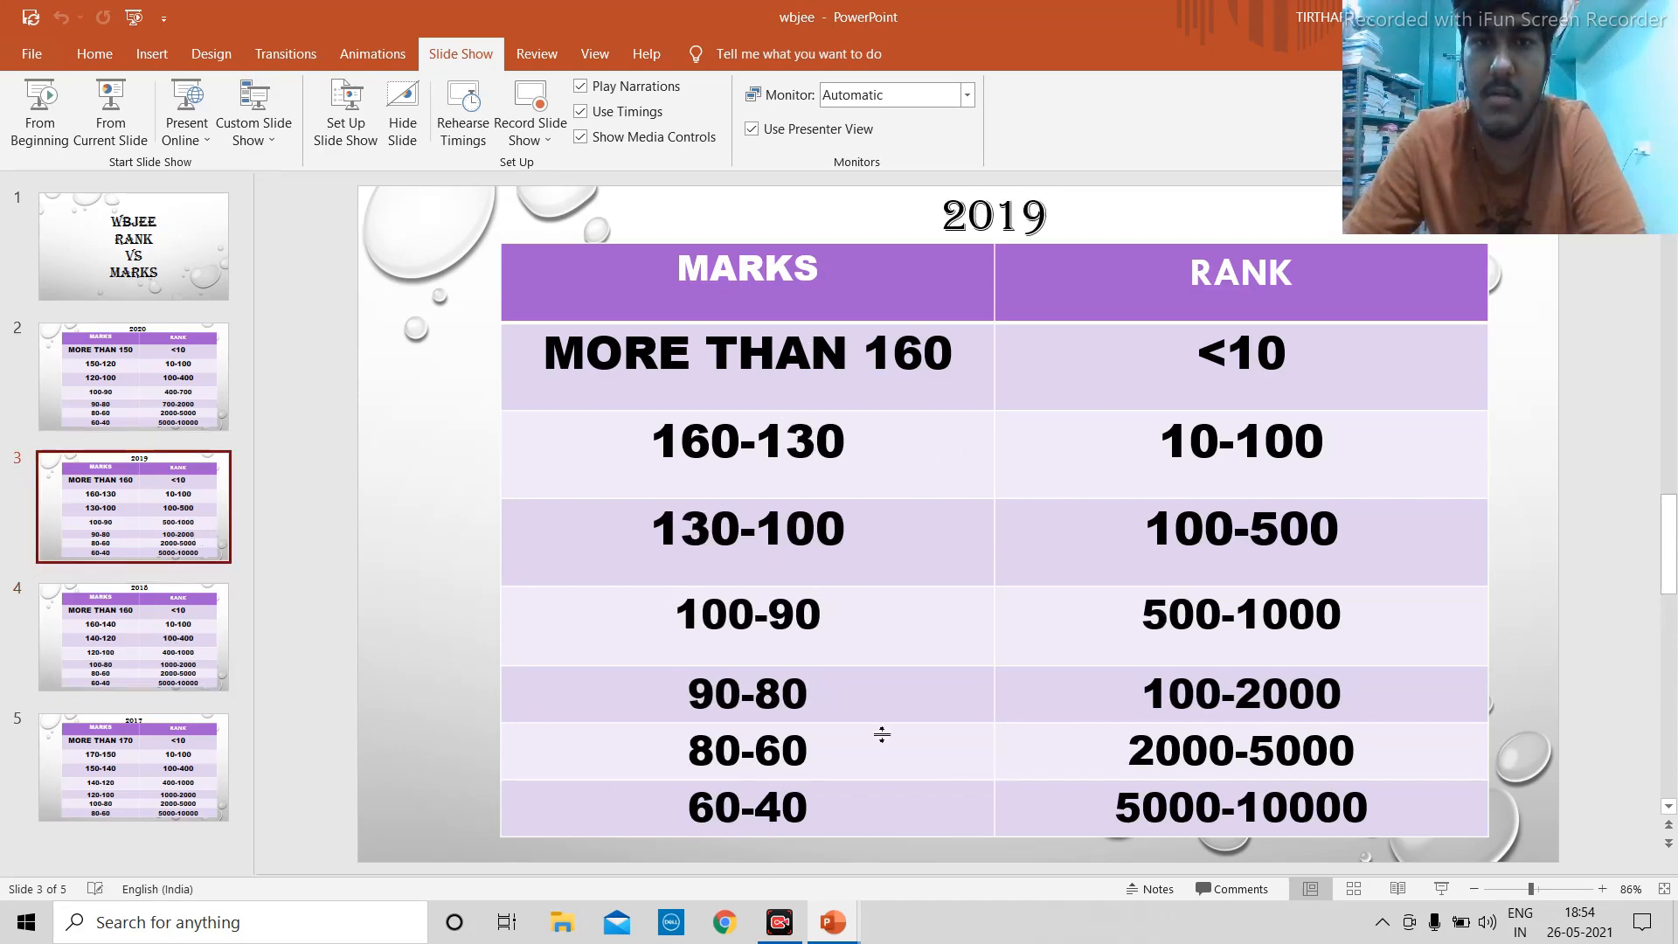
{"action": "mouse_move", "coordinate": [140, 630]}
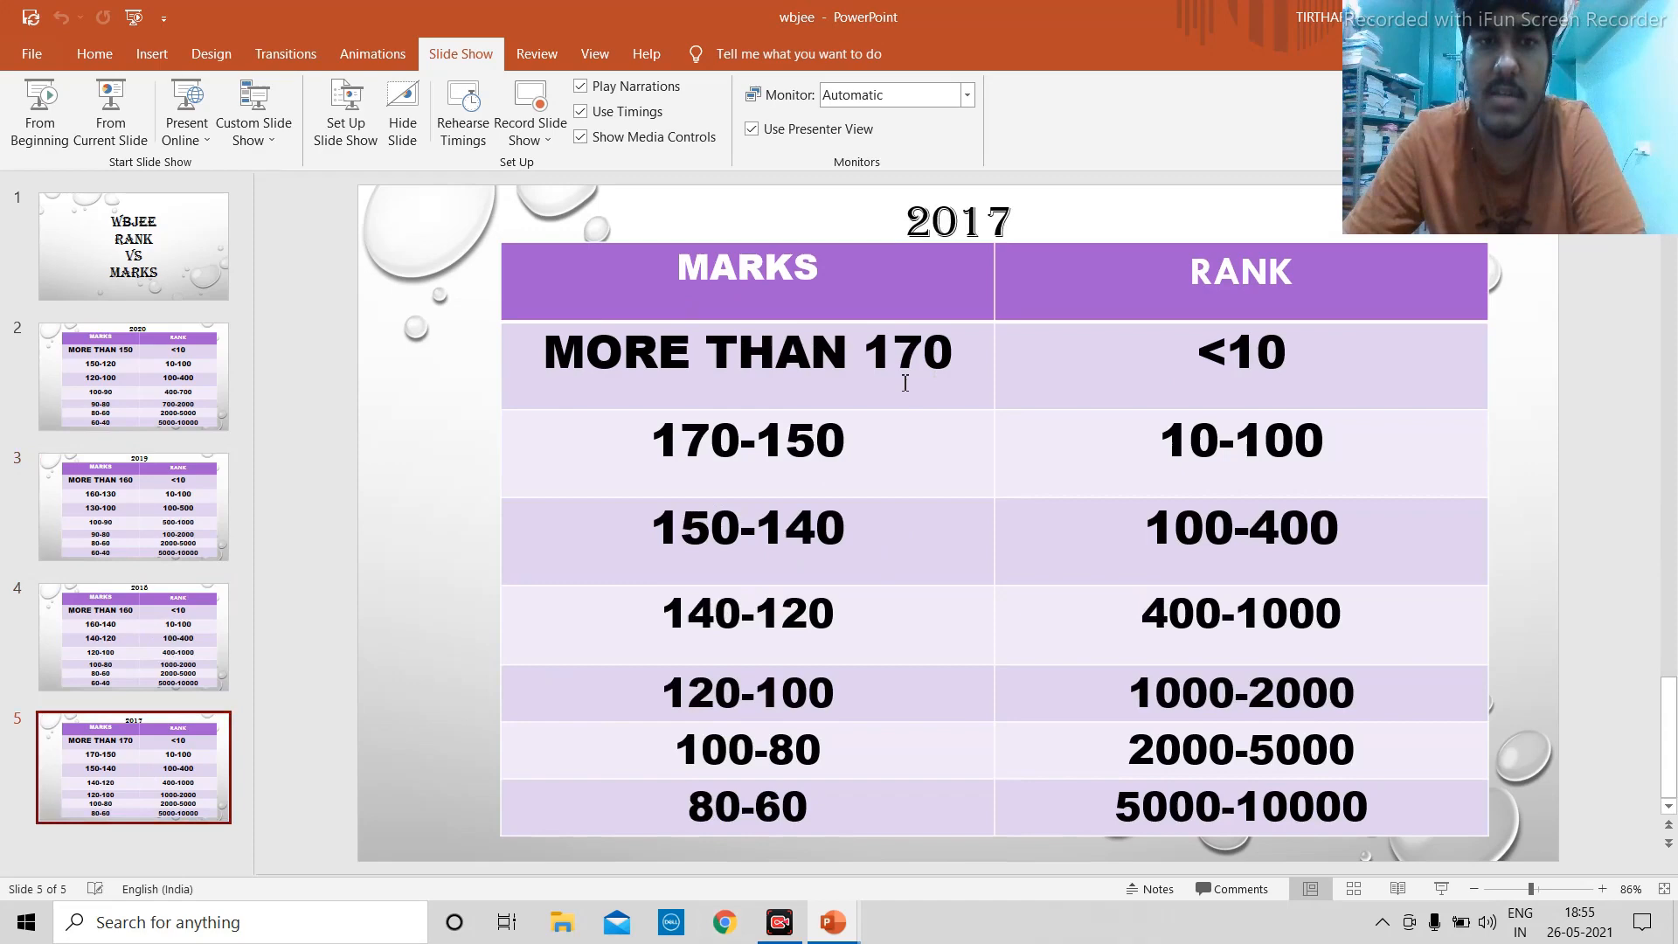
{"action": "mouse_move", "coordinate": [897, 367]}
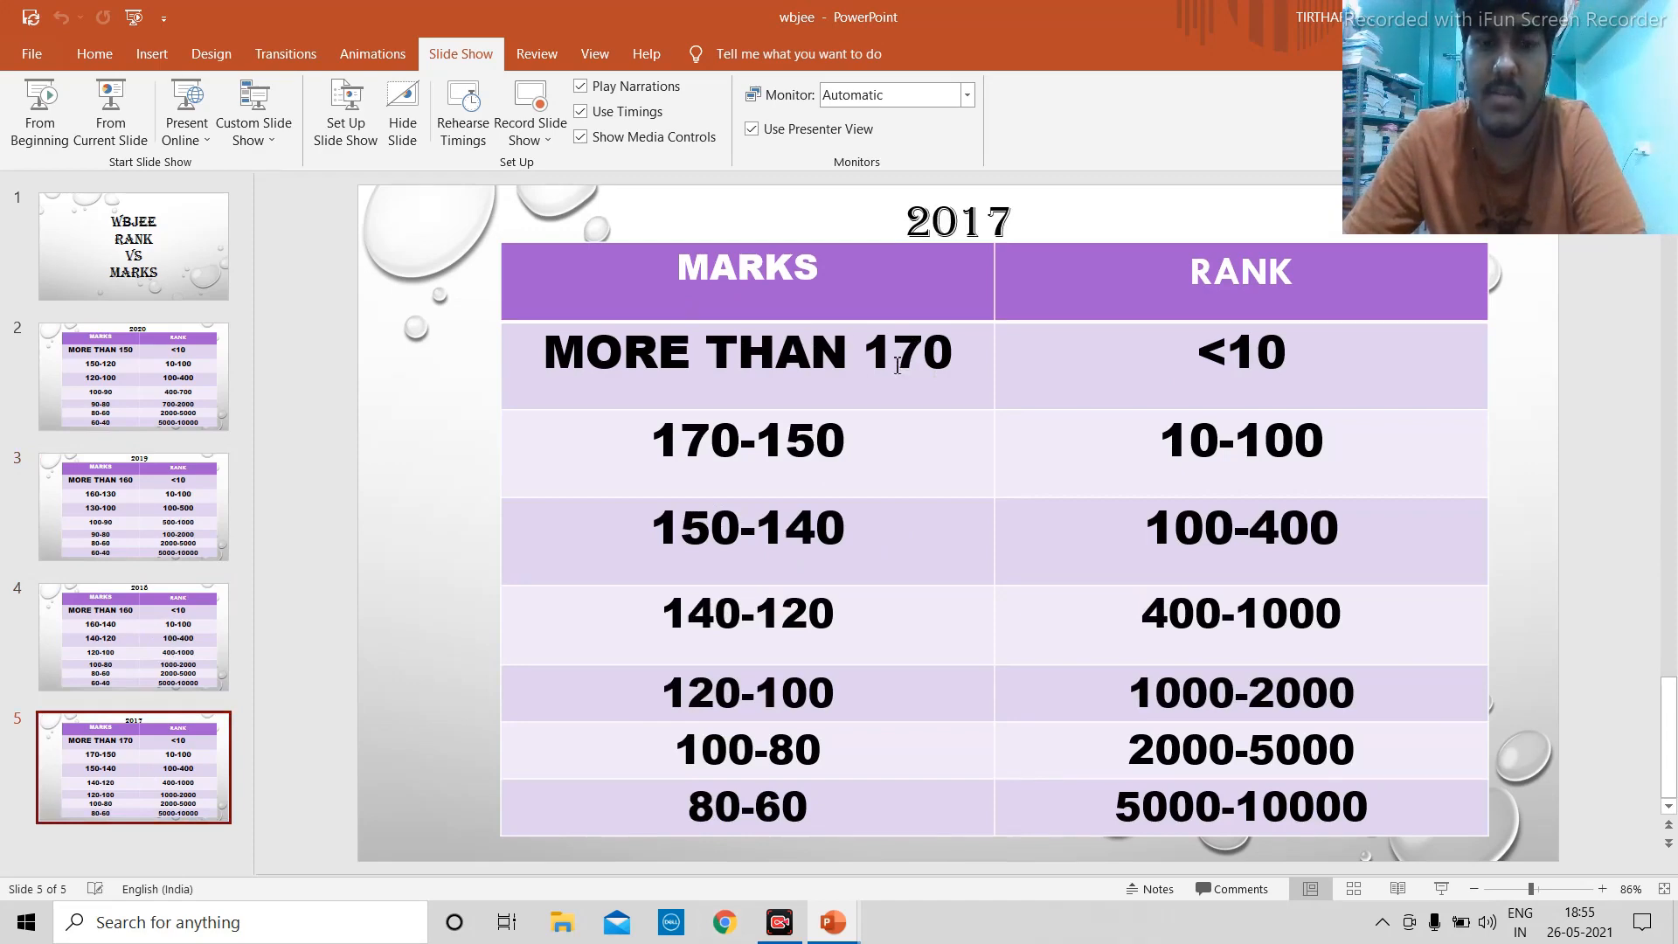
{"action": "mouse_move", "coordinate": [960, 306]}
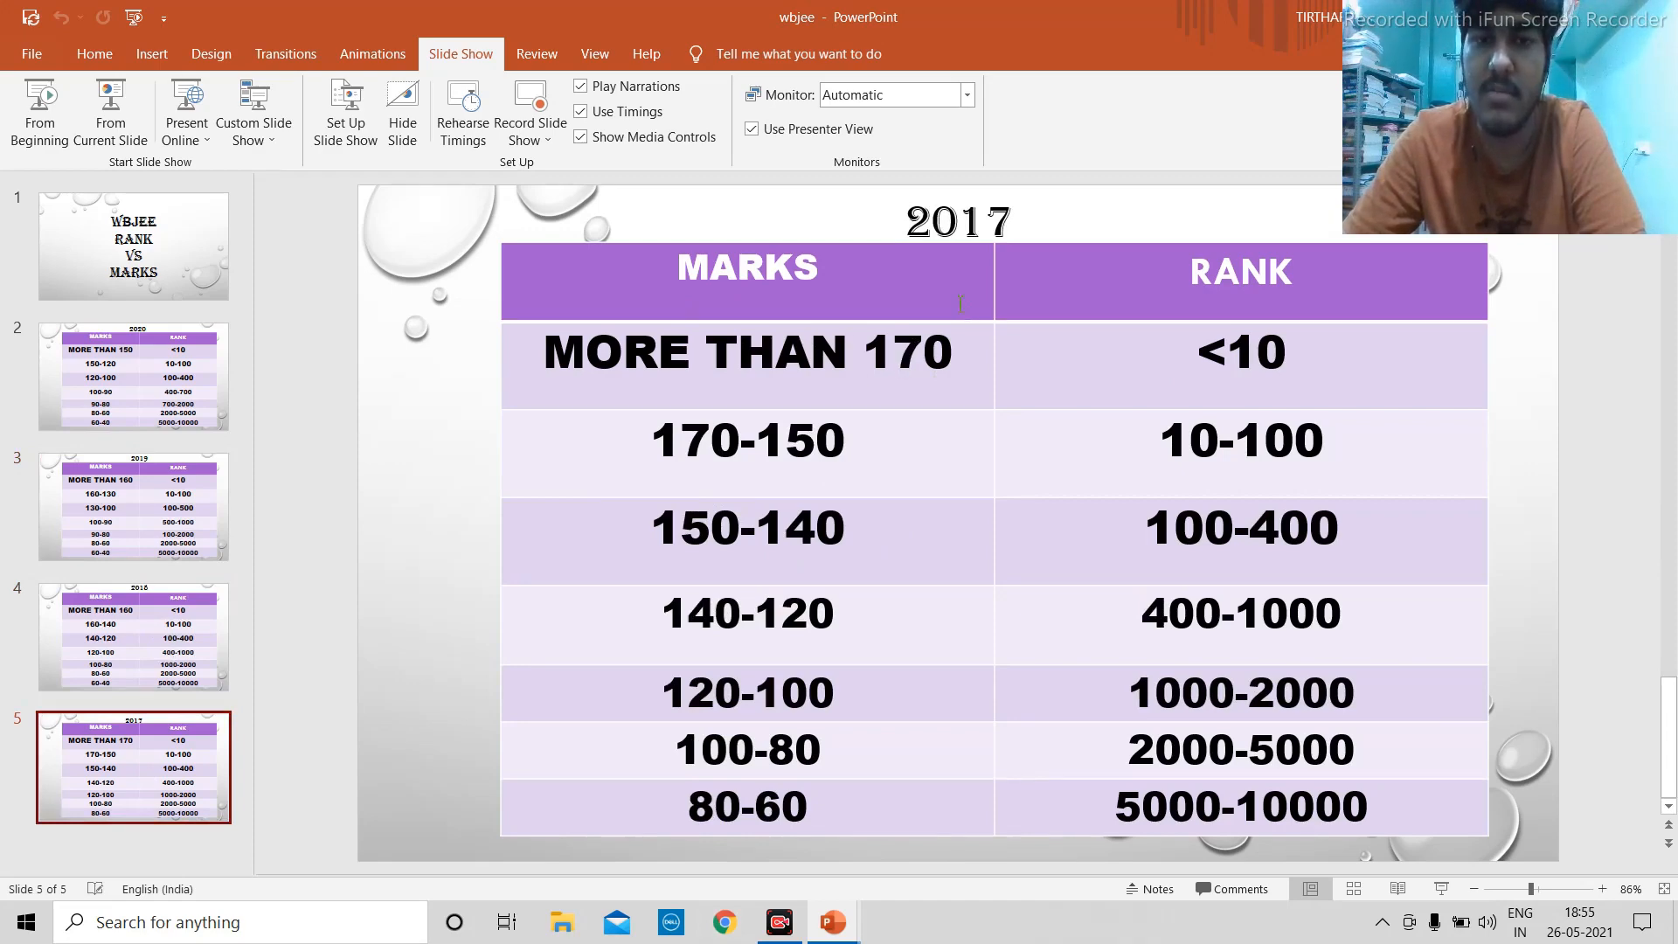
{"action": "mouse_move", "coordinate": [857, 329]}
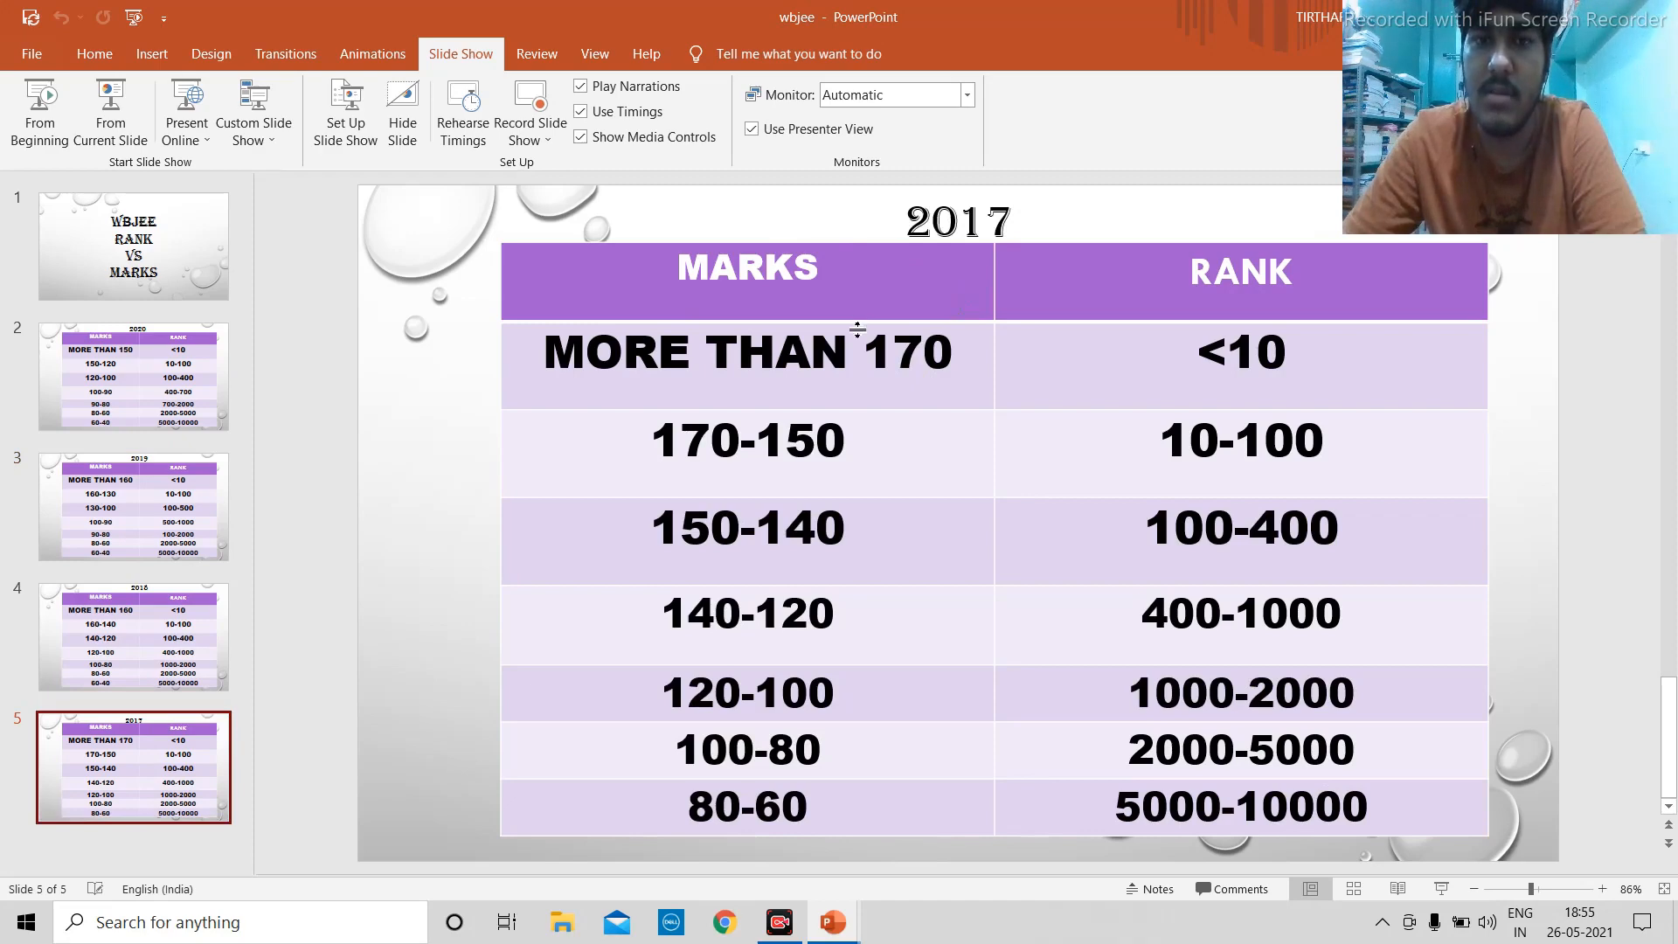
{"action": "mouse_move", "coordinate": [824, 372]}
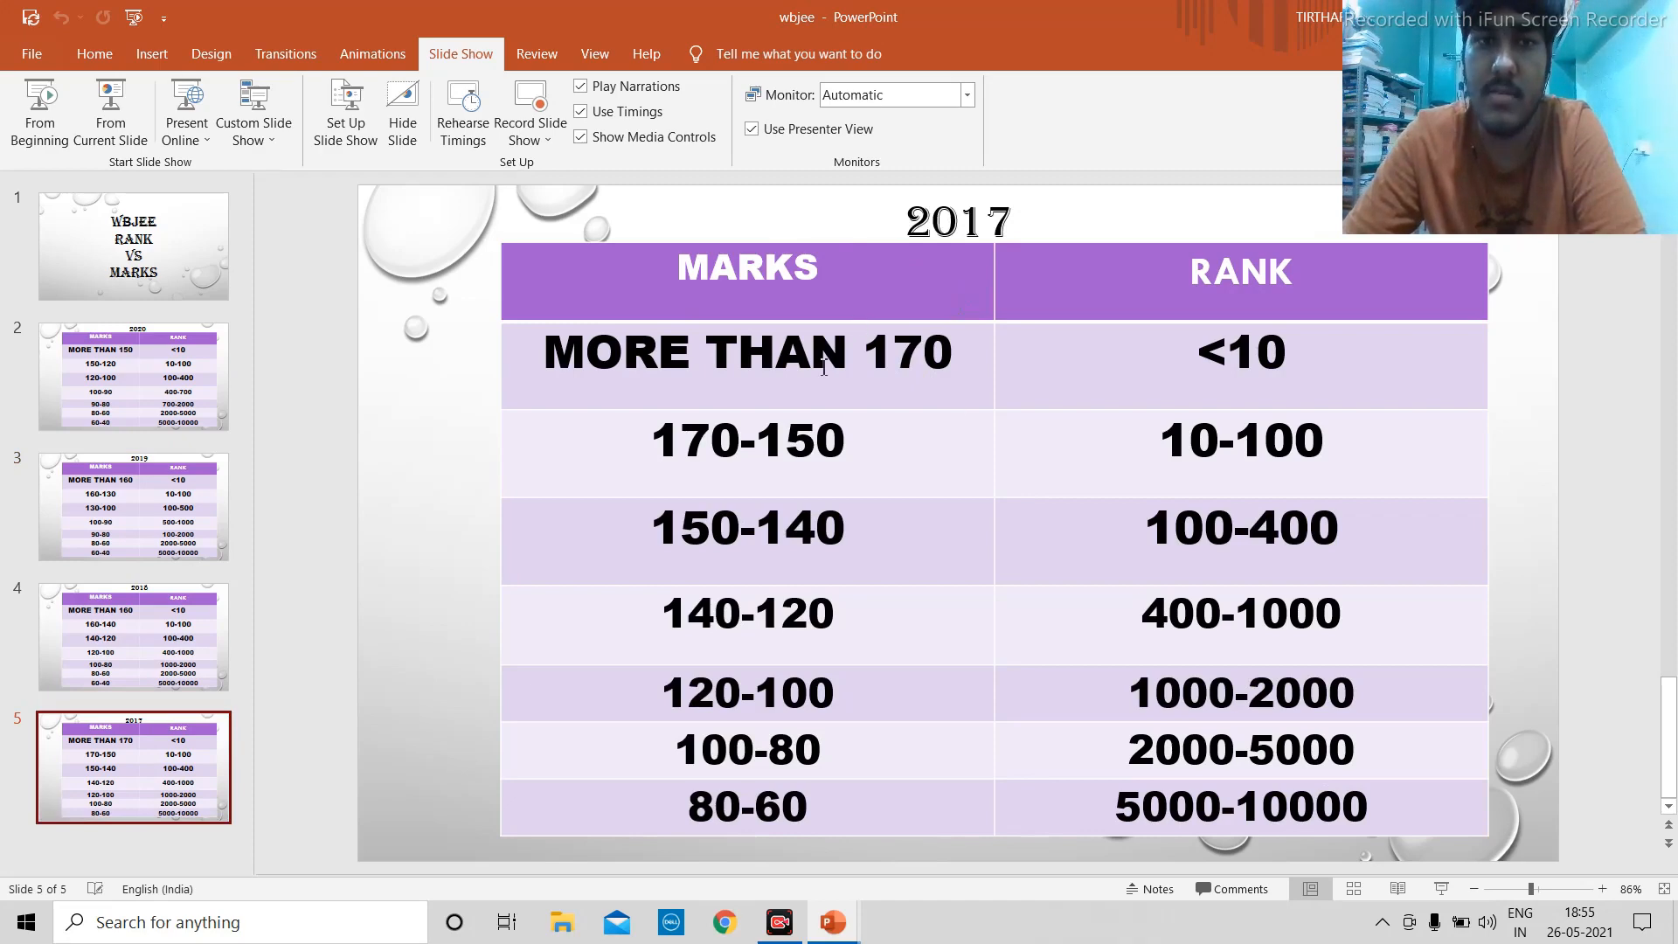
{"action": "mouse_move", "coordinate": [1280, 397]}
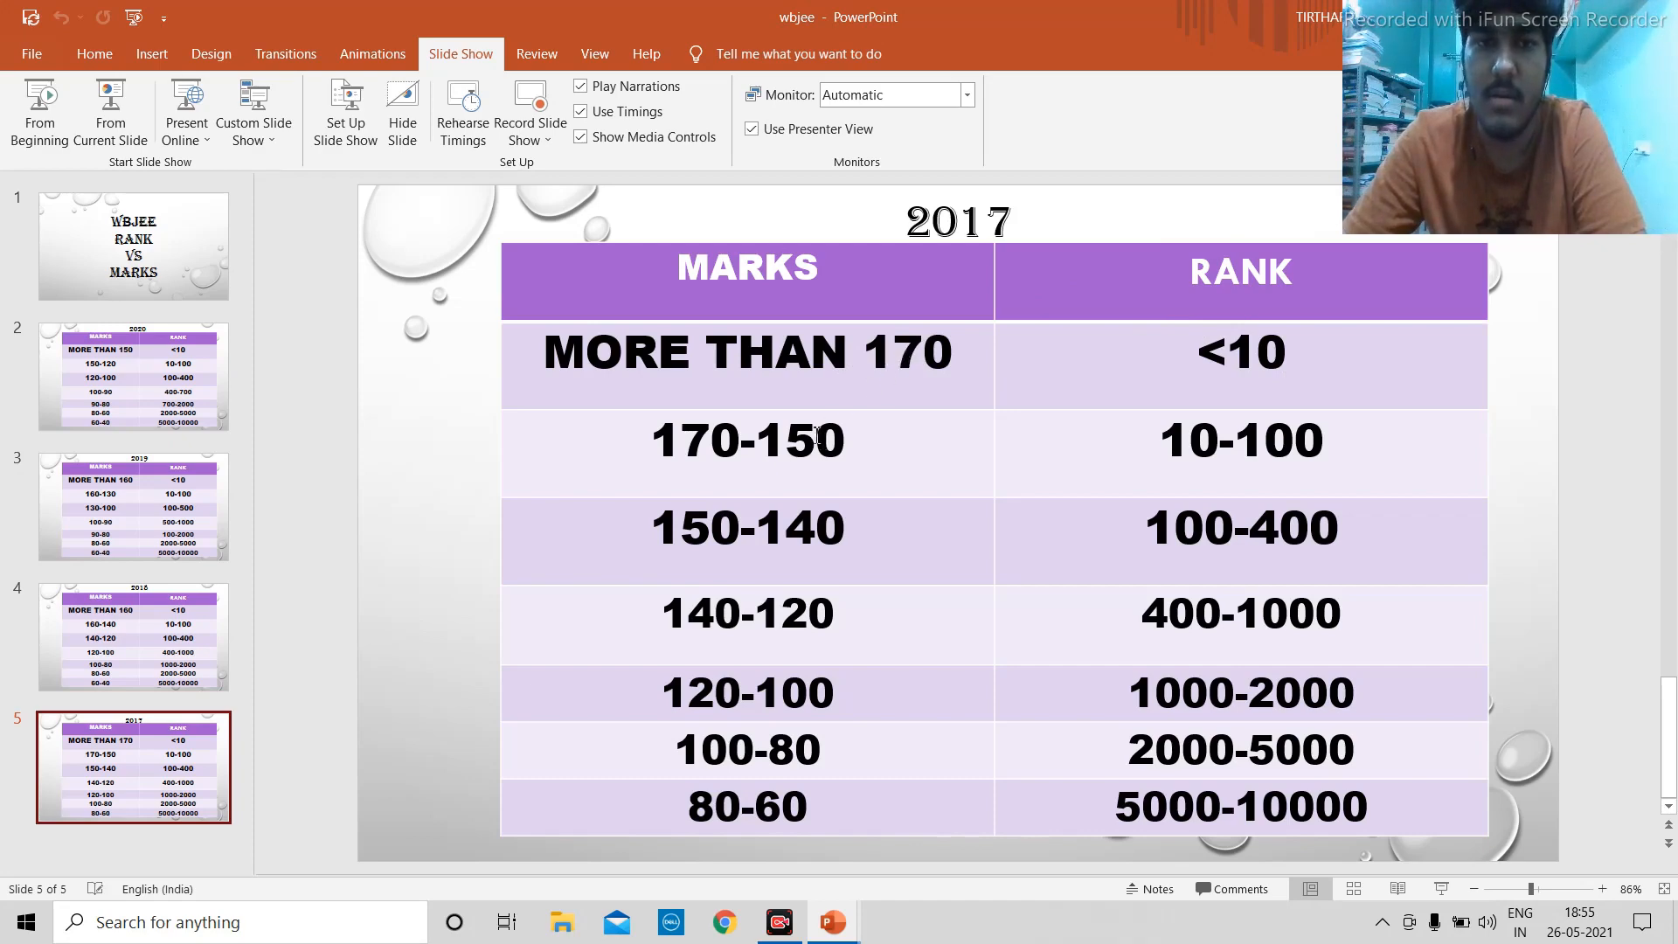
{"action": "mouse_move", "coordinate": [988, 476]}
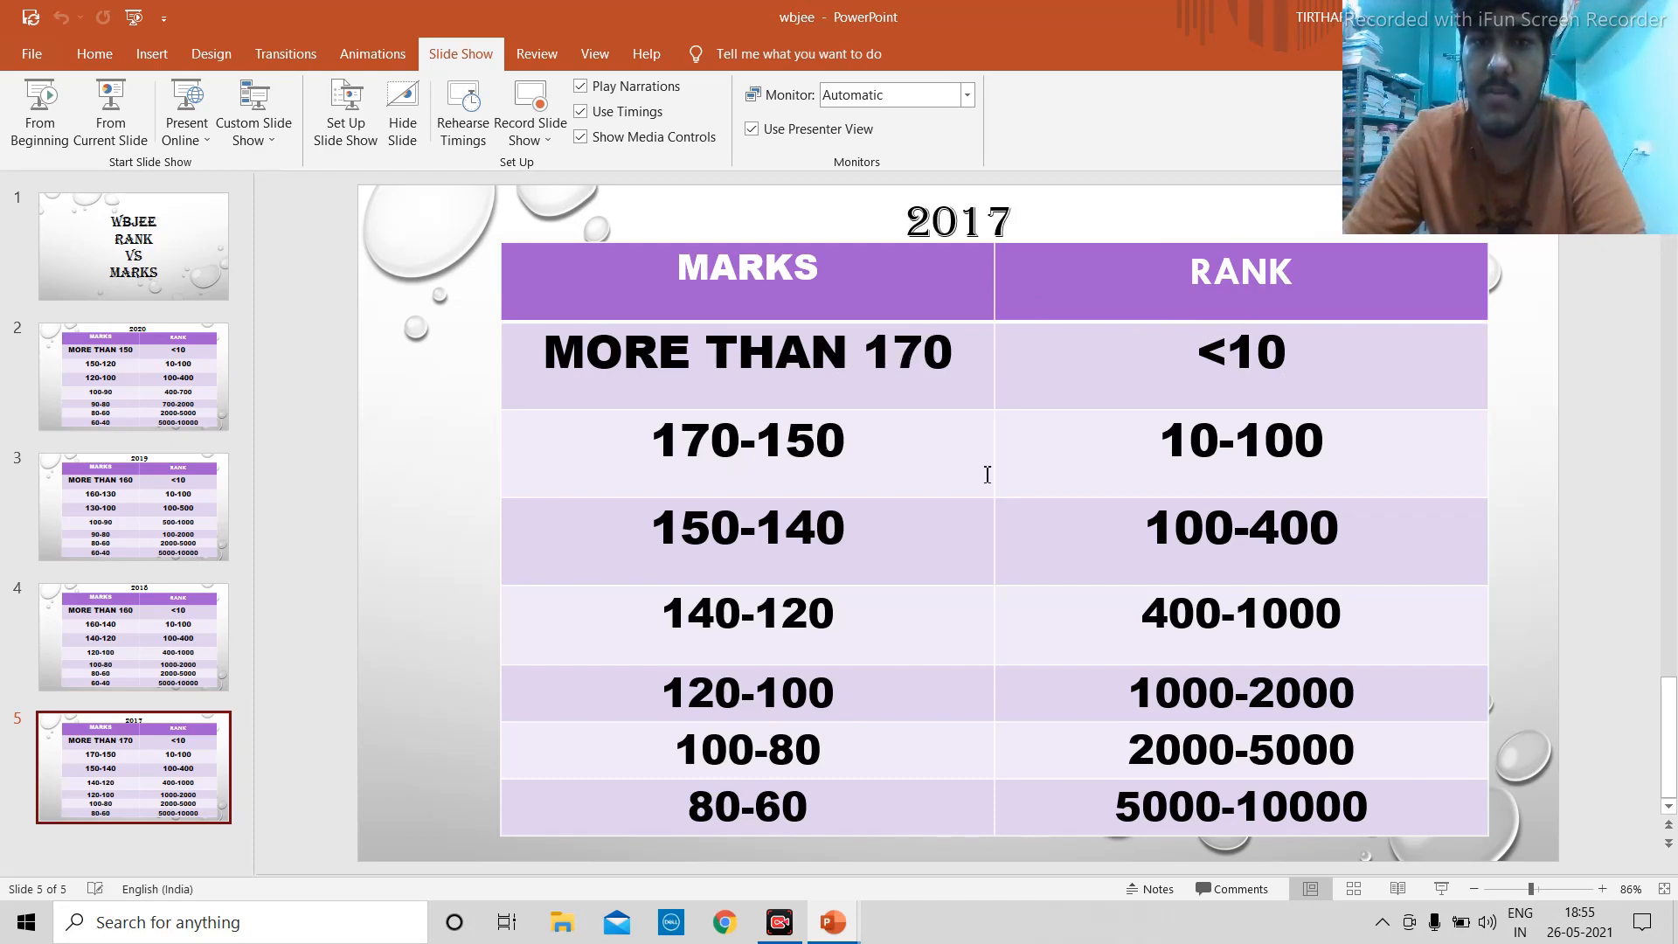
{"action": "mouse_move", "coordinate": [994, 530]}
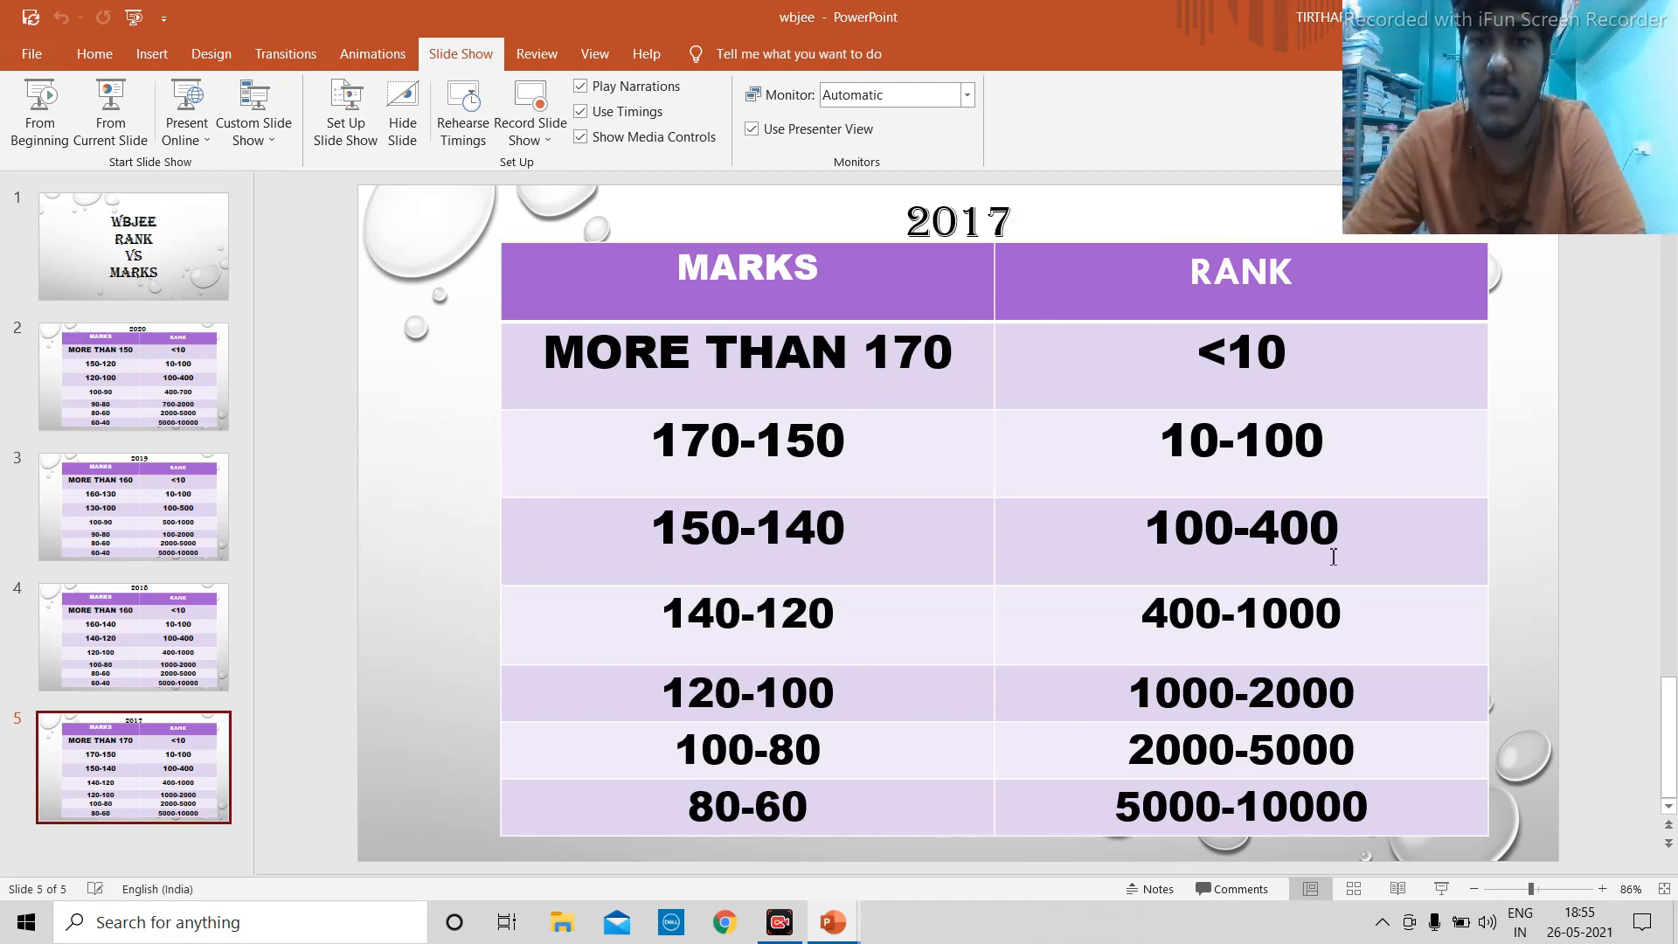
{"action": "mouse_move", "coordinate": [1081, 614]}
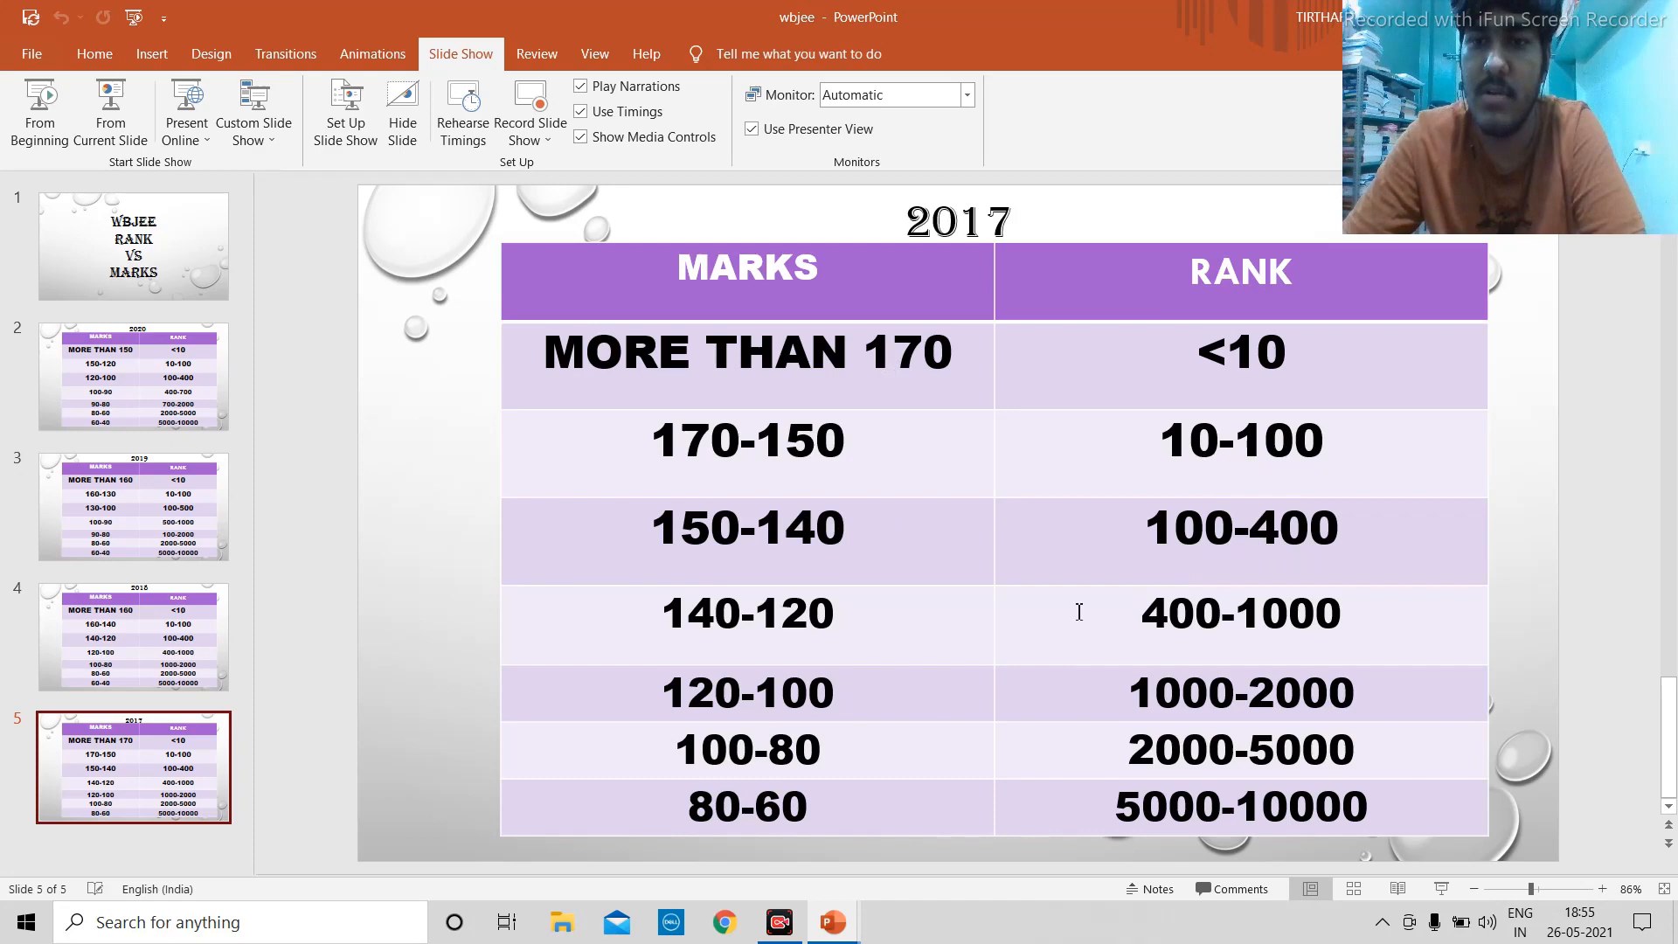
{"action": "mouse_move", "coordinate": [715, 629]}
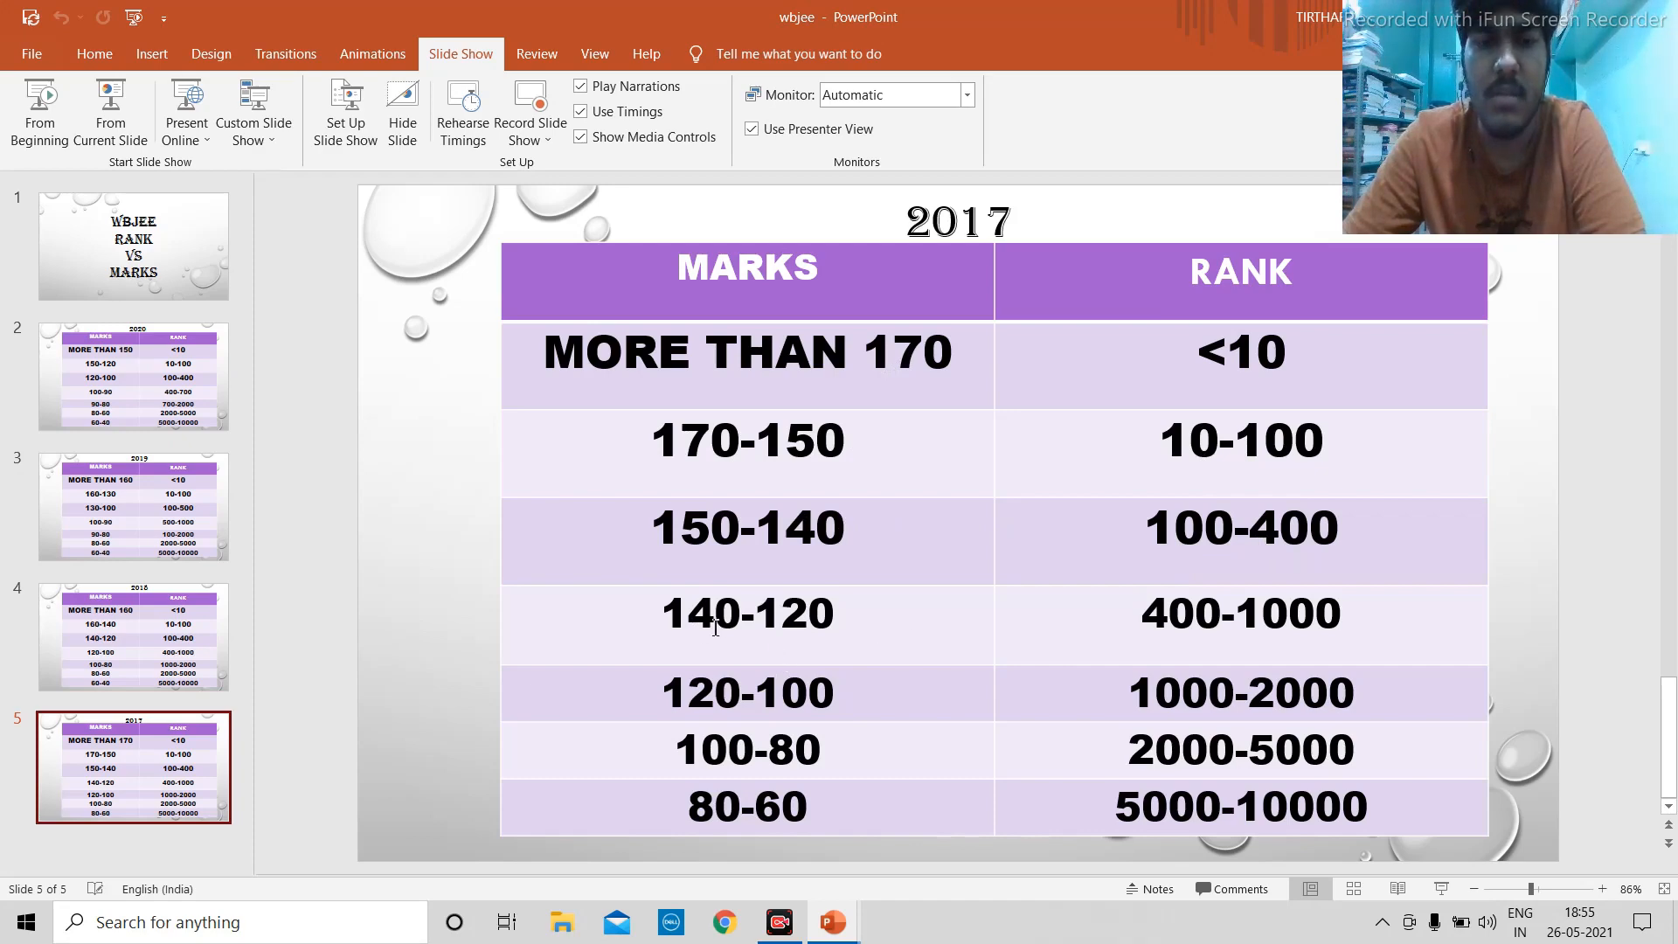
{"action": "mouse_move", "coordinate": [1313, 624]}
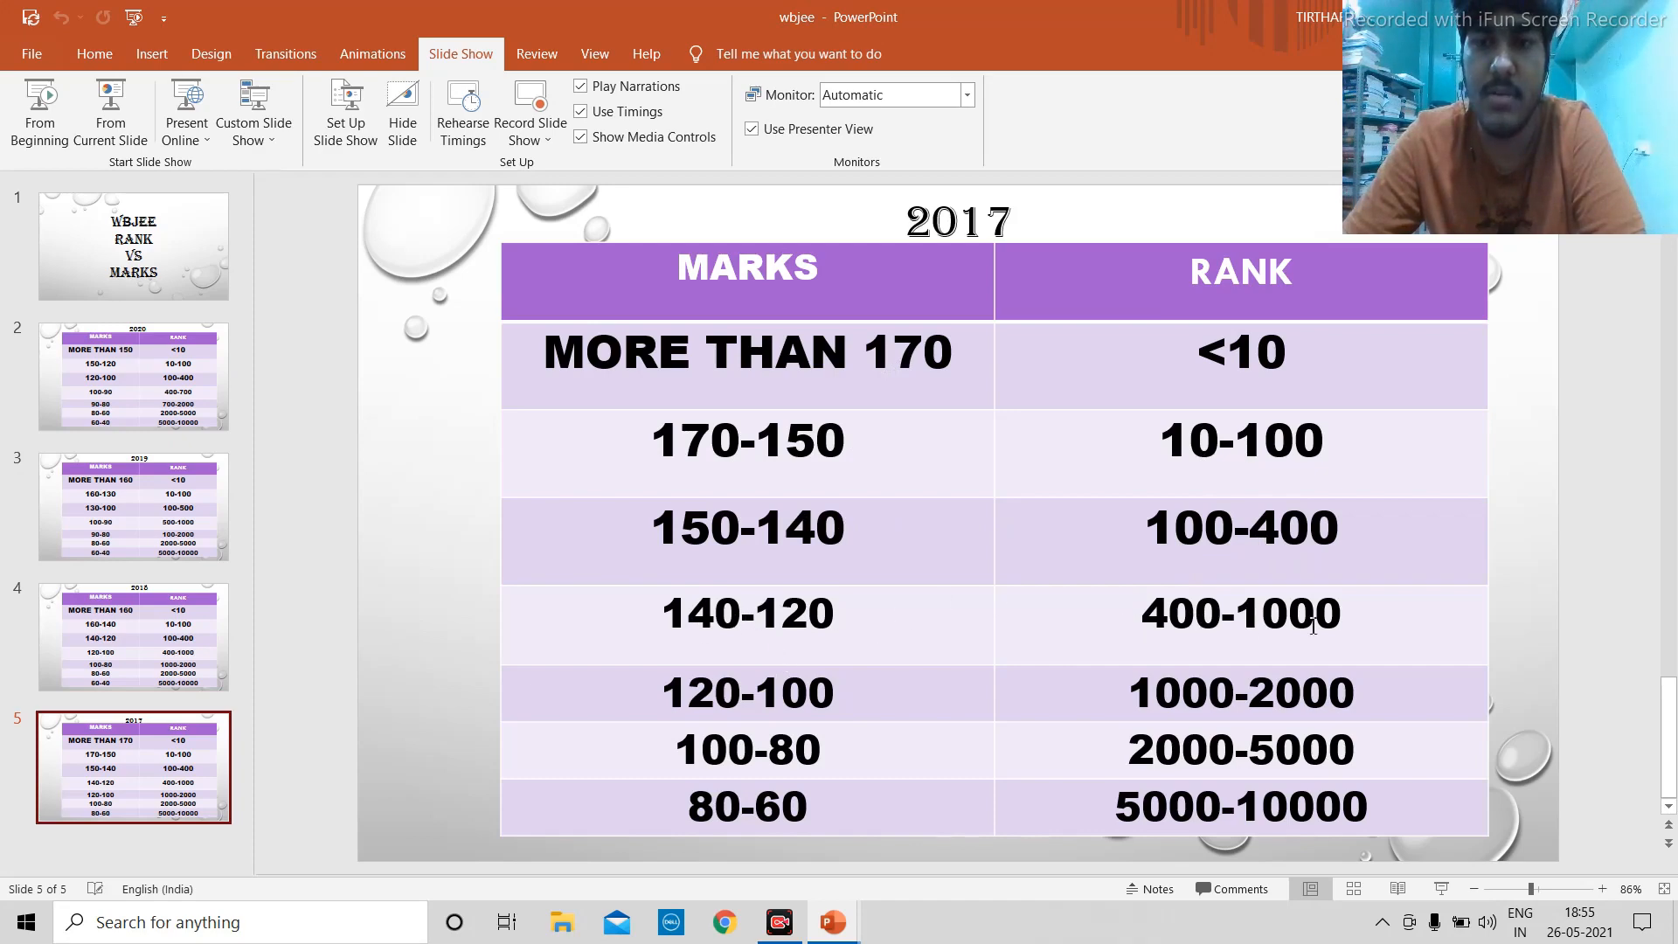
{"action": "mouse_move", "coordinate": [733, 701]}
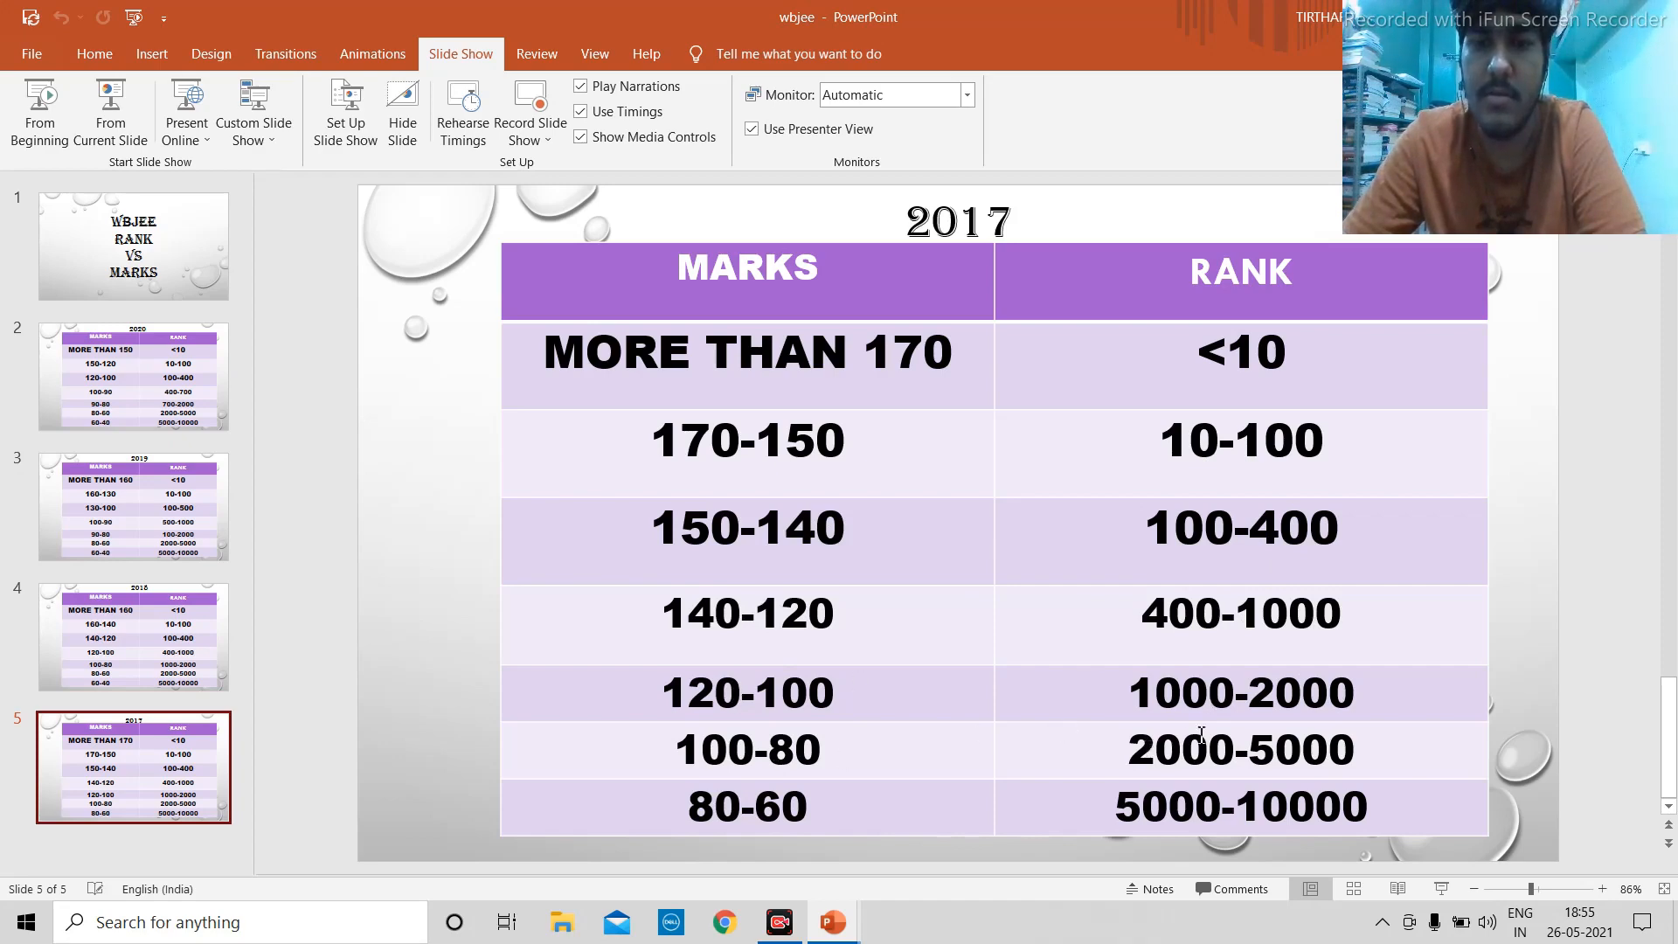
{"action": "mouse_move", "coordinate": [1206, 822]}
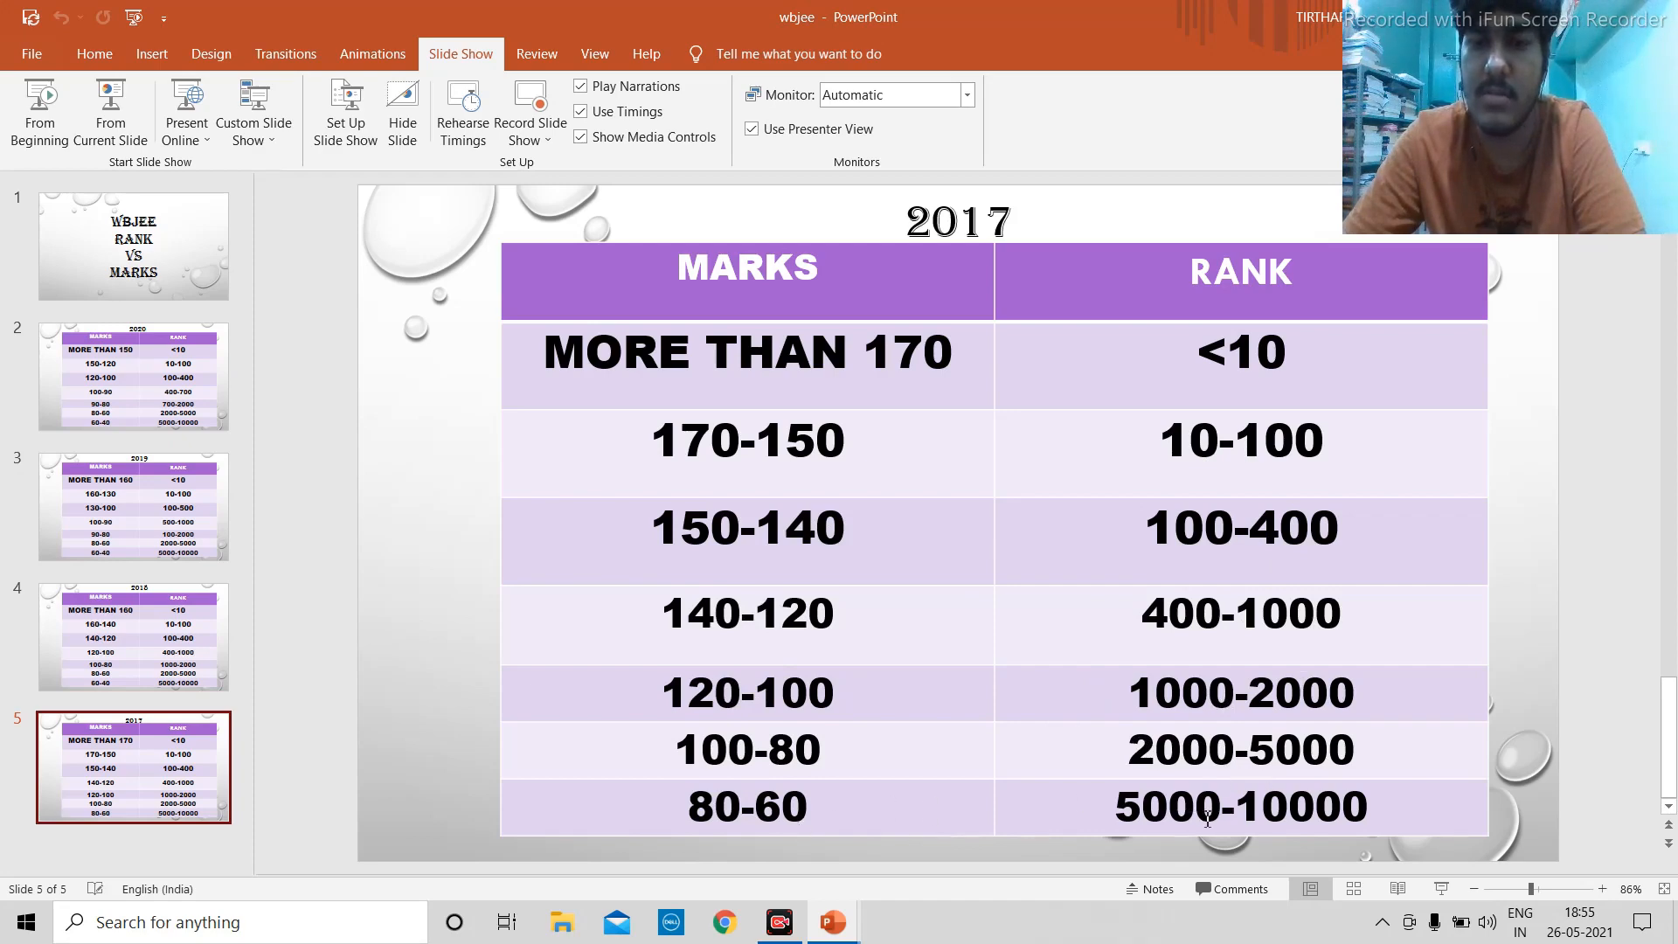
{"action": "mouse_move", "coordinate": [1227, 776]}
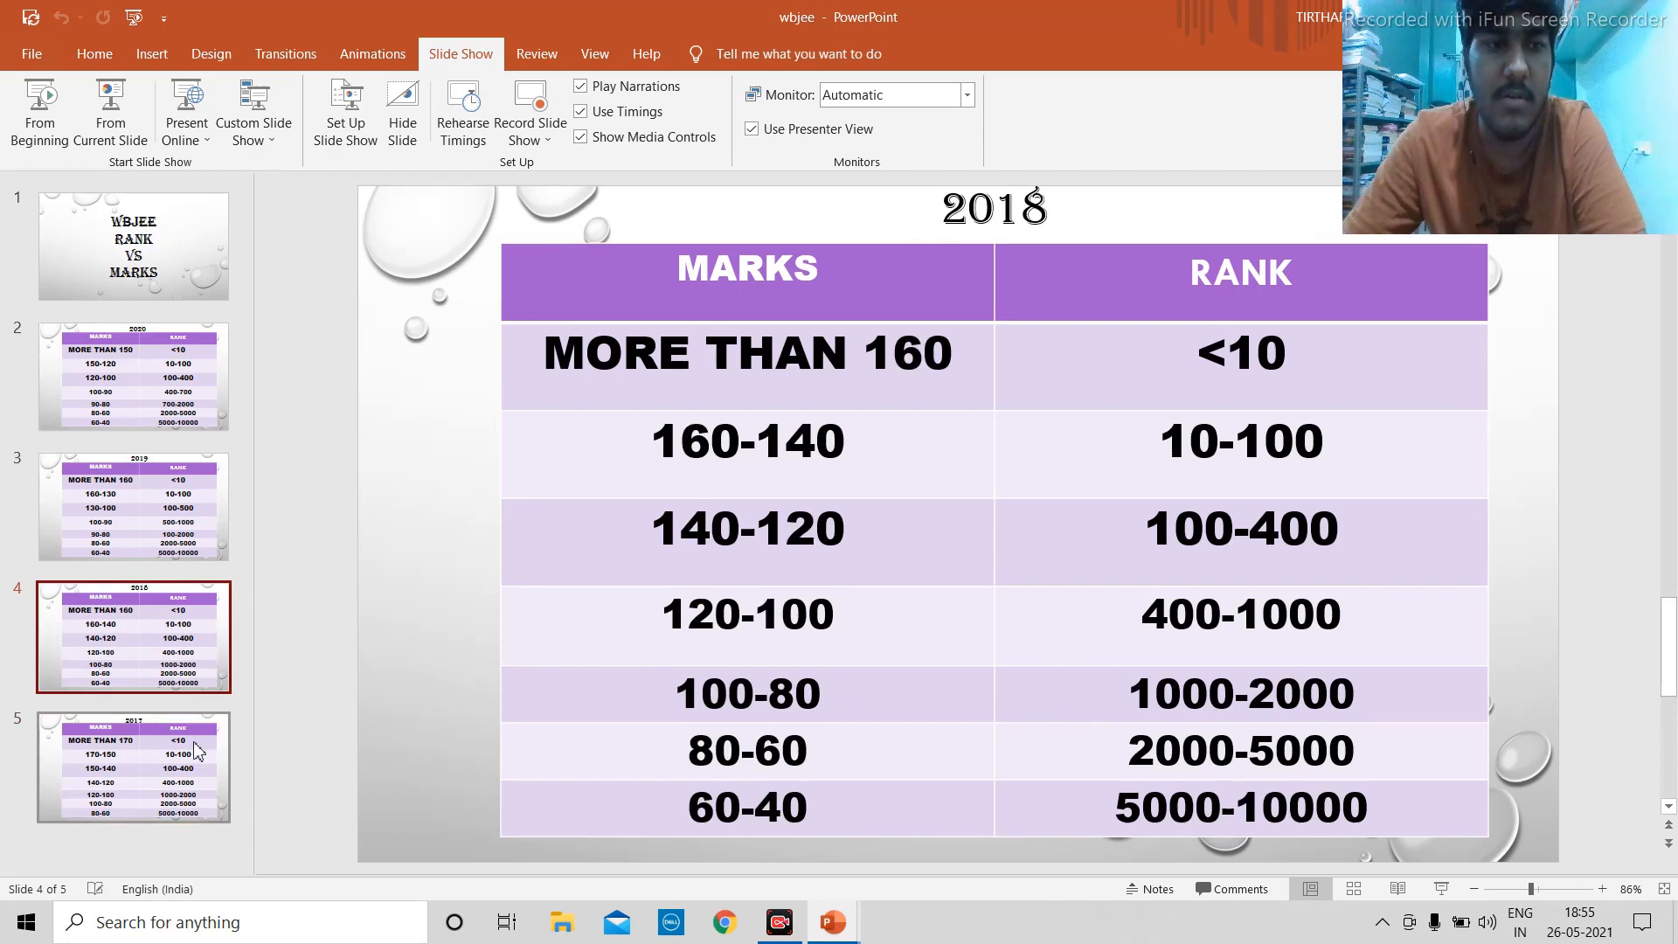
Show the 2017 table on slide 5, glance at the 2019 slide, and go back toward the 2017 table.
{"action": "left_click", "coordinate": [133, 767]}
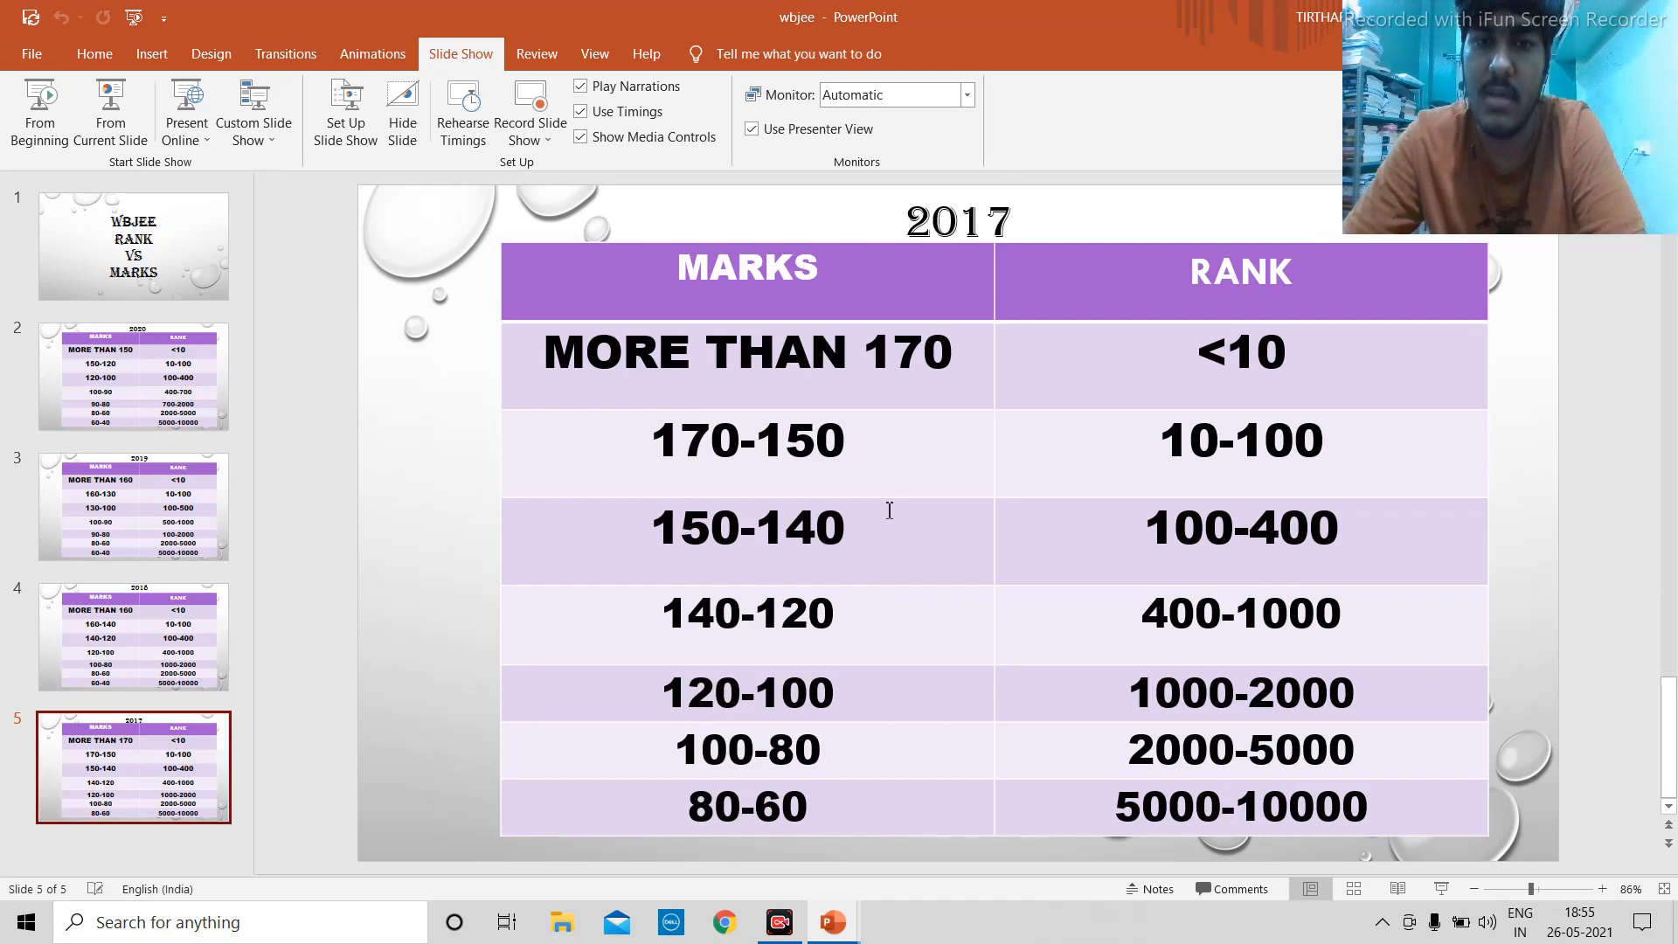
{"action": "mouse_move", "coordinate": [1238, 547]}
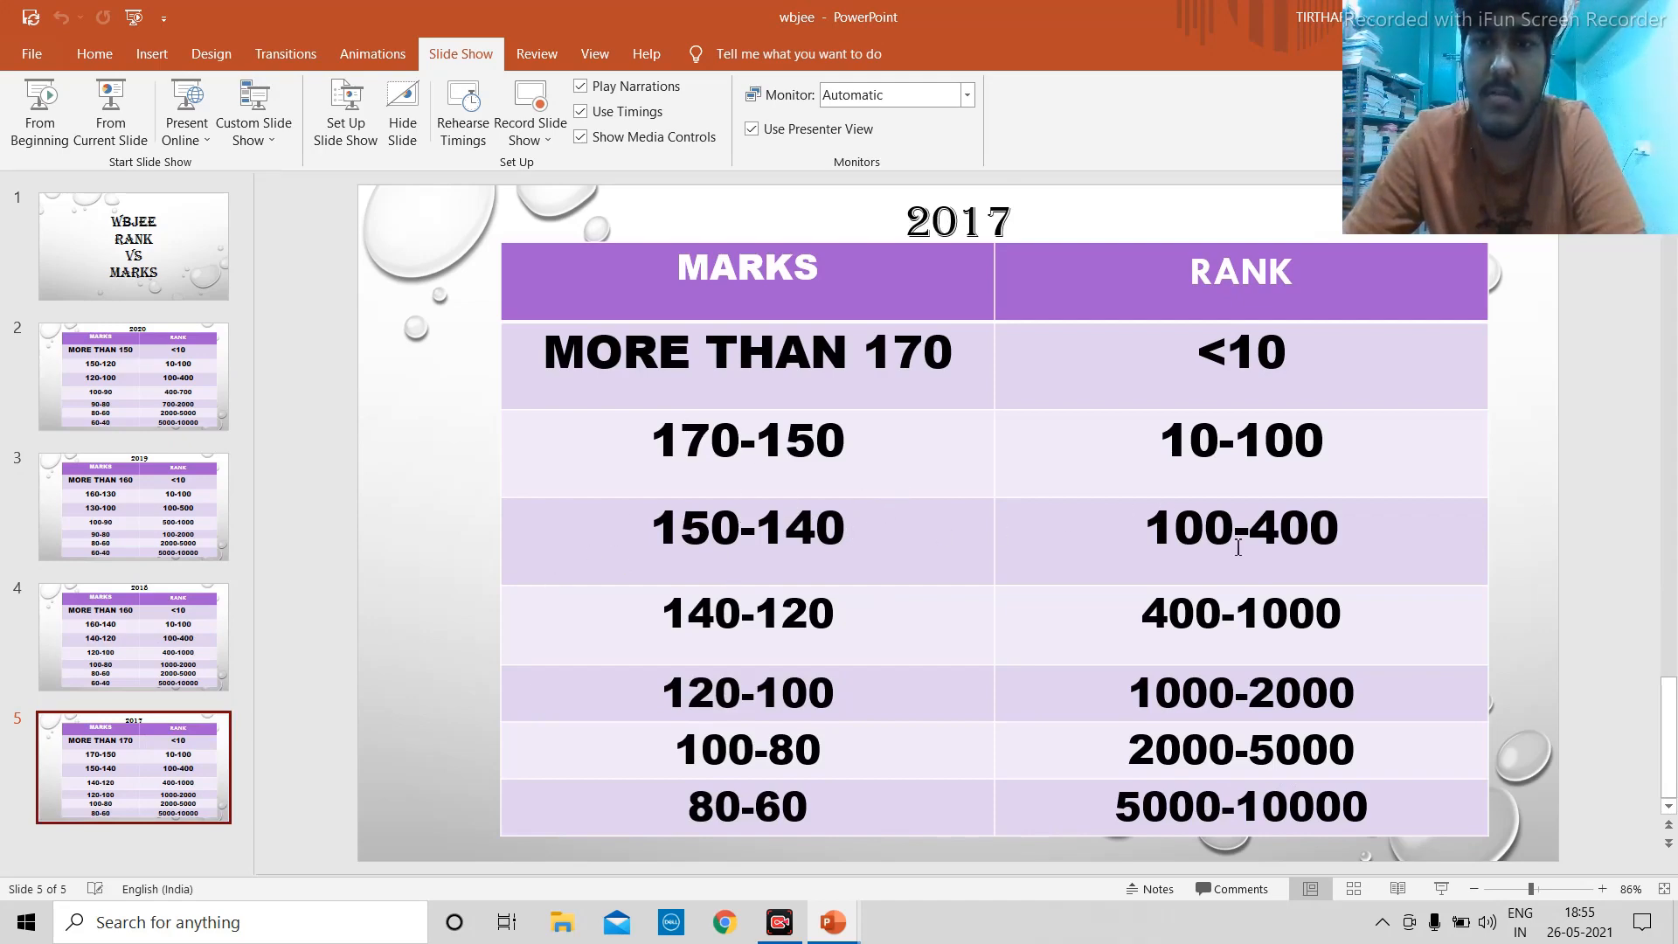
{"action": "mouse_move", "coordinate": [1294, 549]}
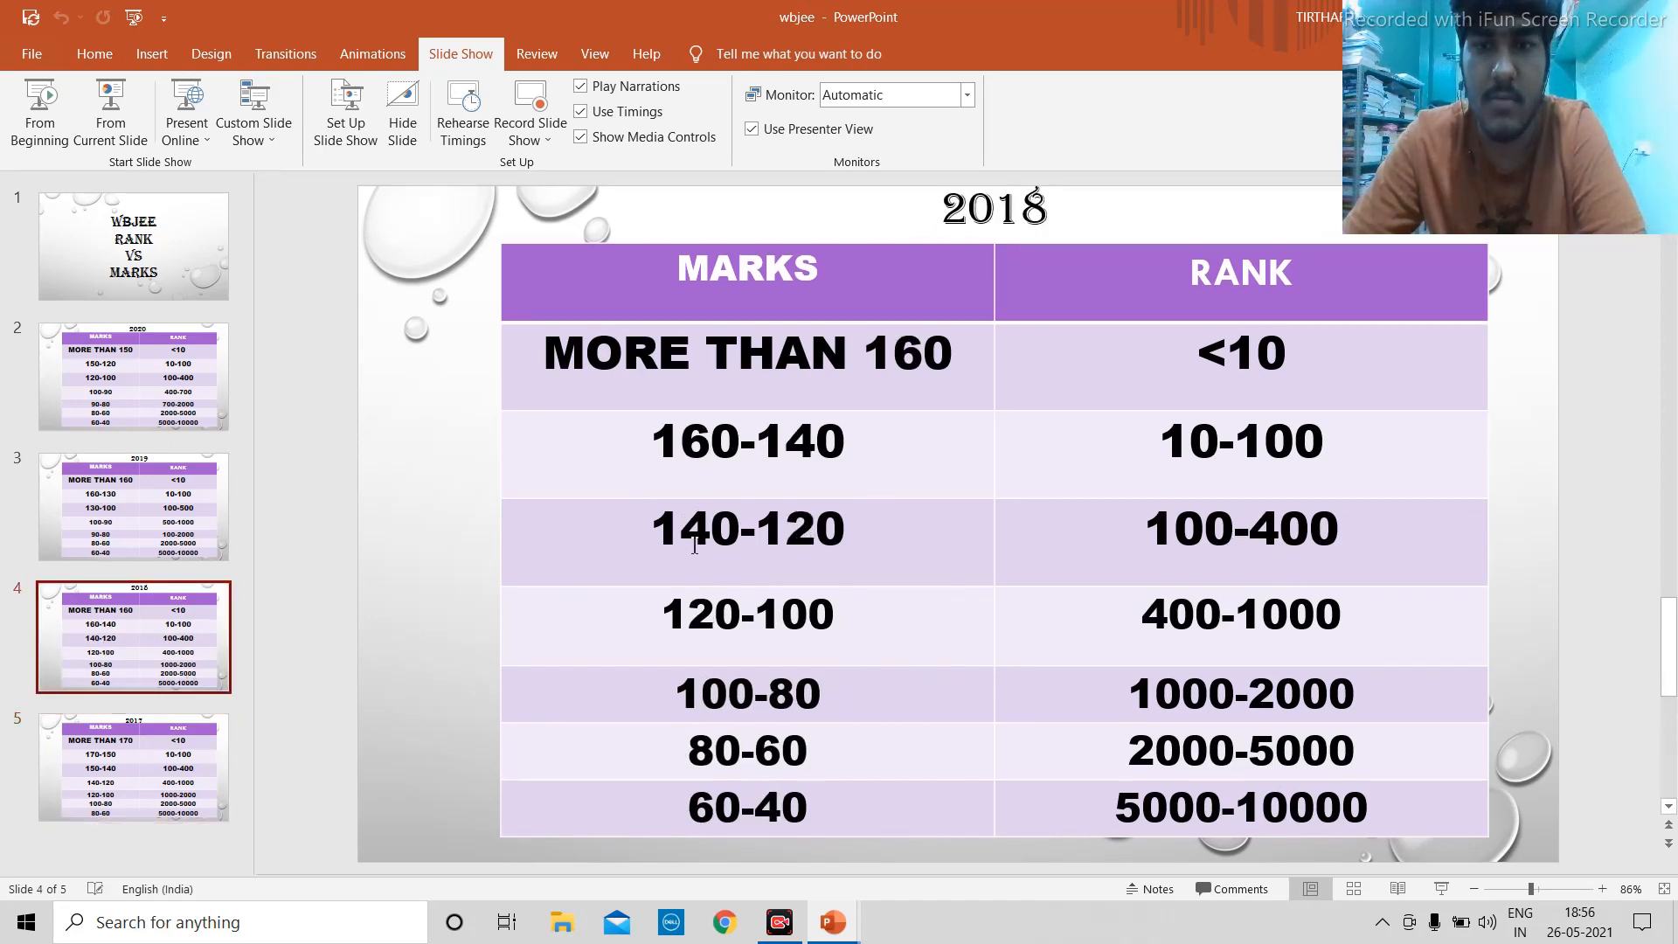
{"action": "left_click", "coordinate": [131, 507]}
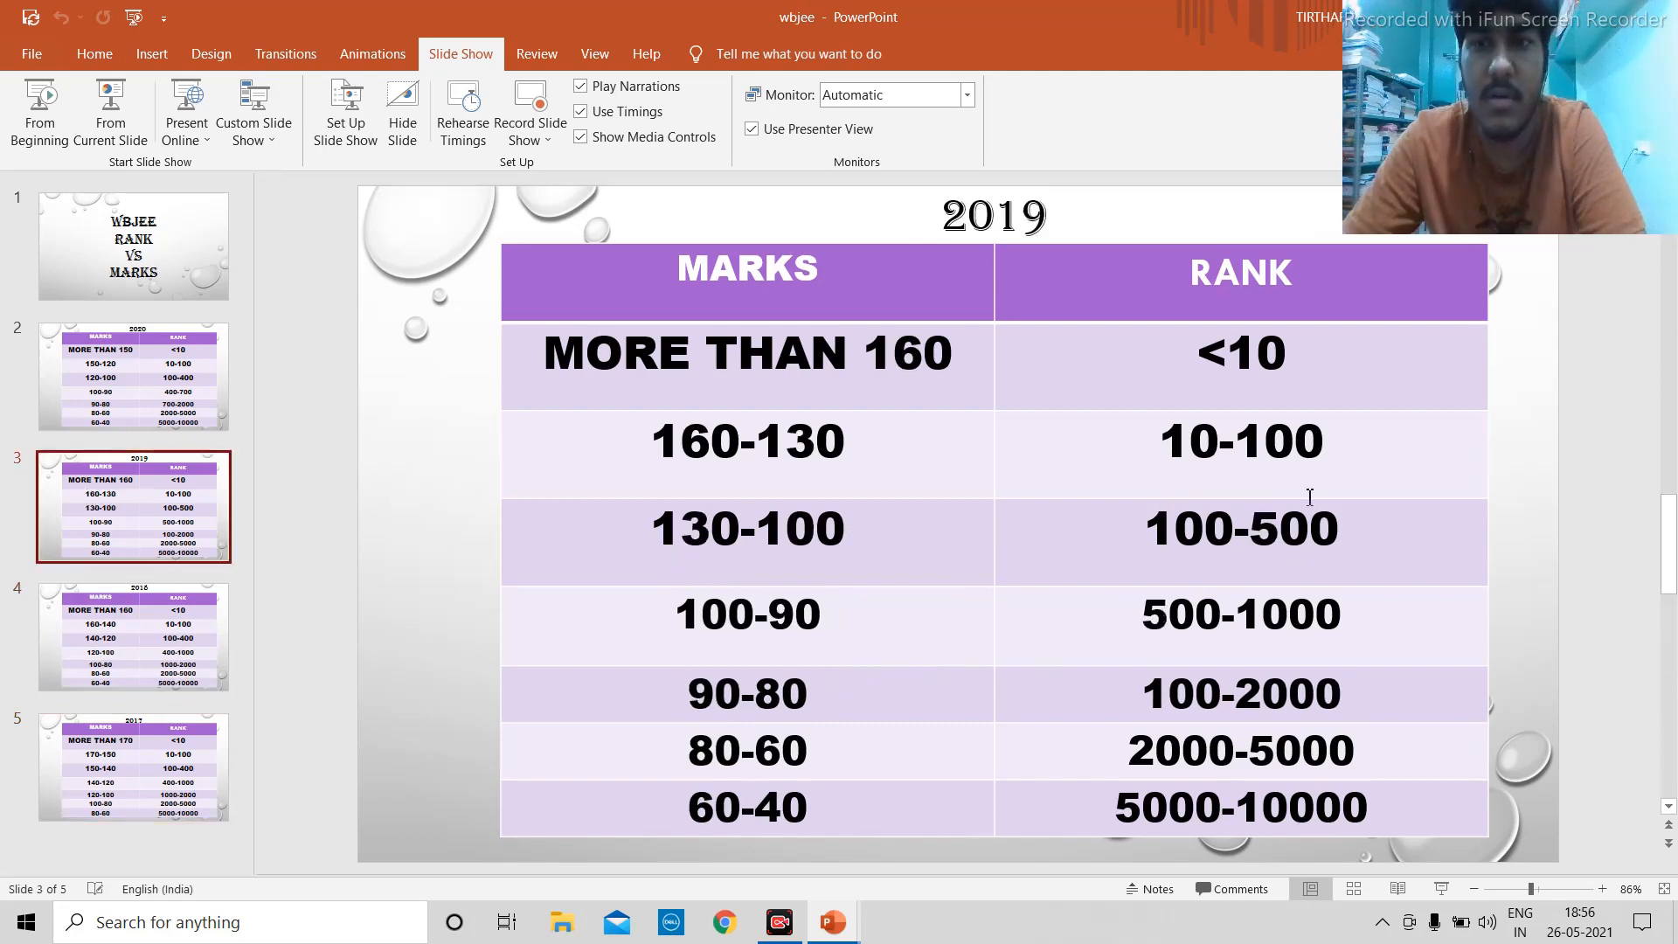
{"action": "left_click", "coordinate": [131, 638]}
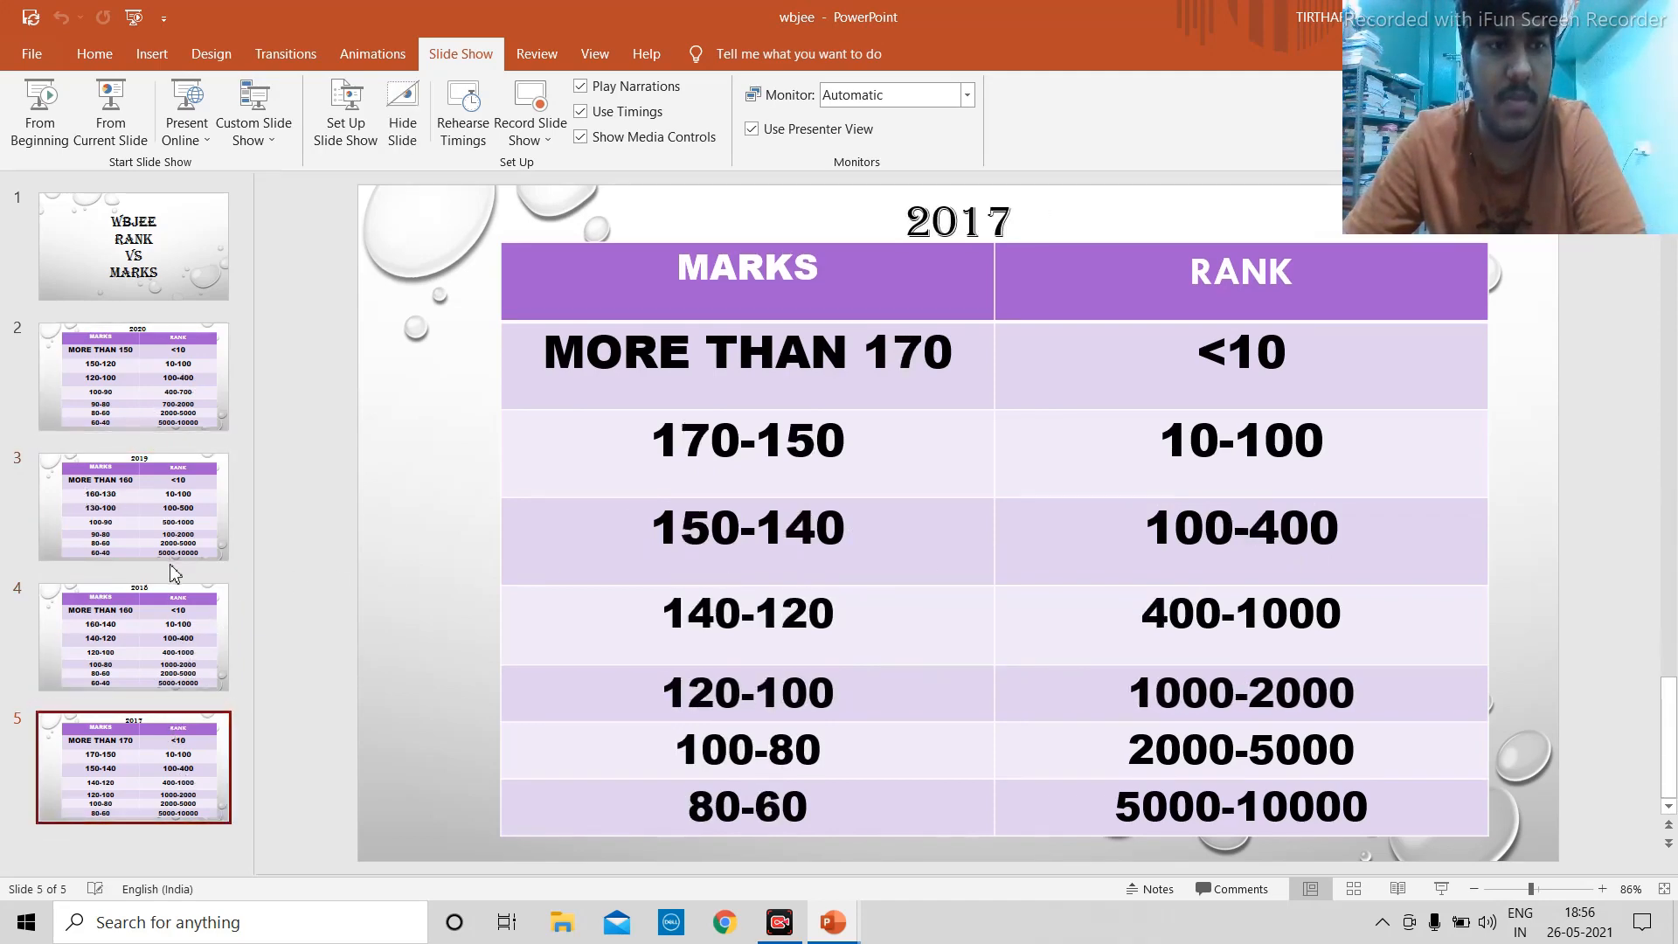
Display slide 2 with the 2020 marks vs rank table starting at MORE THAN 150.
{"action": "left_click", "coordinate": [133, 376]}
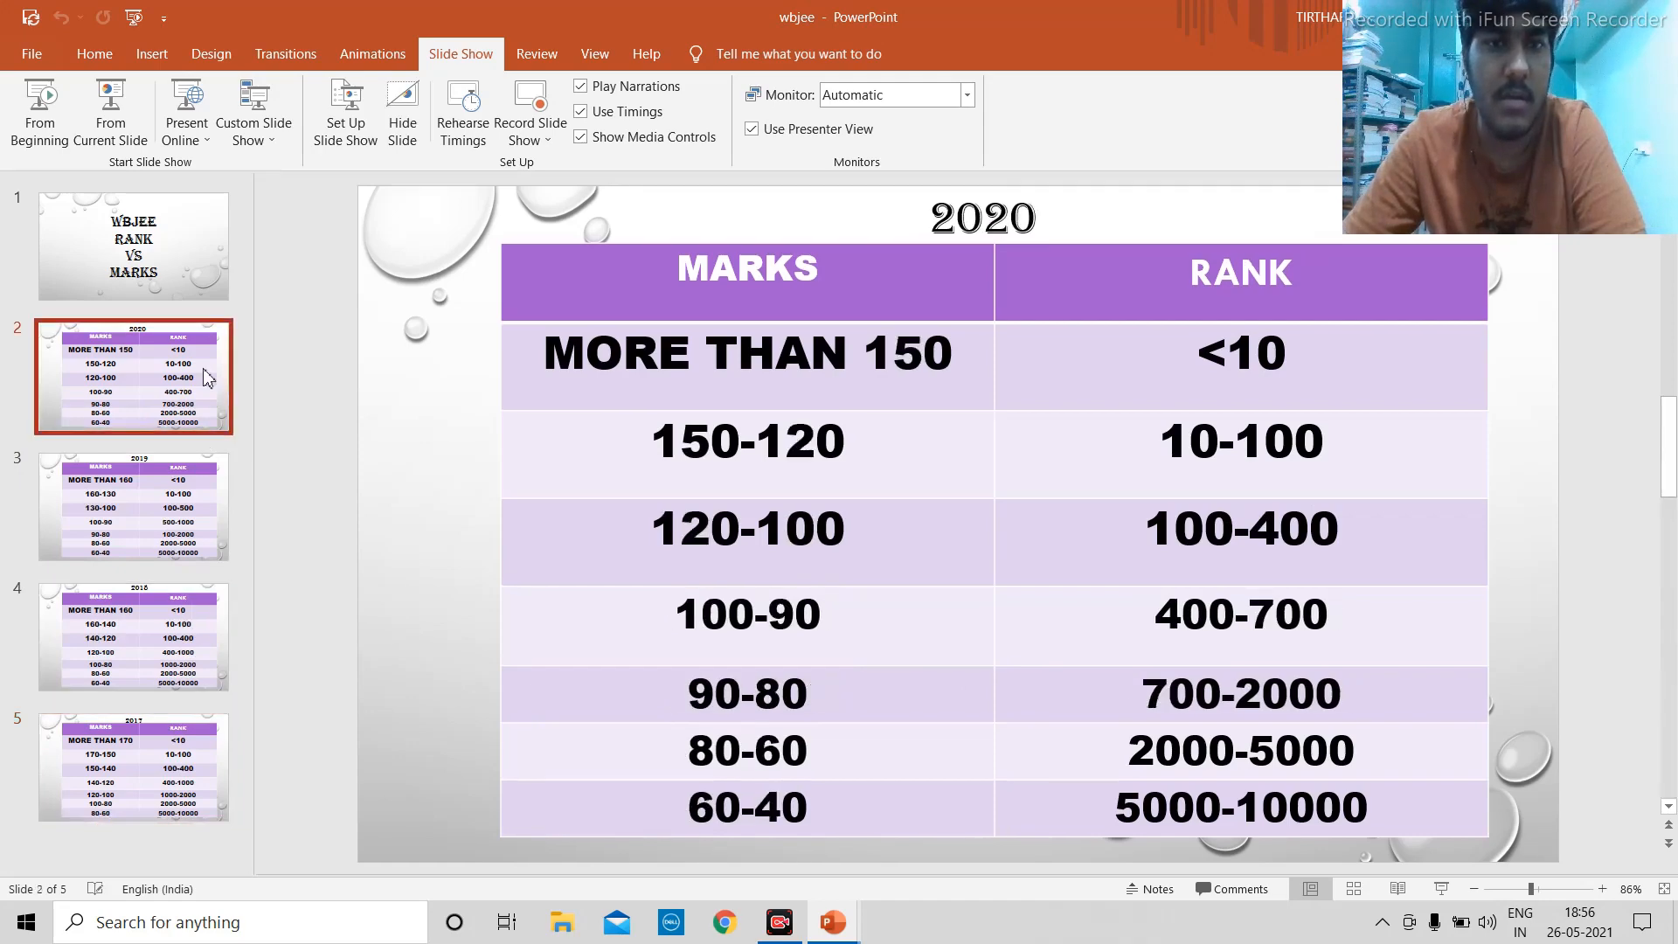
{"action": "mouse_move", "coordinate": [799, 405]}
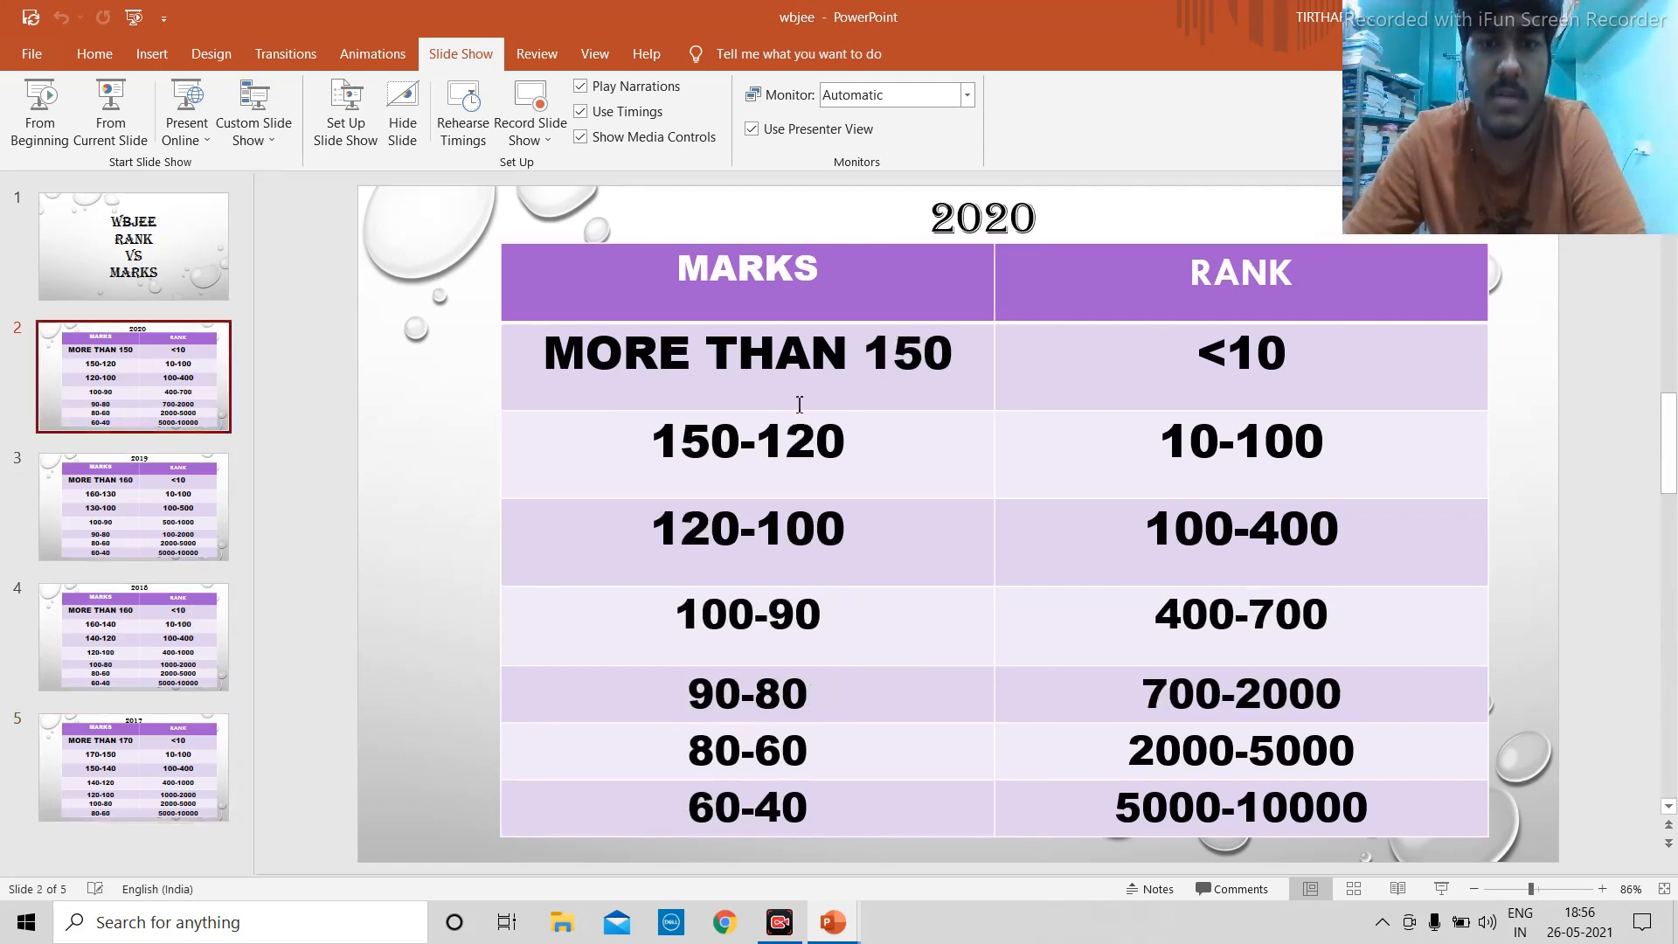
{"action": "mouse_move", "coordinate": [901, 362]}
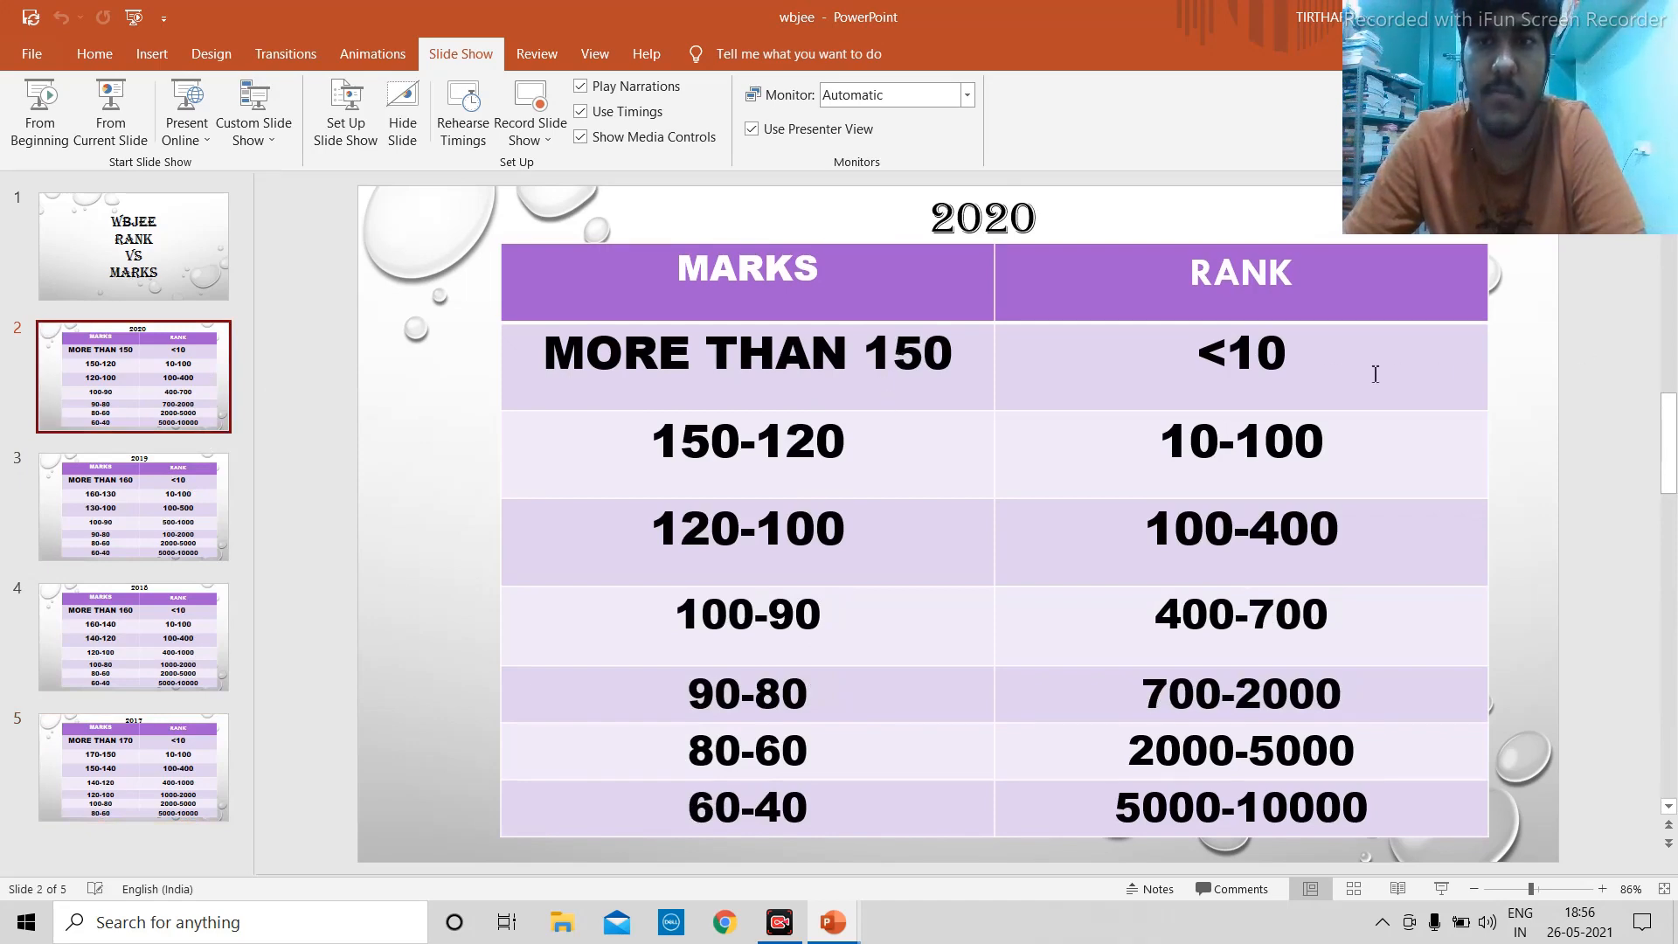
{"action": "mouse_move", "coordinate": [930, 353]}
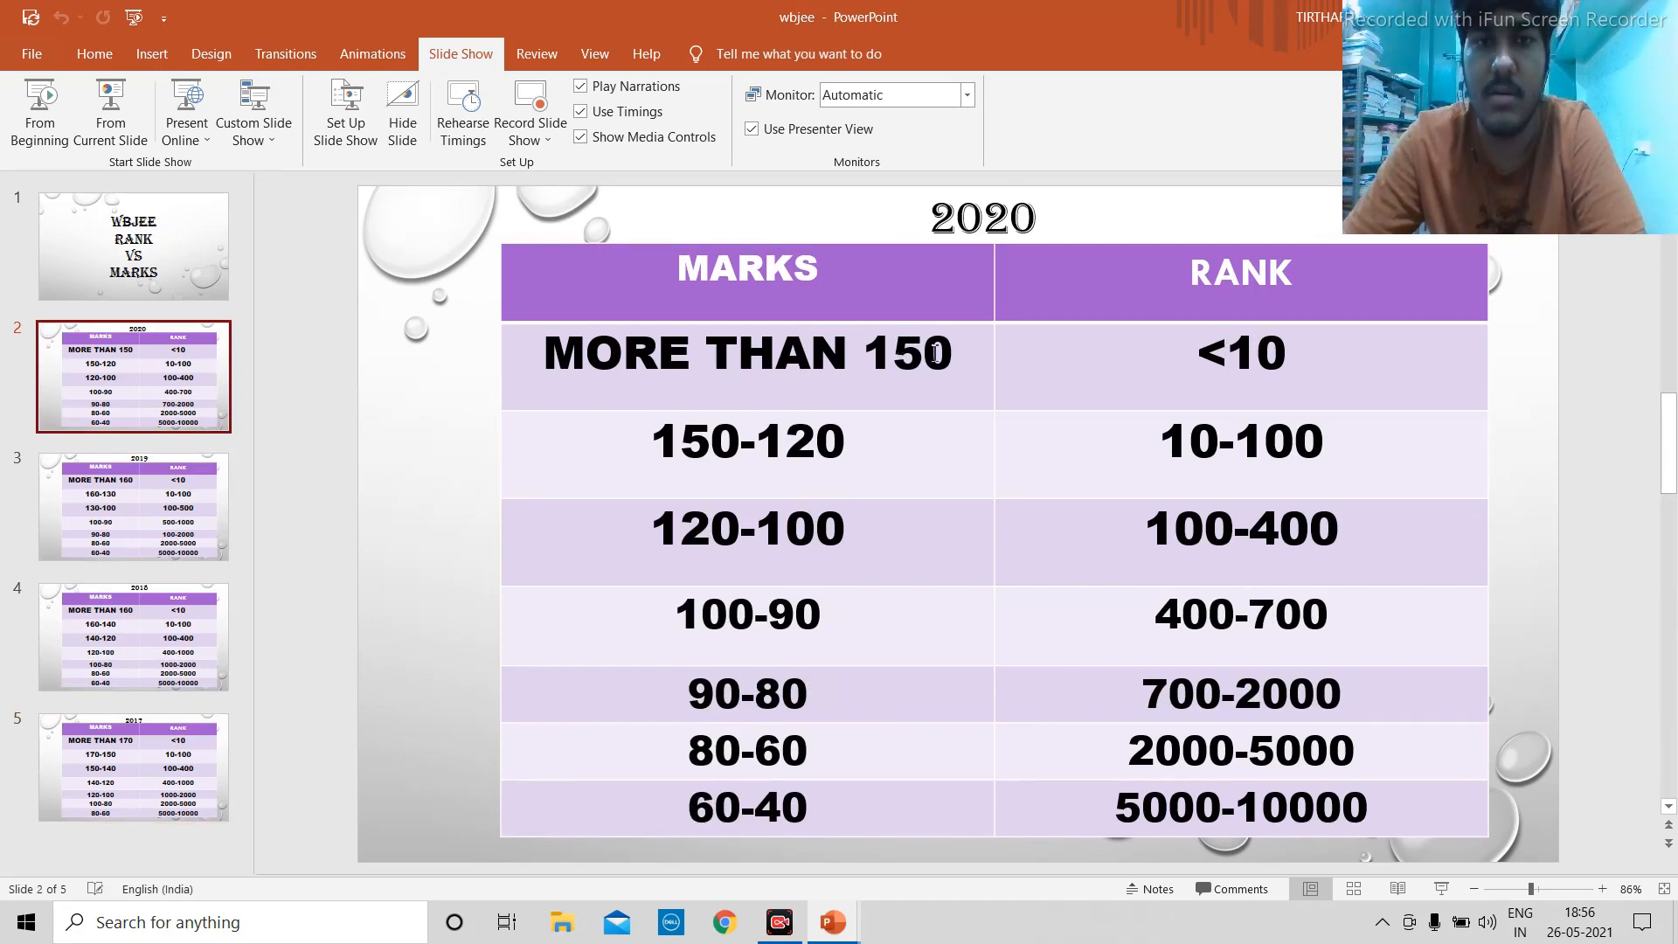
{"action": "mouse_move", "coordinate": [1101, 405]}
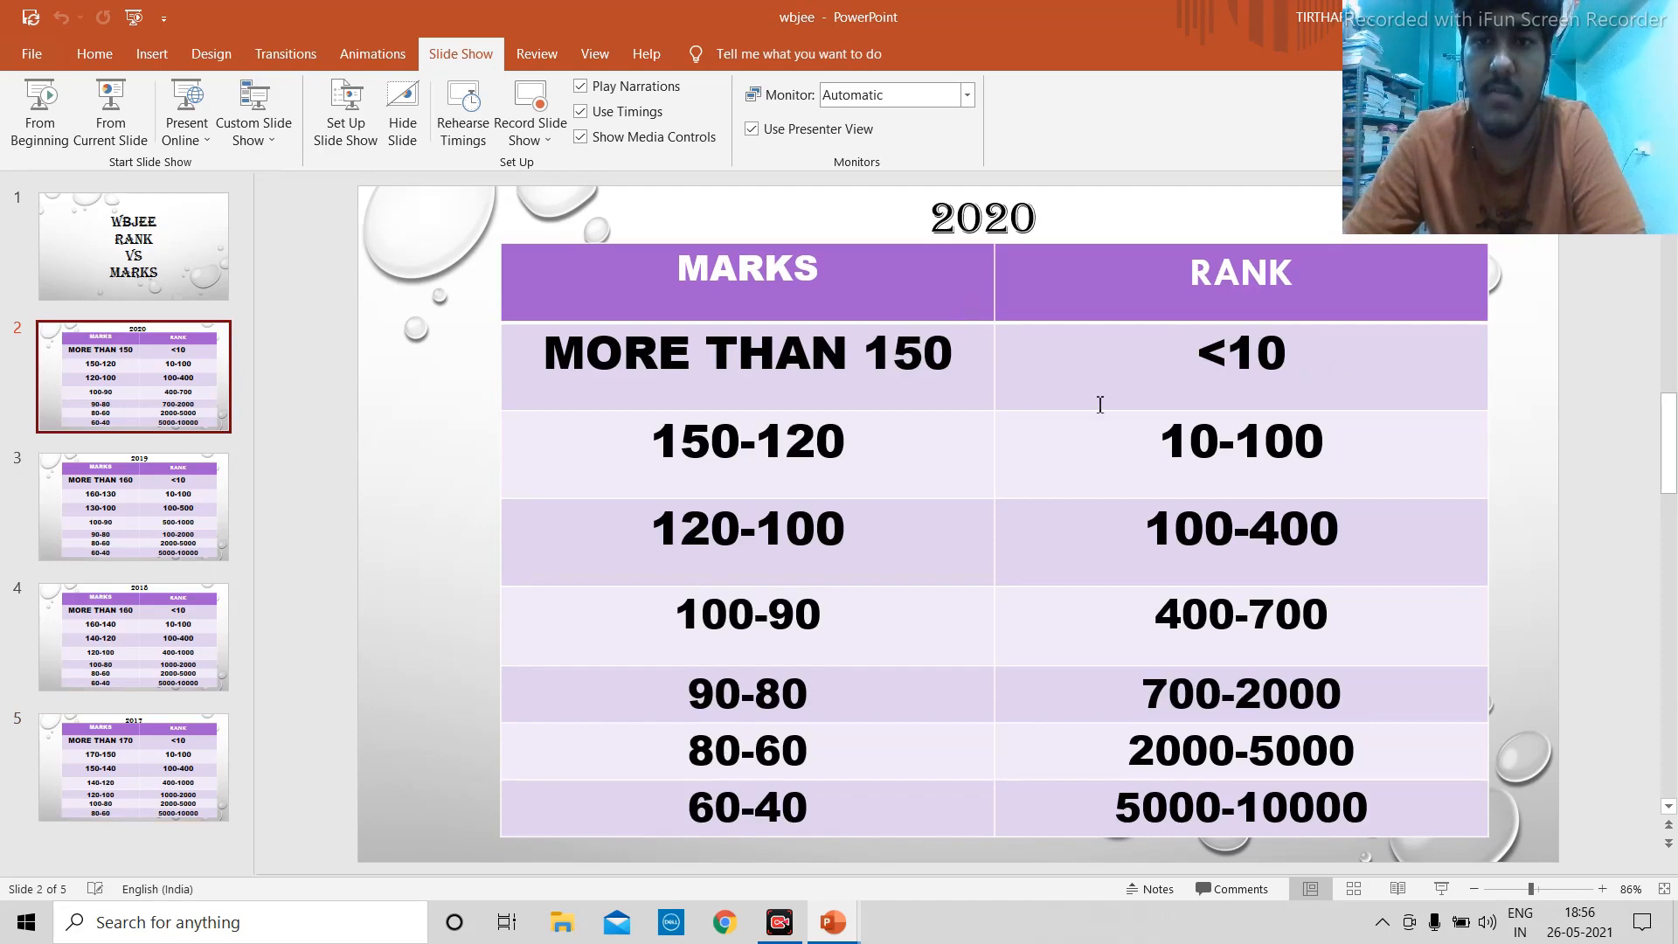
{"action": "mouse_move", "coordinate": [1045, 439]}
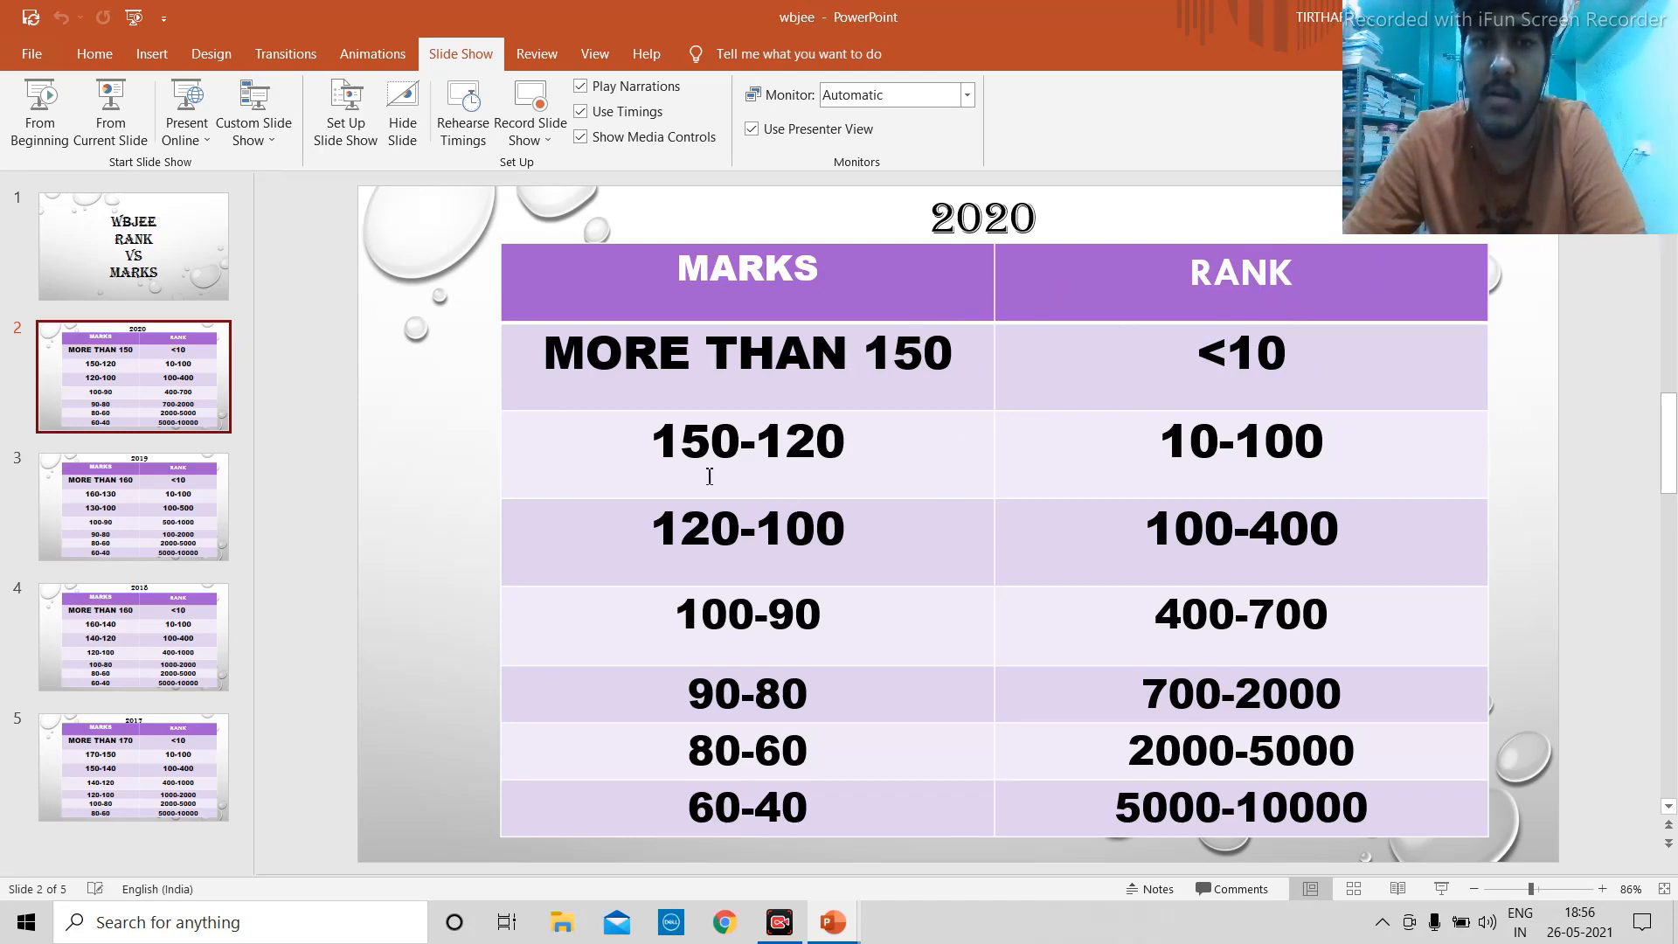
{"action": "mouse_move", "coordinate": [1284, 504]}
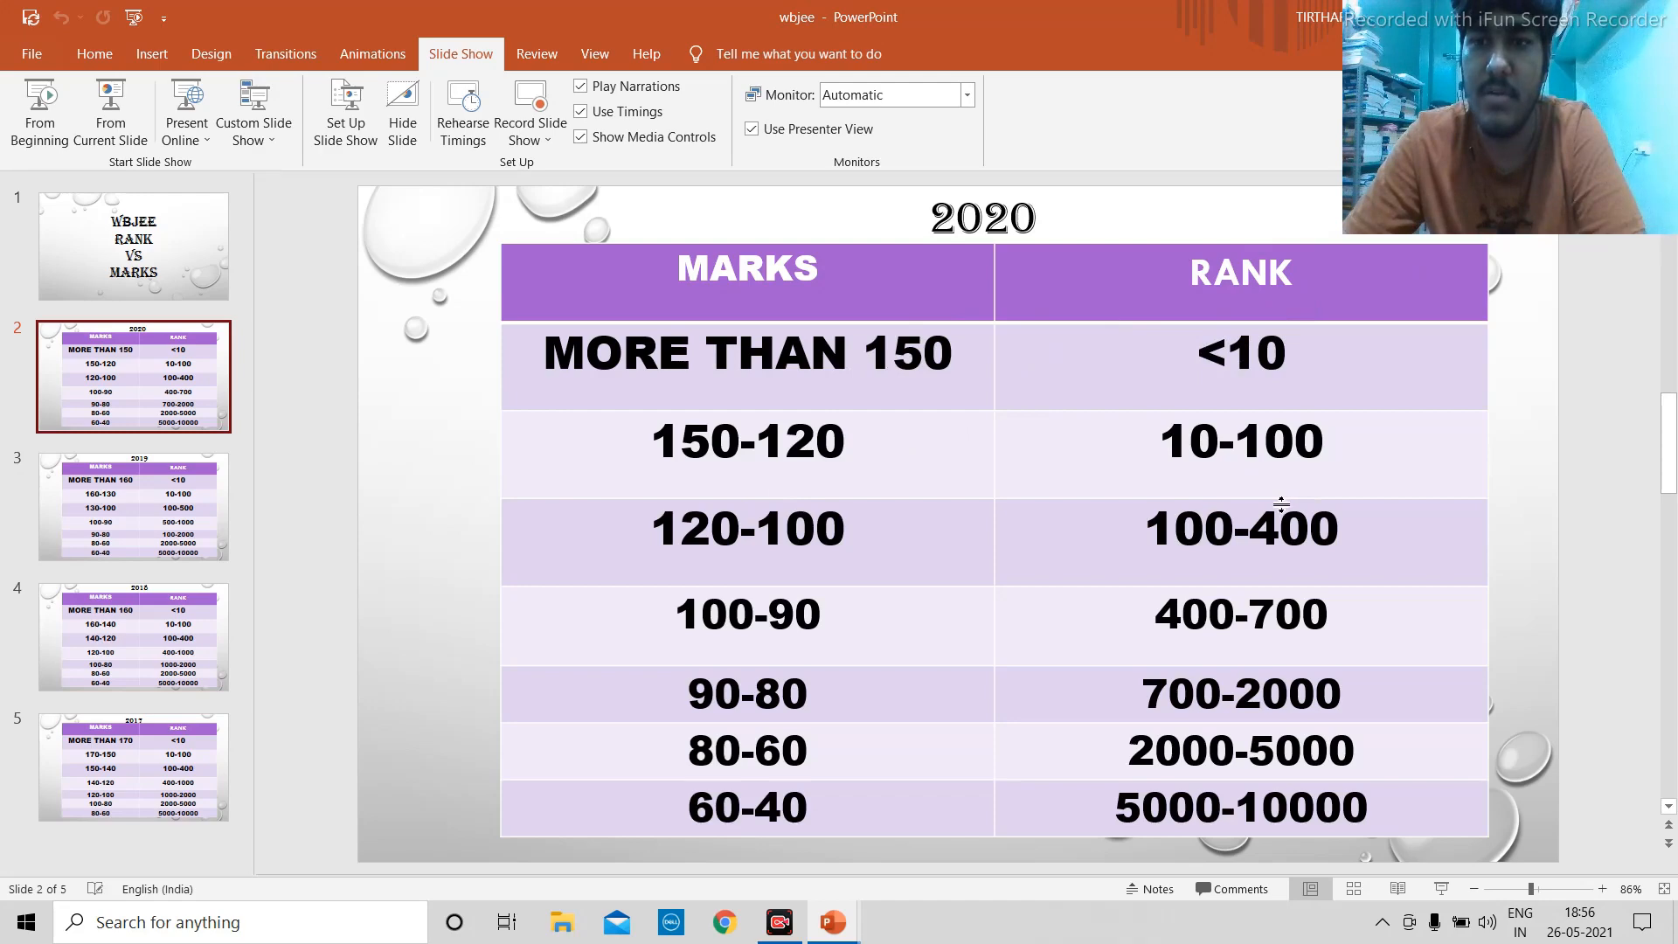
{"action": "mouse_move", "coordinate": [783, 468]}
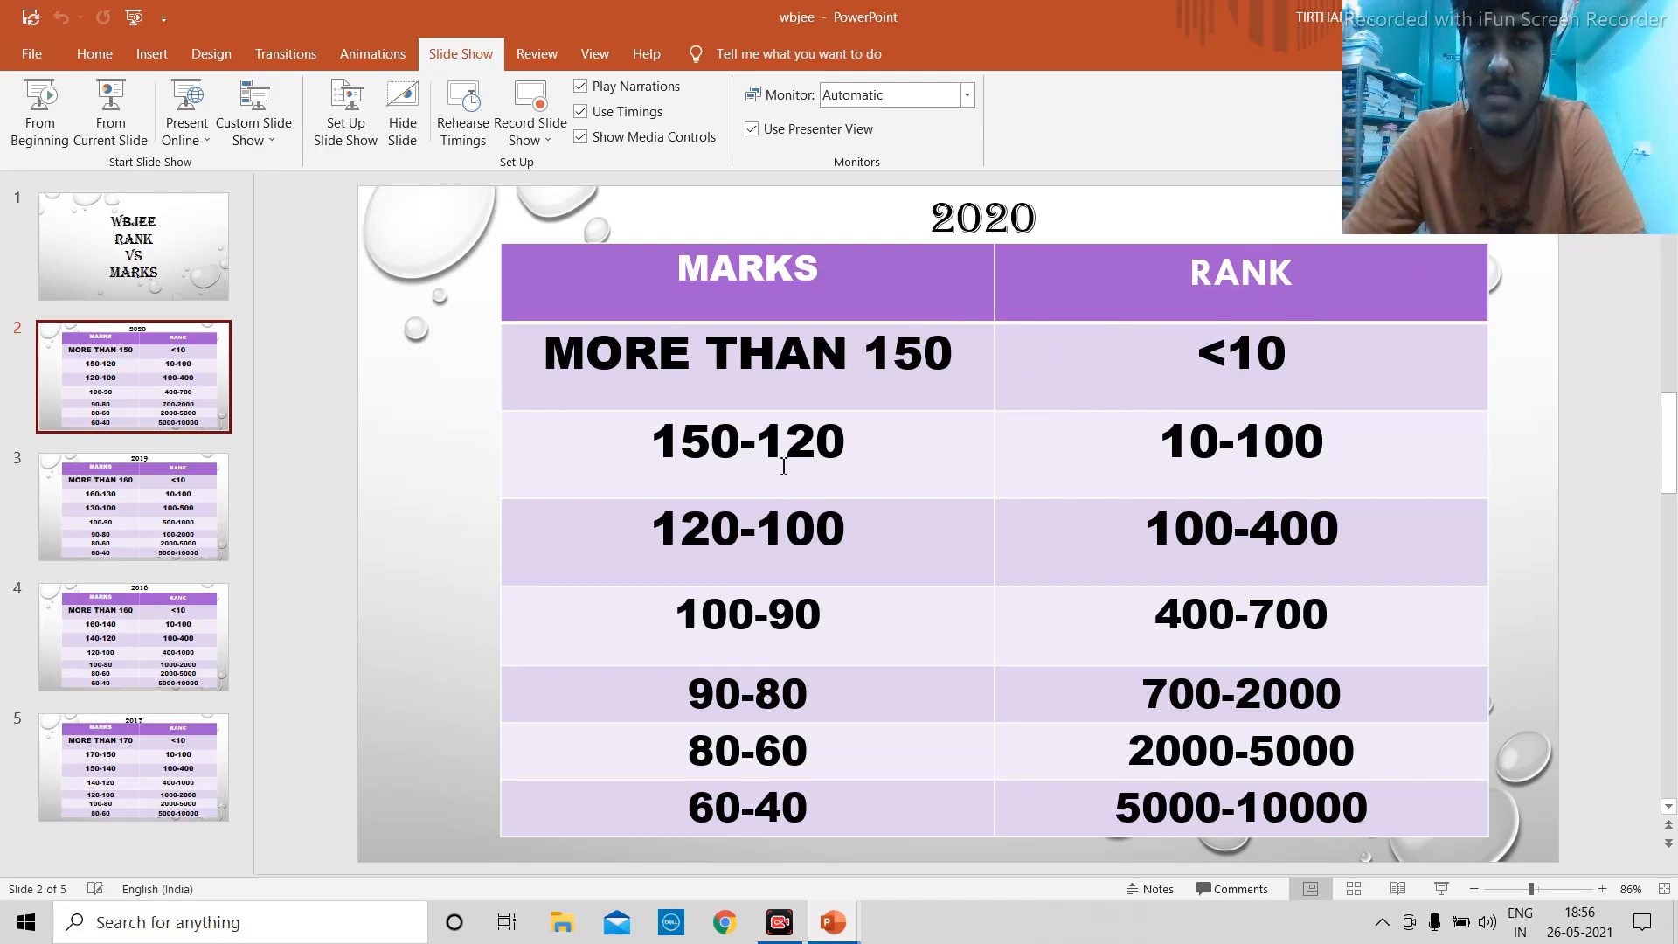
{"action": "mouse_move", "coordinate": [1010, 388]}
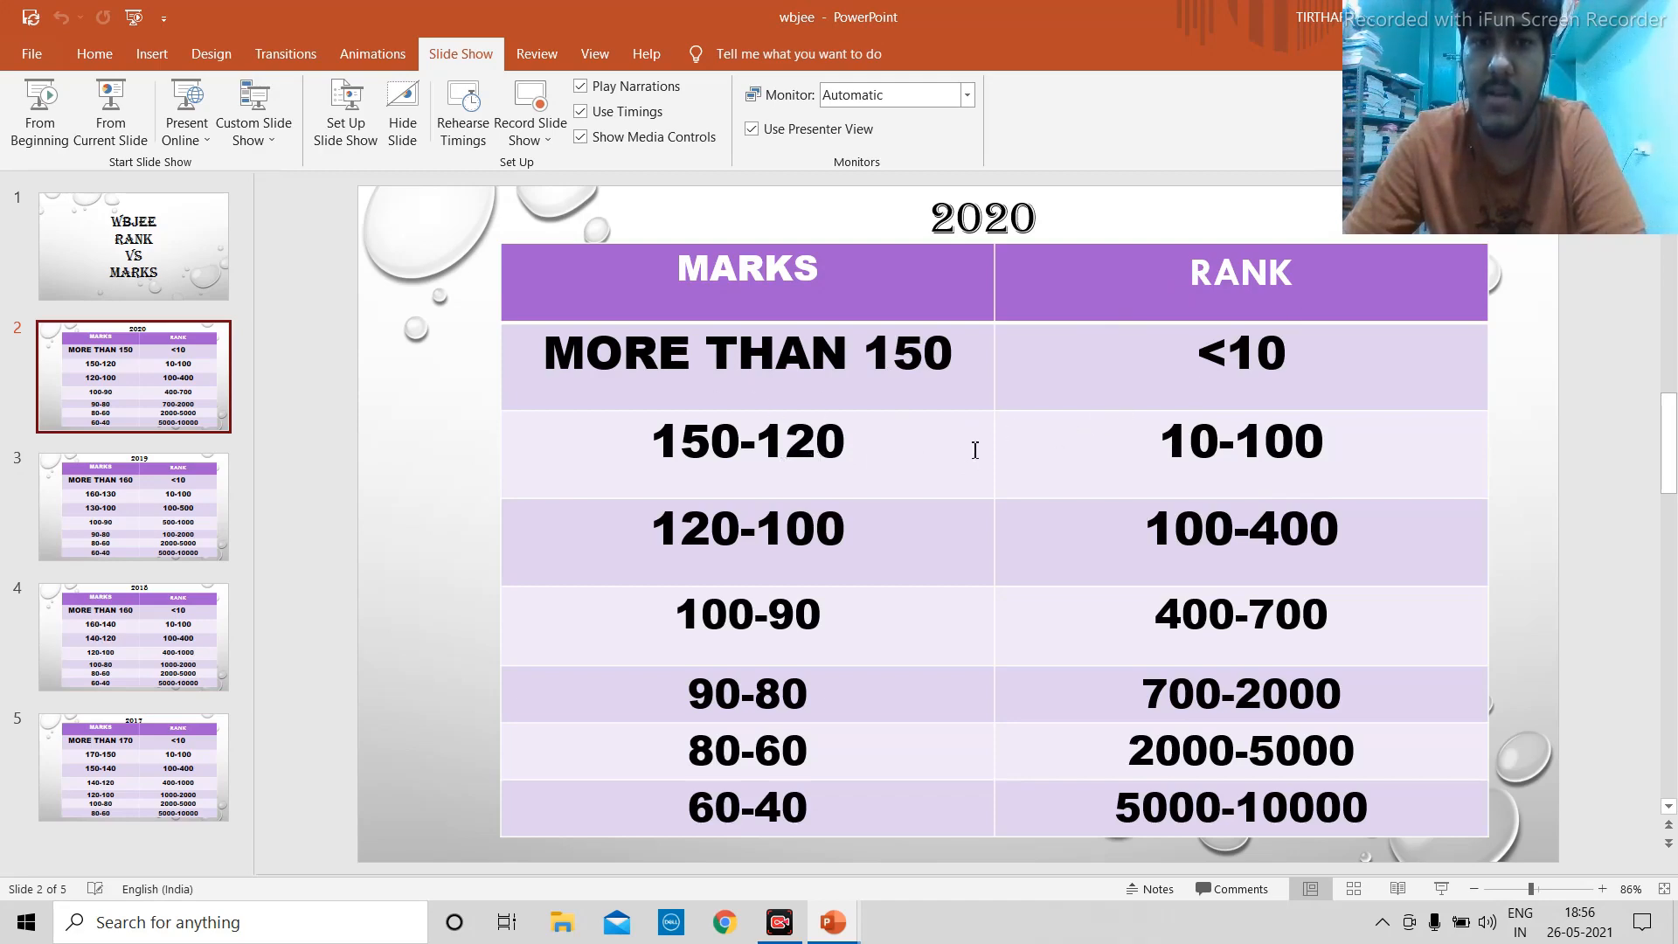
{"action": "mouse_move", "coordinate": [1052, 549]}
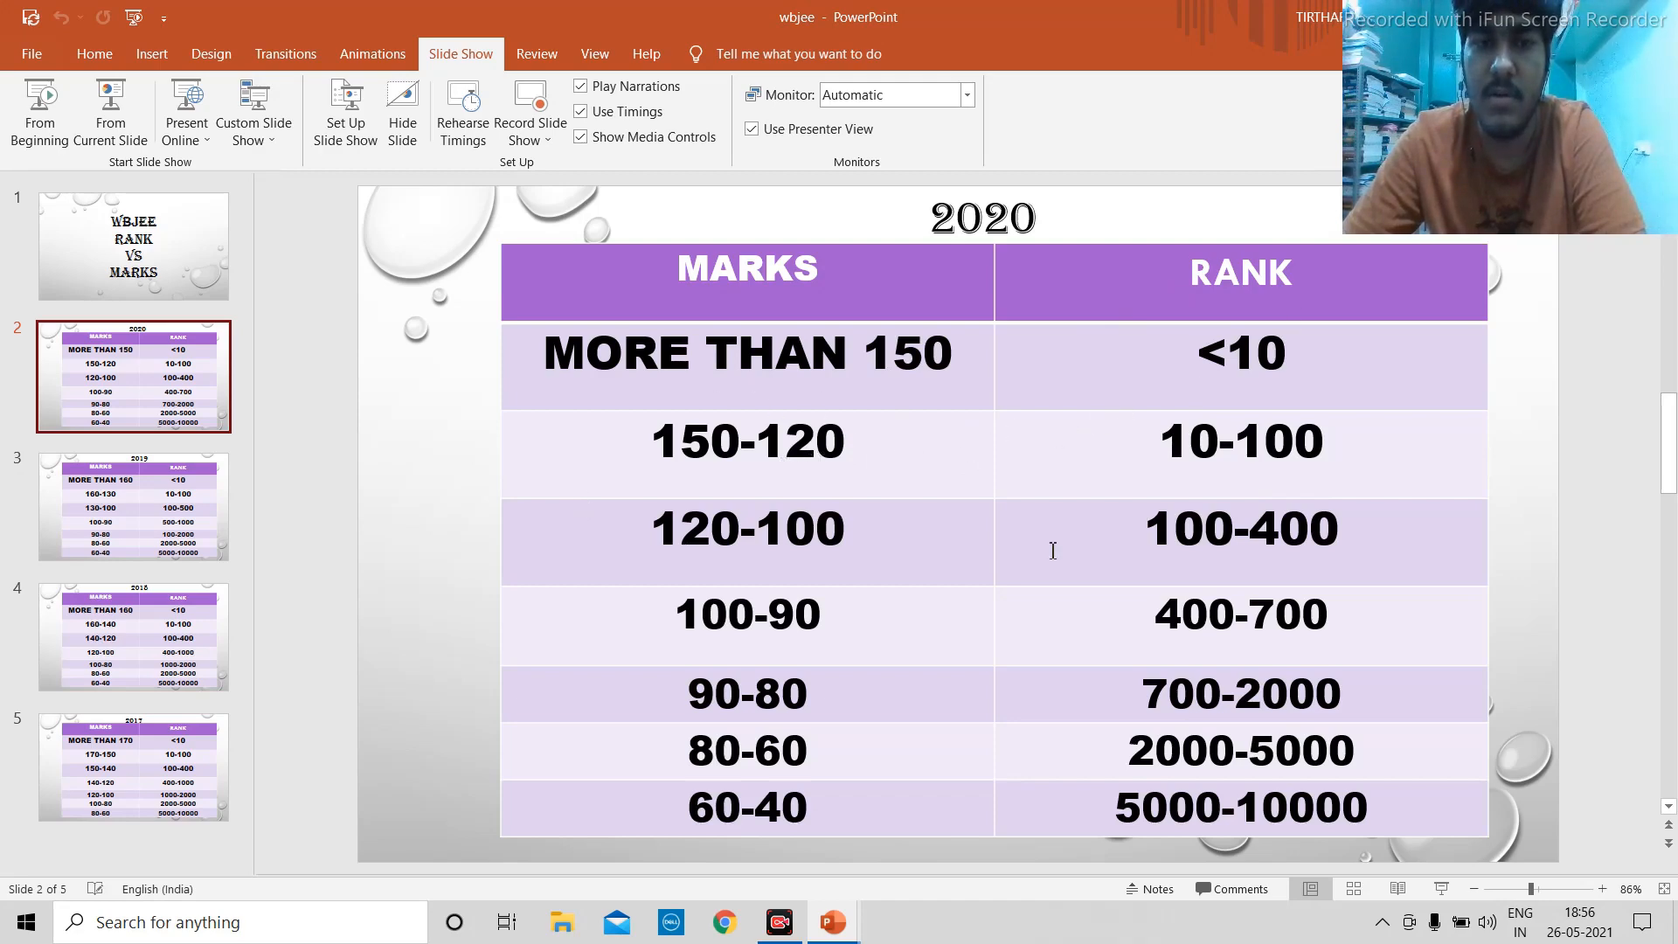
{"action": "mouse_move", "coordinate": [826, 654]}
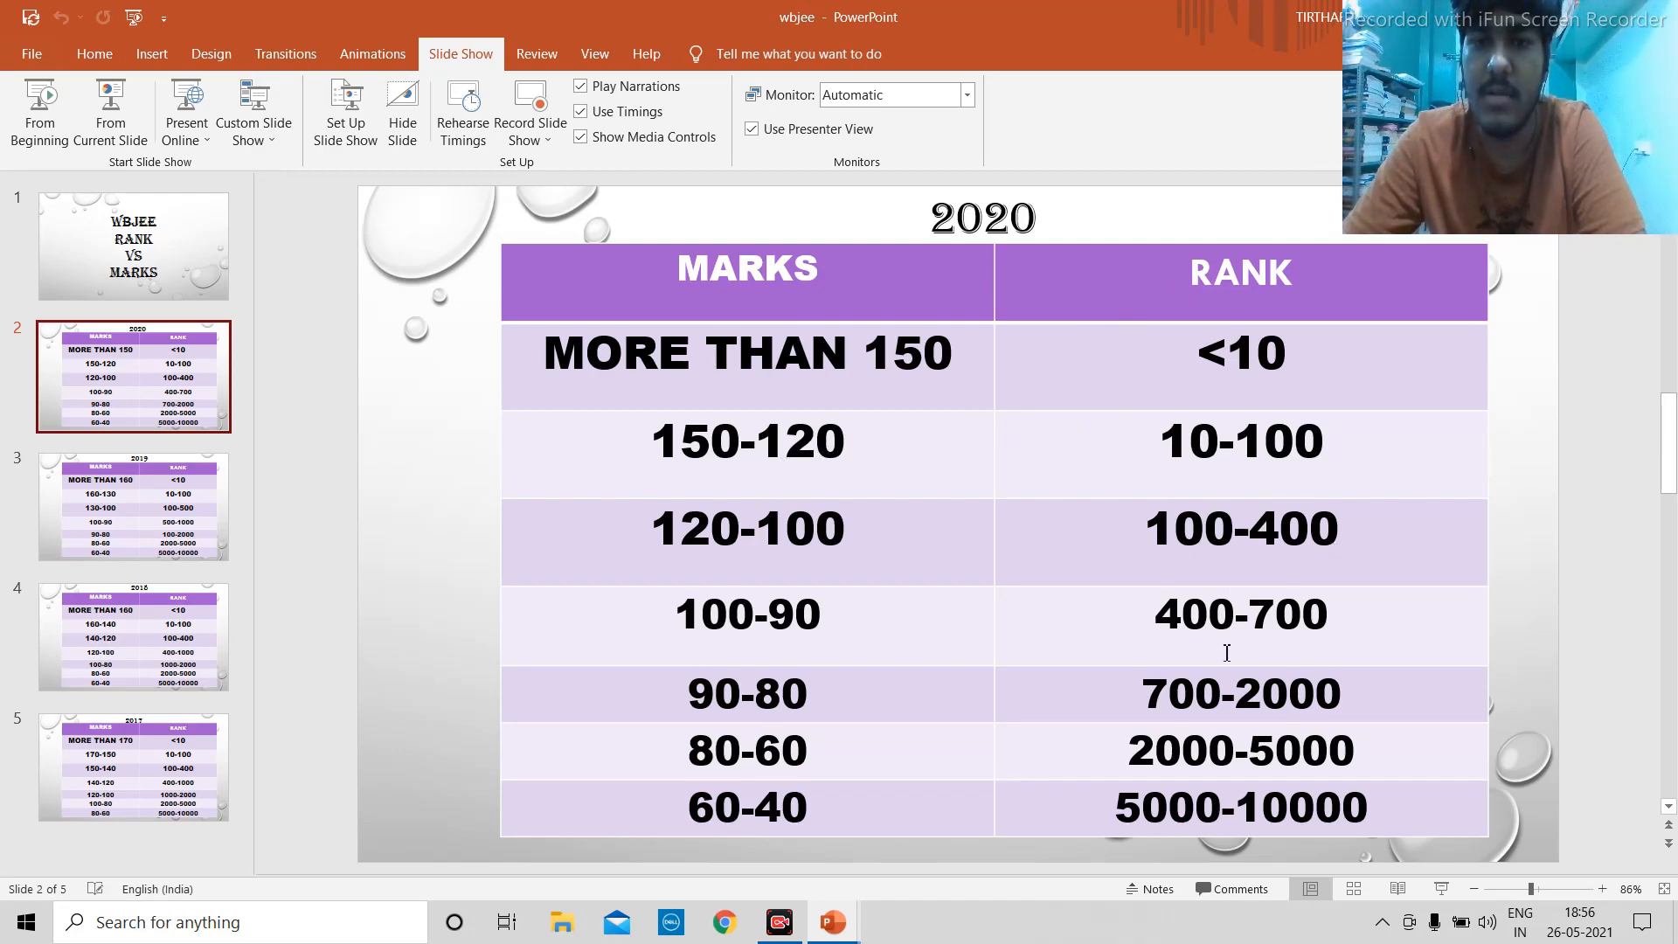
{"action": "mouse_move", "coordinate": [720, 722]}
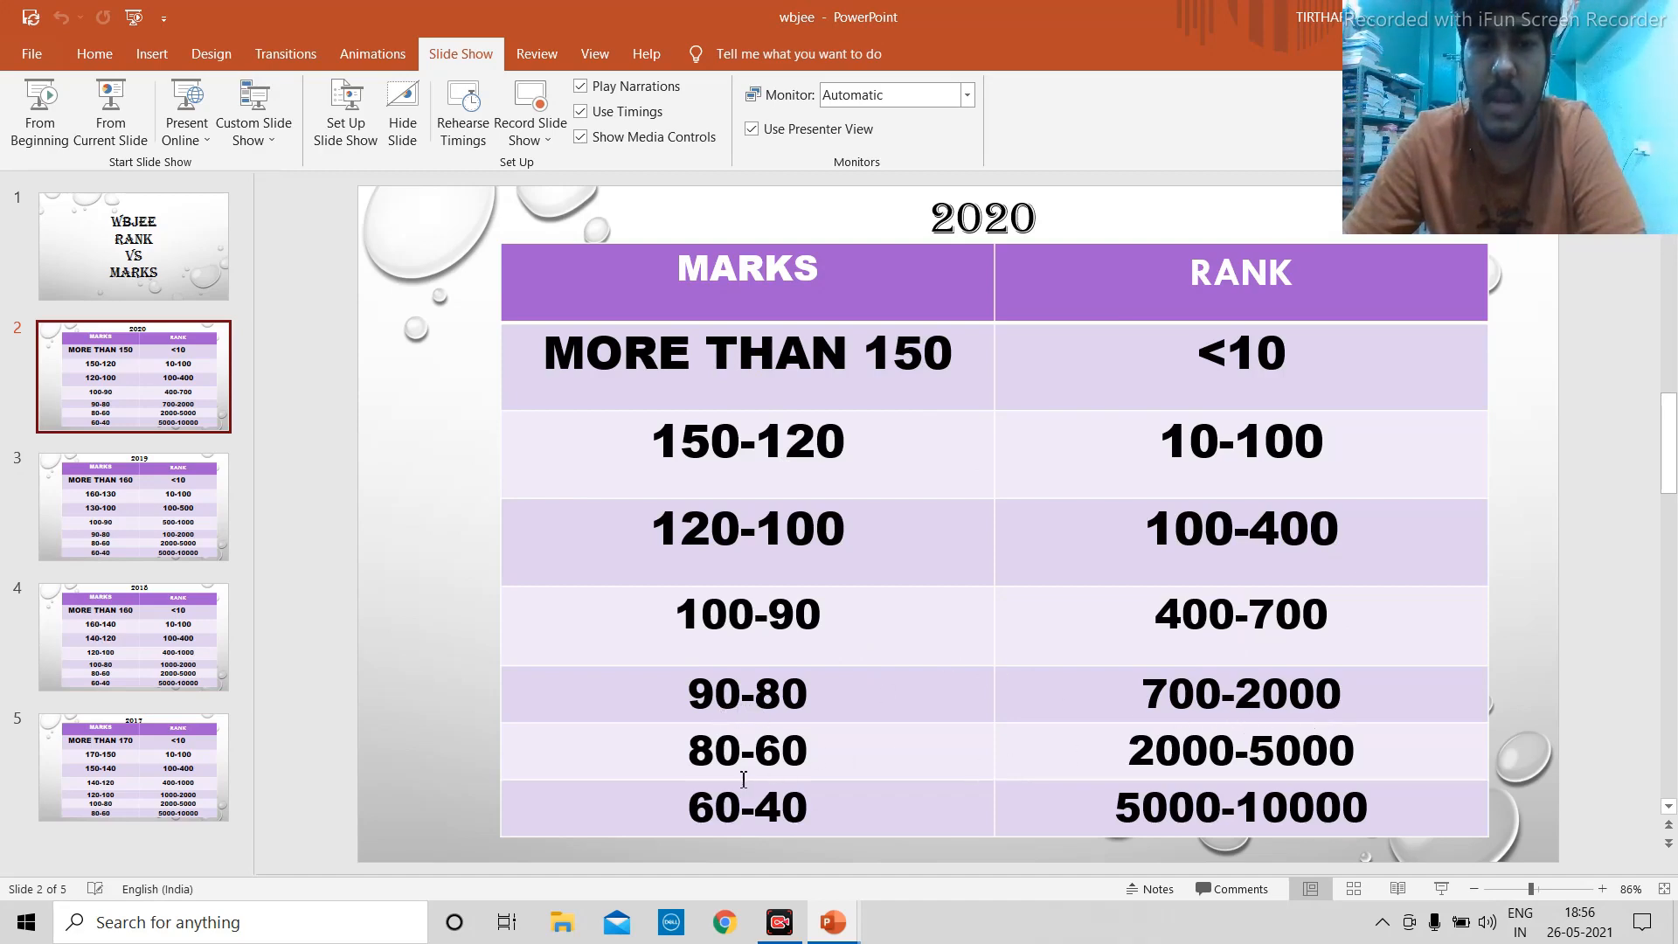
{"action": "mouse_move", "coordinate": [559, 808]}
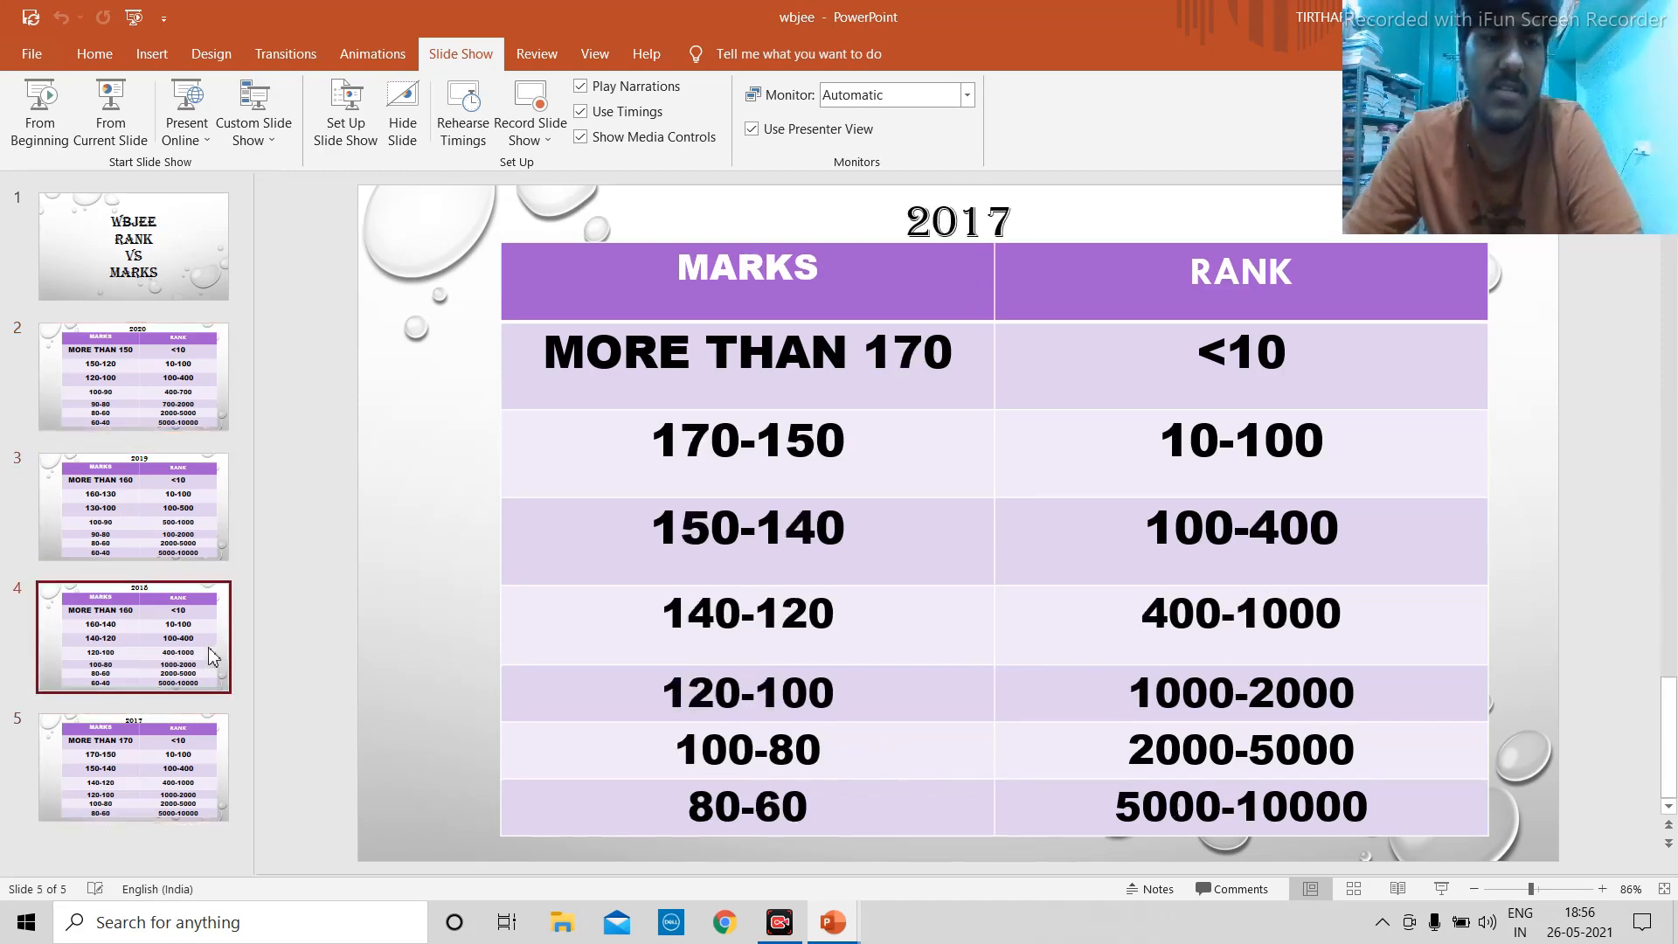
Cycle through the 2020, 2017, 2019, 2018 and 2017 tables, ending on the 2017 slide.
{"action": "left_click", "coordinate": [133, 376]}
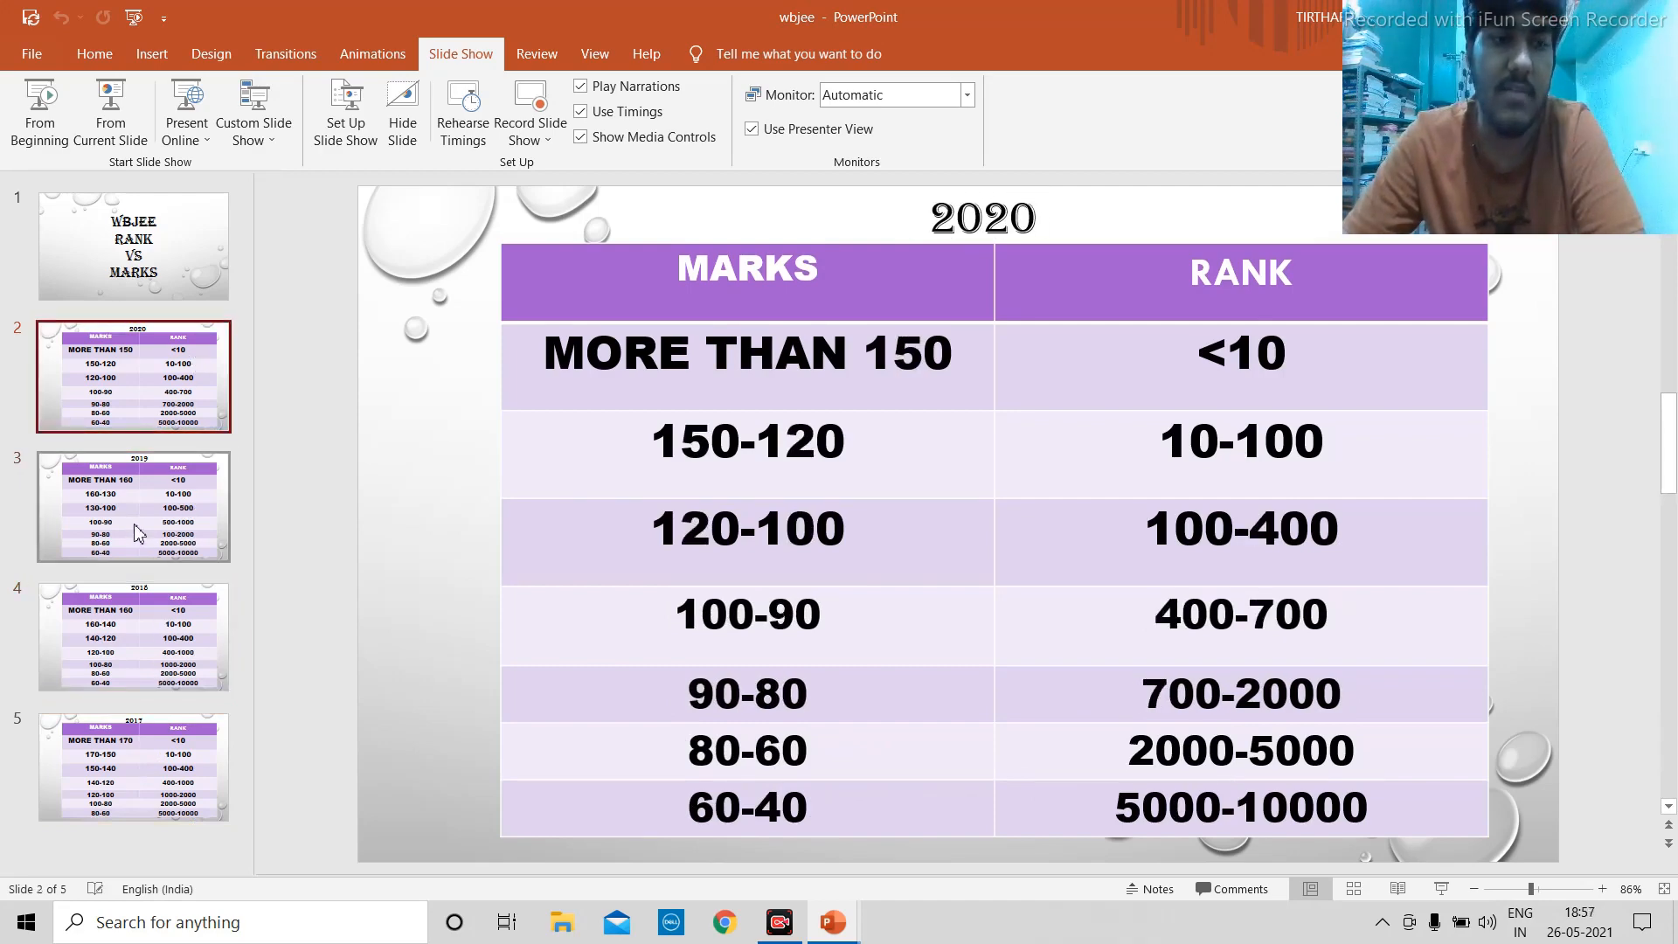
{"action": "left_click", "coordinate": [131, 778]}
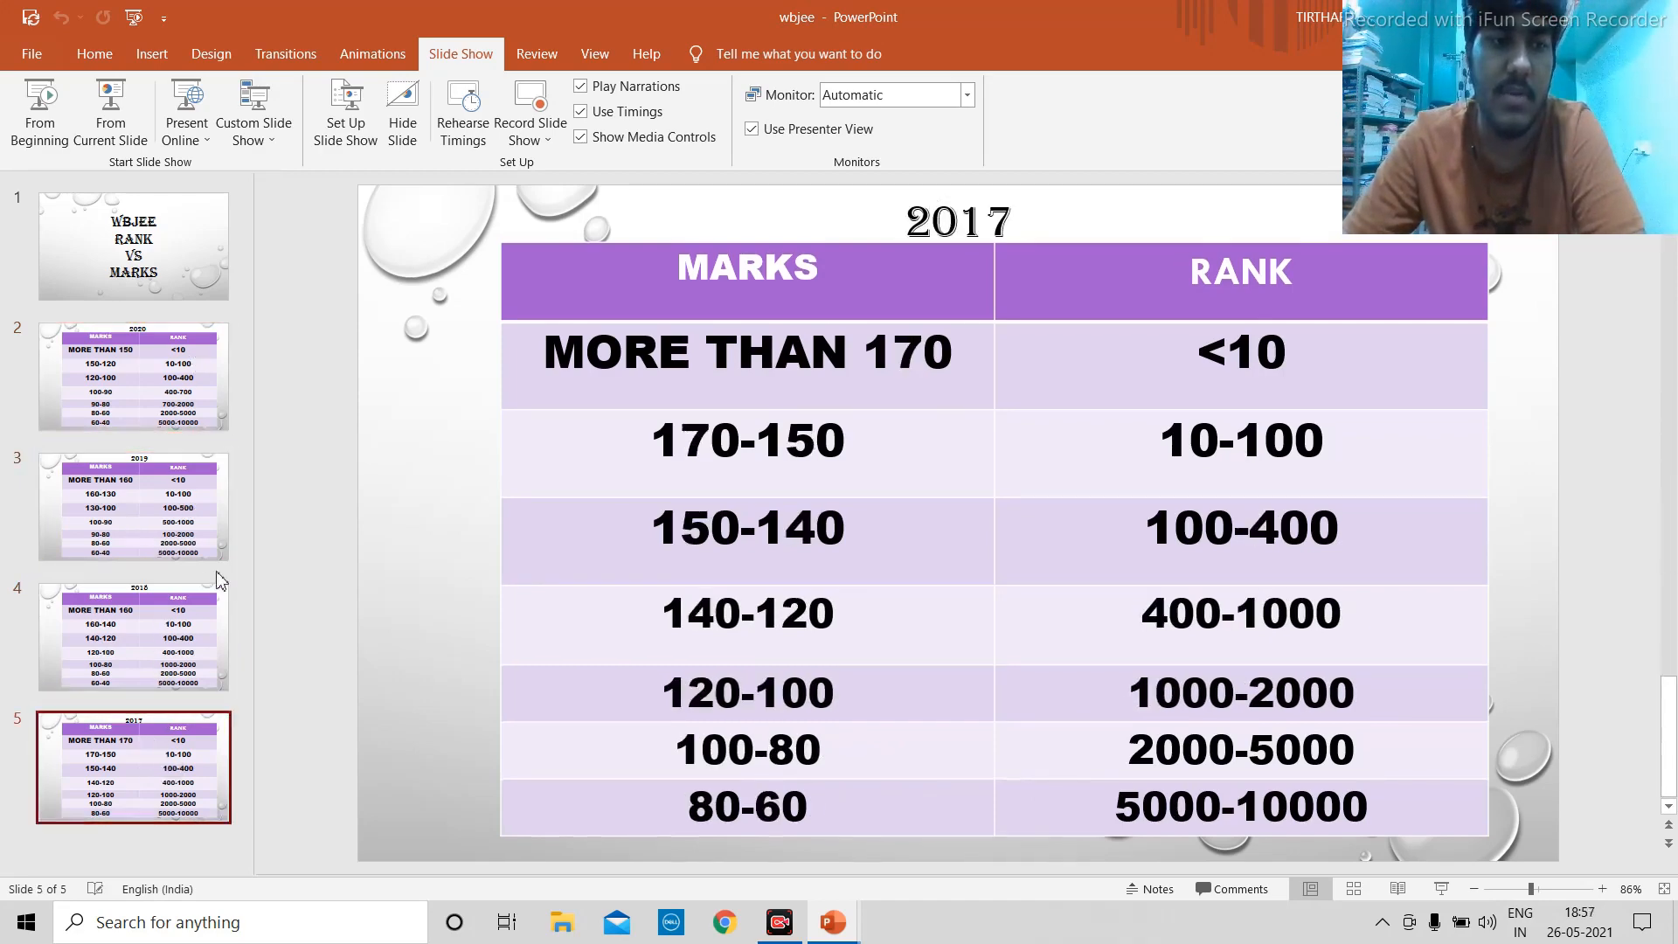
{"action": "left_click", "coordinate": [133, 506]}
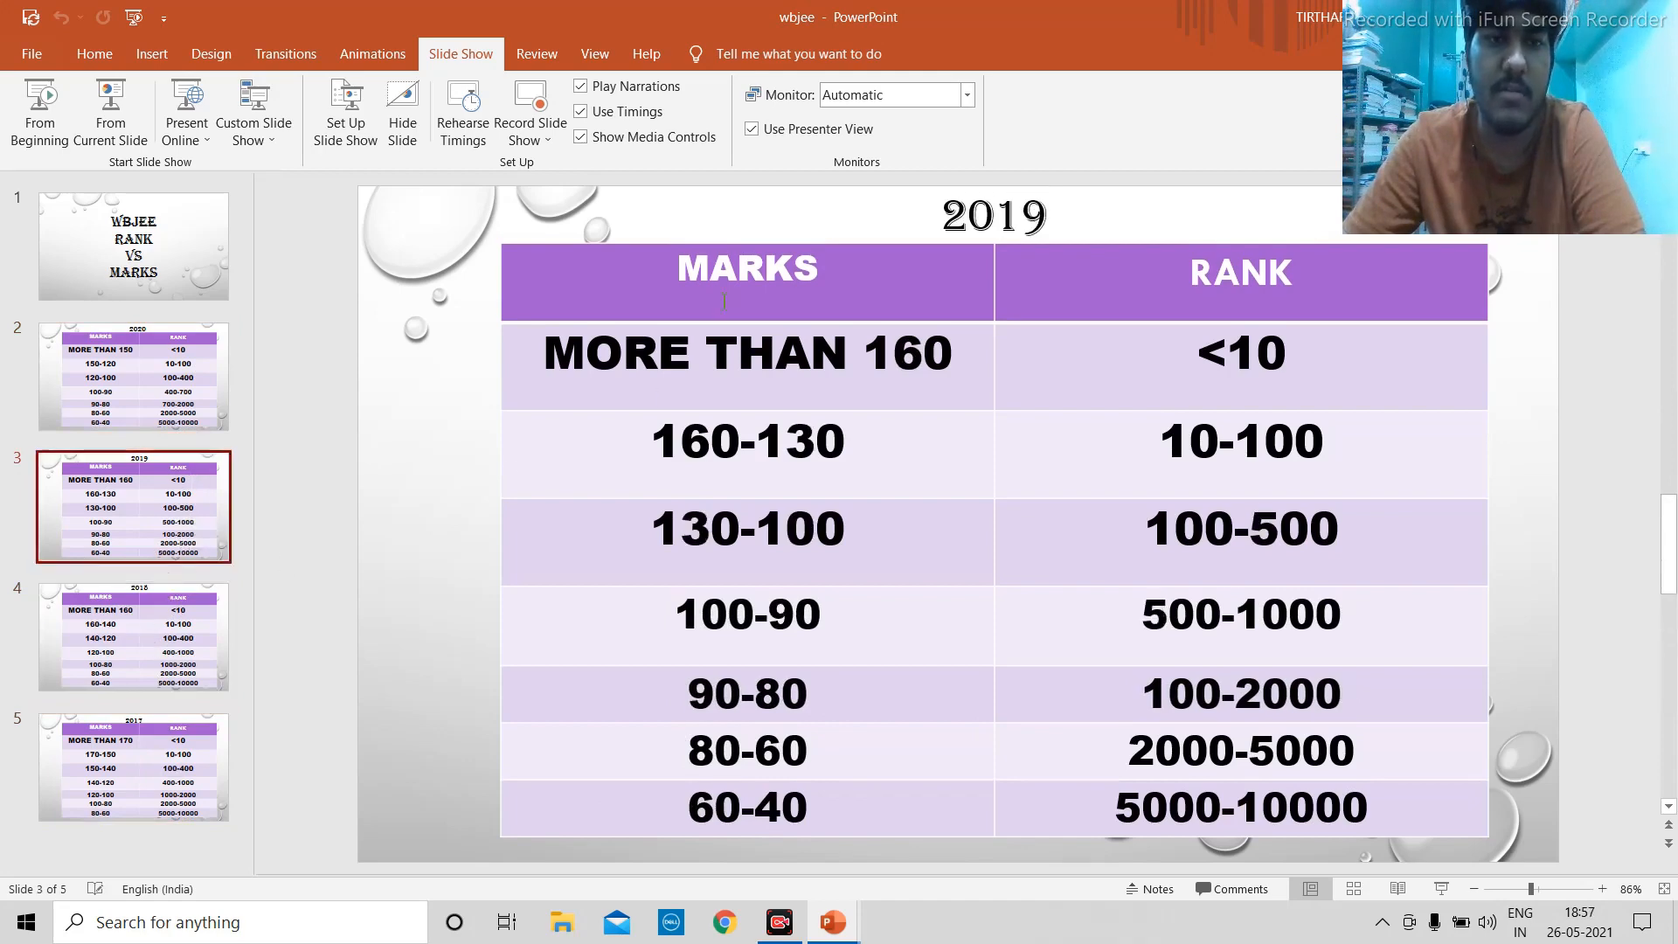
{"action": "left_click", "coordinate": [133, 638]}
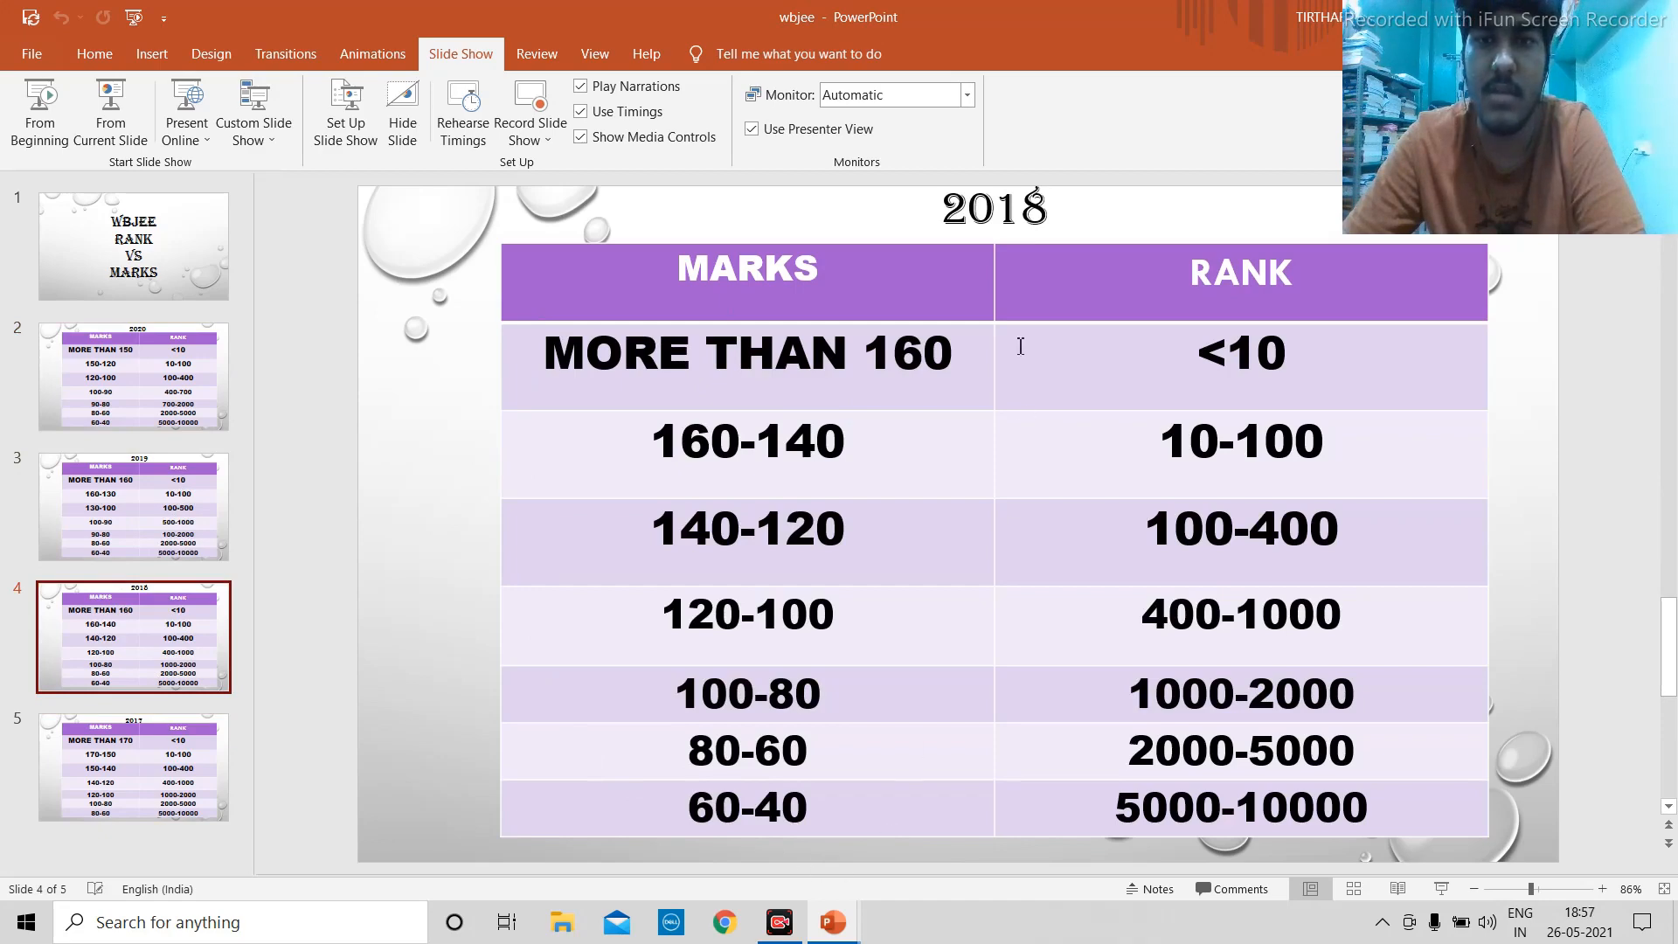
{"action": "left_click", "coordinate": [131, 769]}
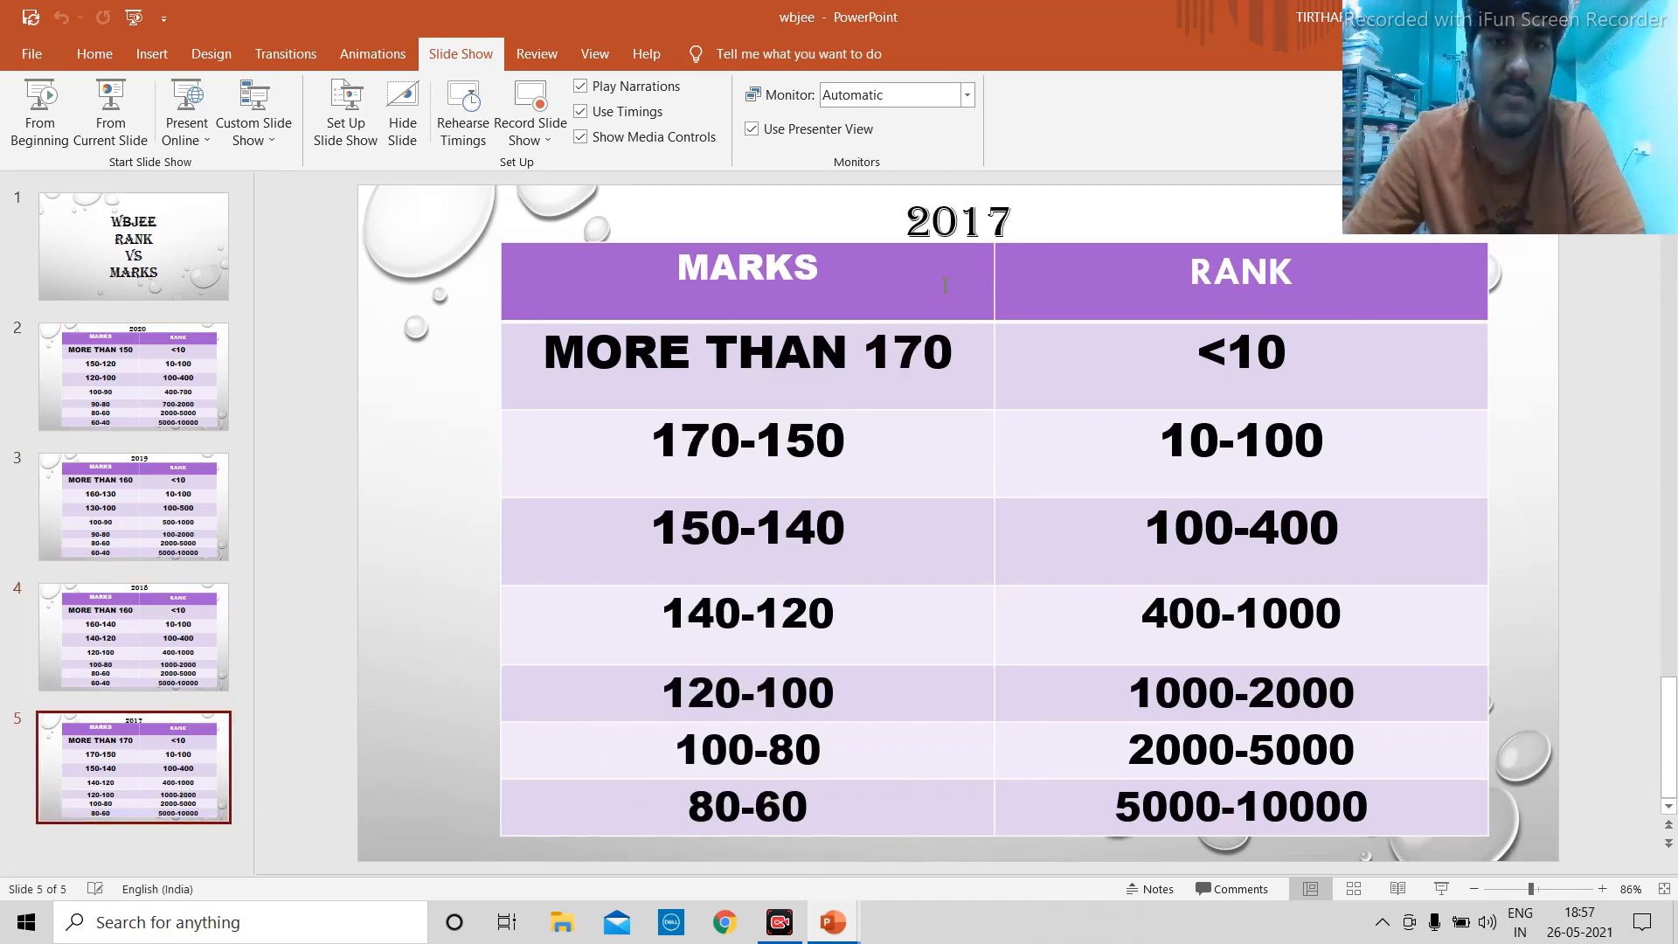
{"action": "mouse_move", "coordinate": [979, 416]}
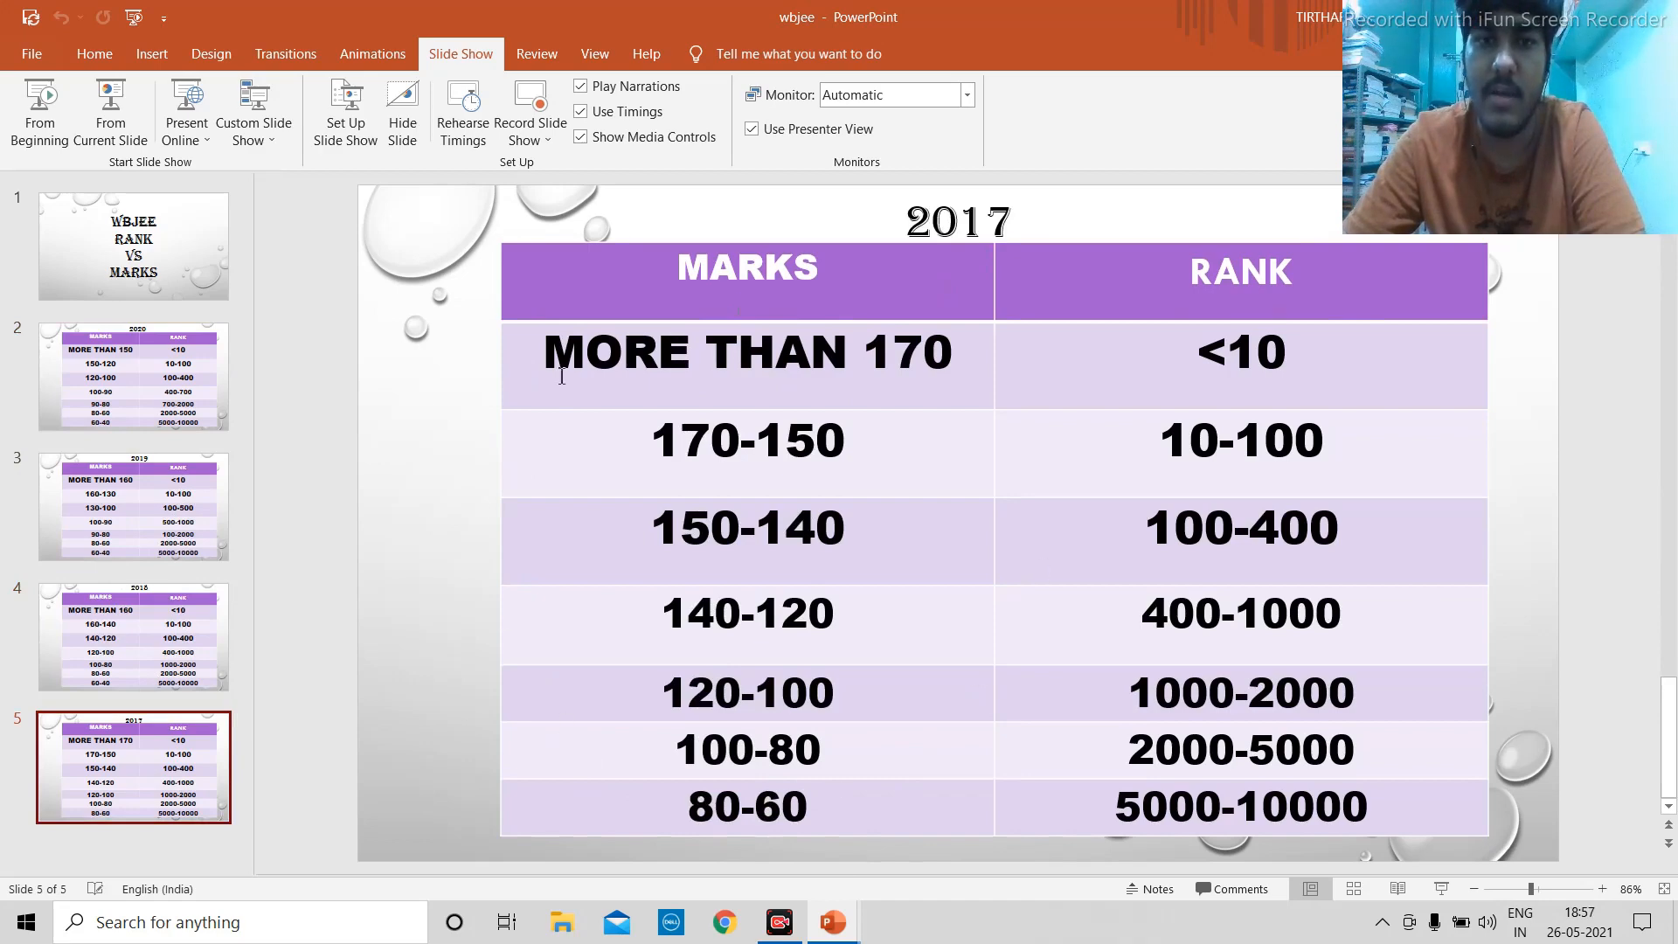
{"action": "left_click", "coordinate": [133, 374]}
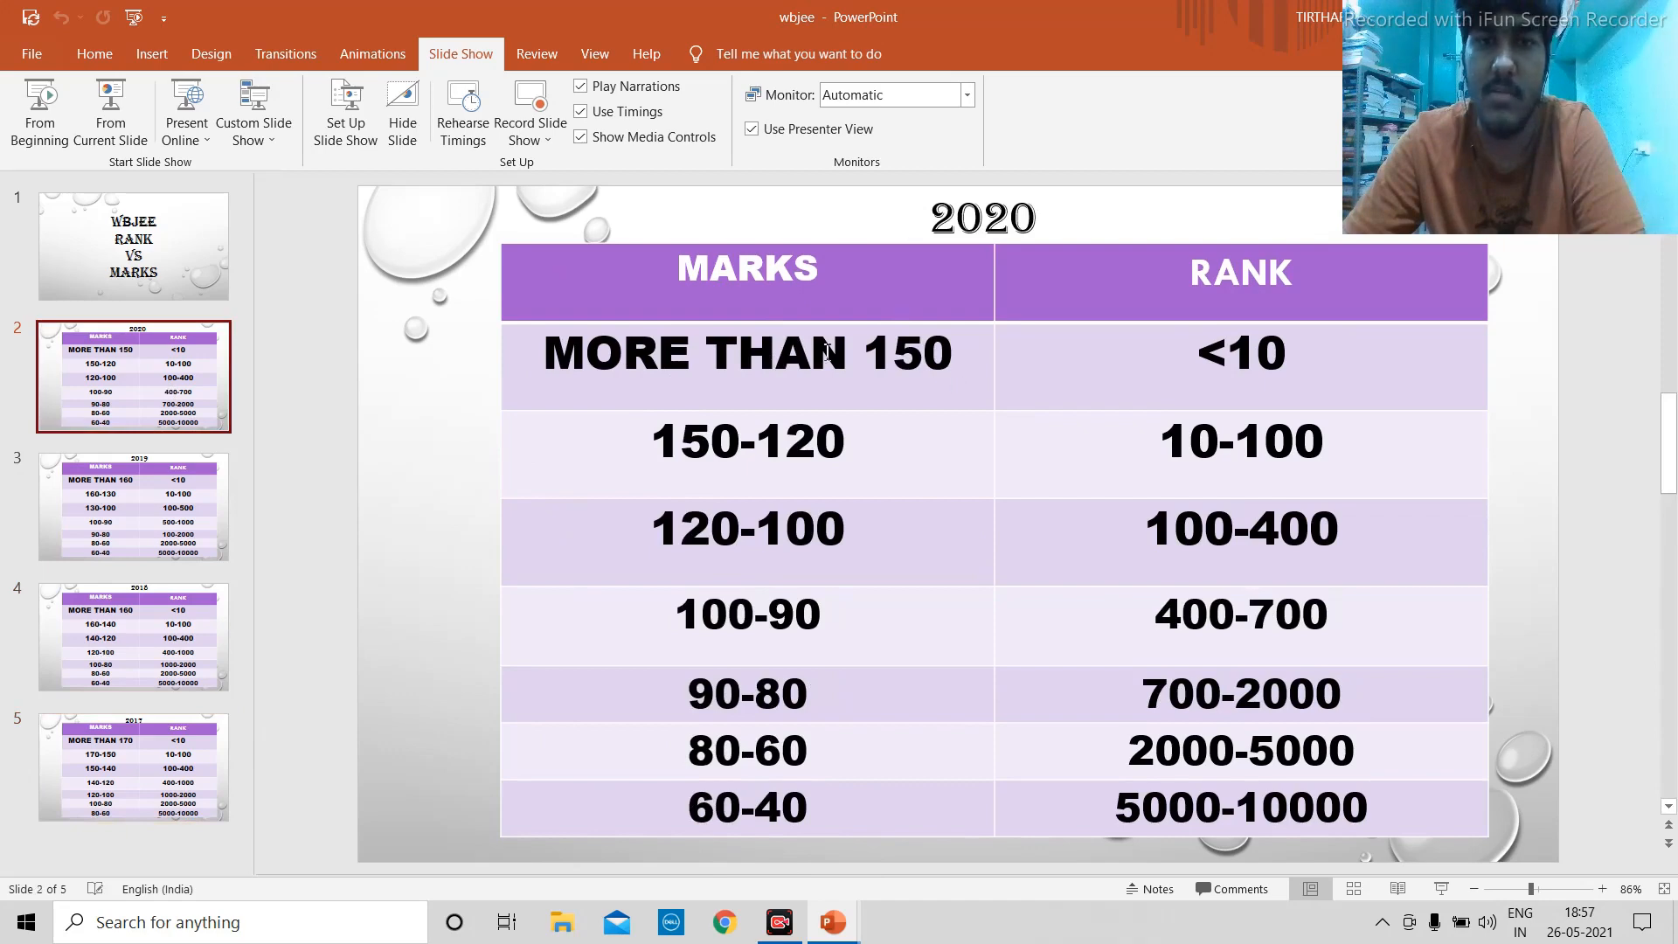
{"action": "left_click", "coordinate": [133, 507]}
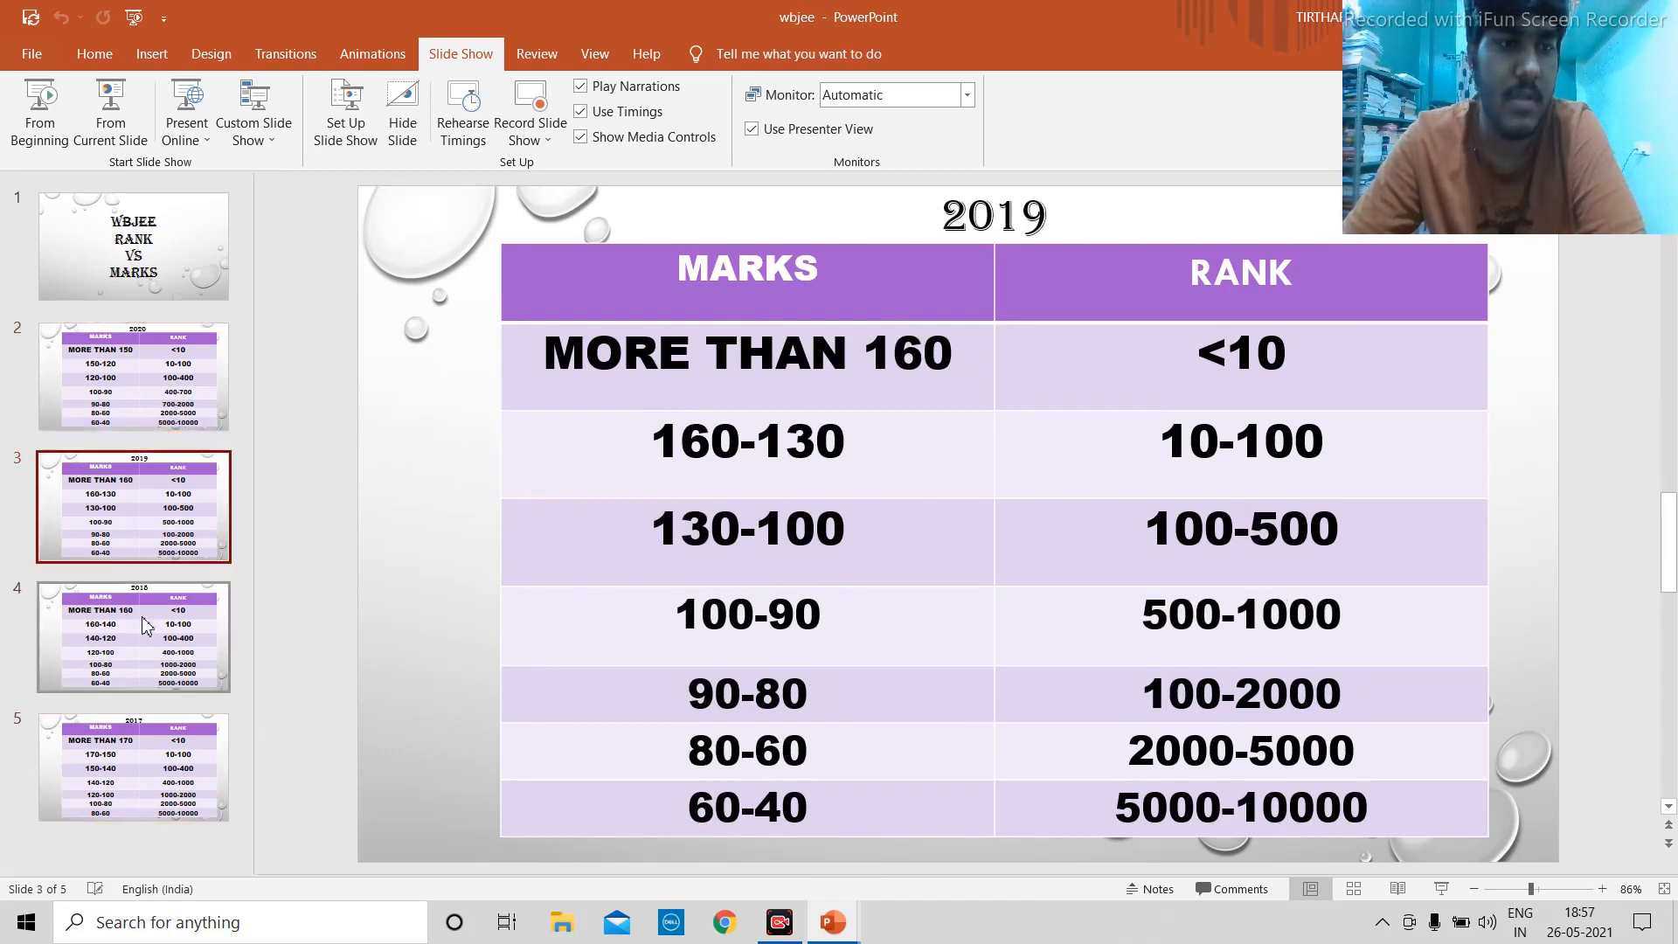
{"action": "left_click", "coordinate": [131, 770]}
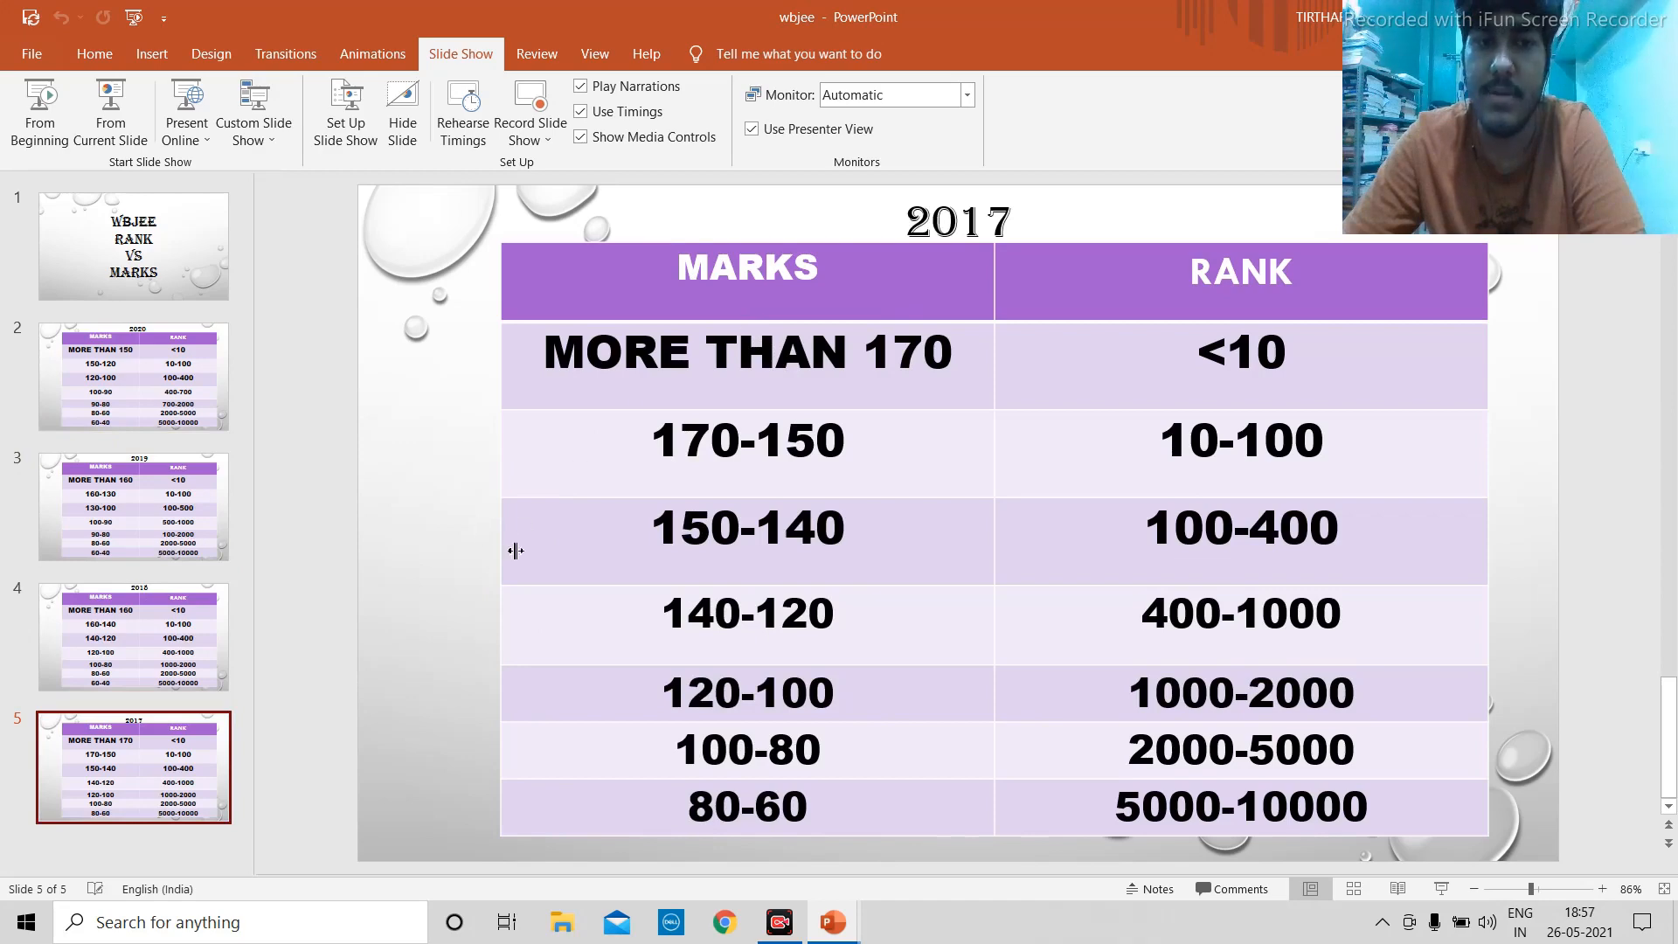
{"action": "mouse_move", "coordinate": [1528, 578]}
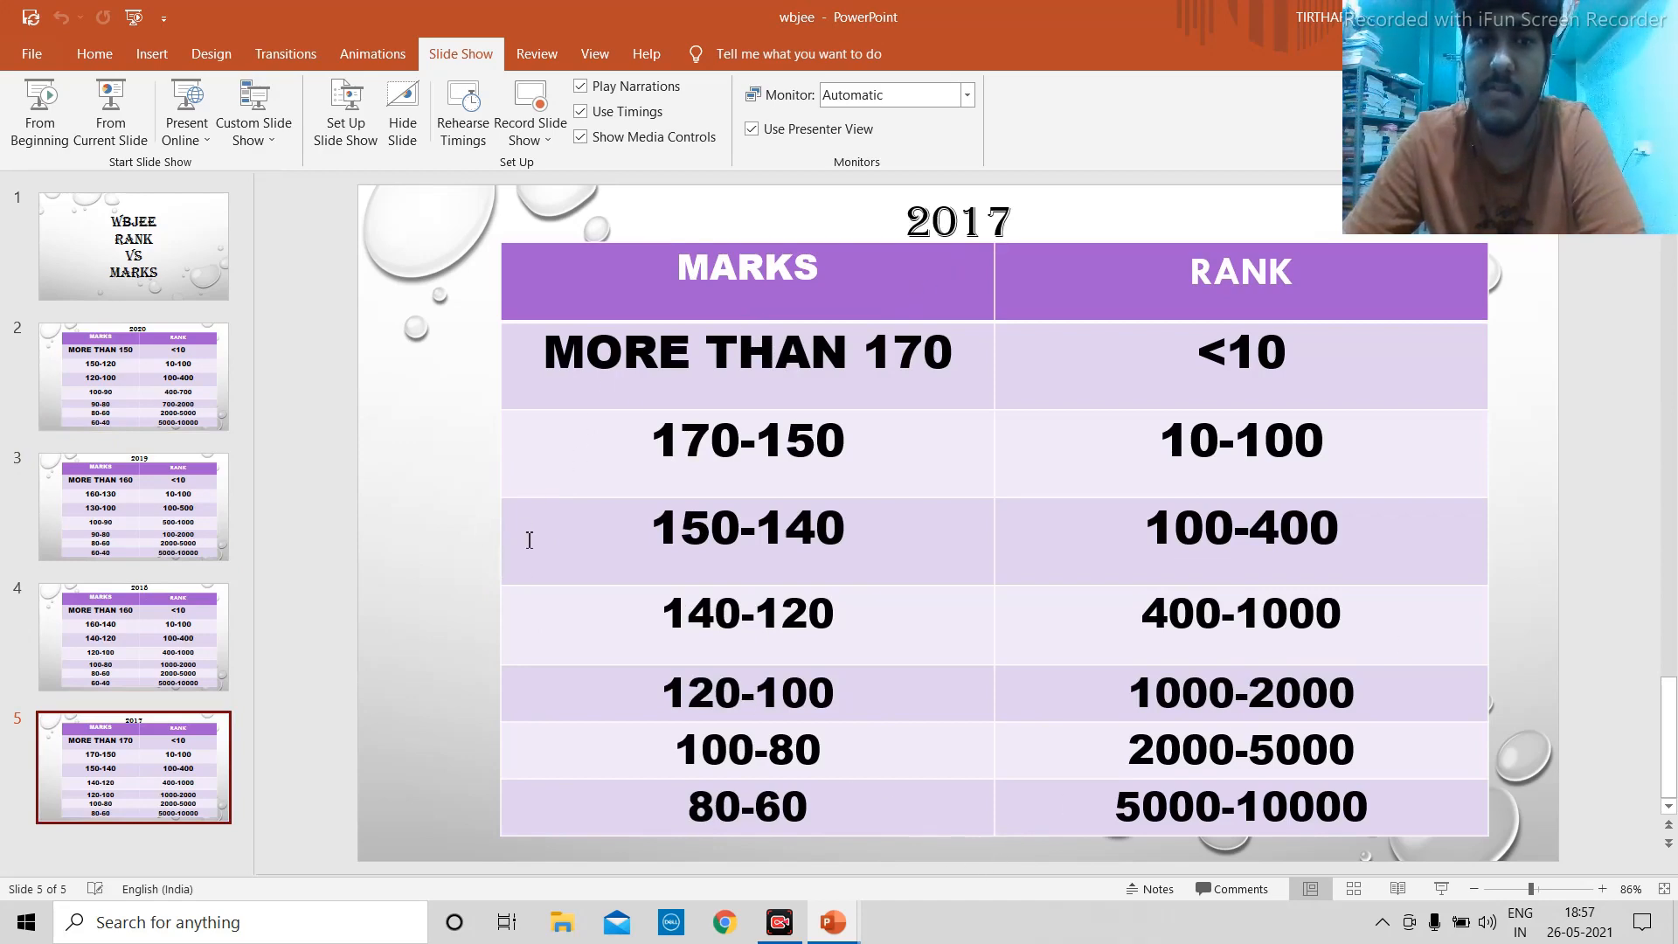
{"action": "mouse_move", "coordinate": [502, 544]}
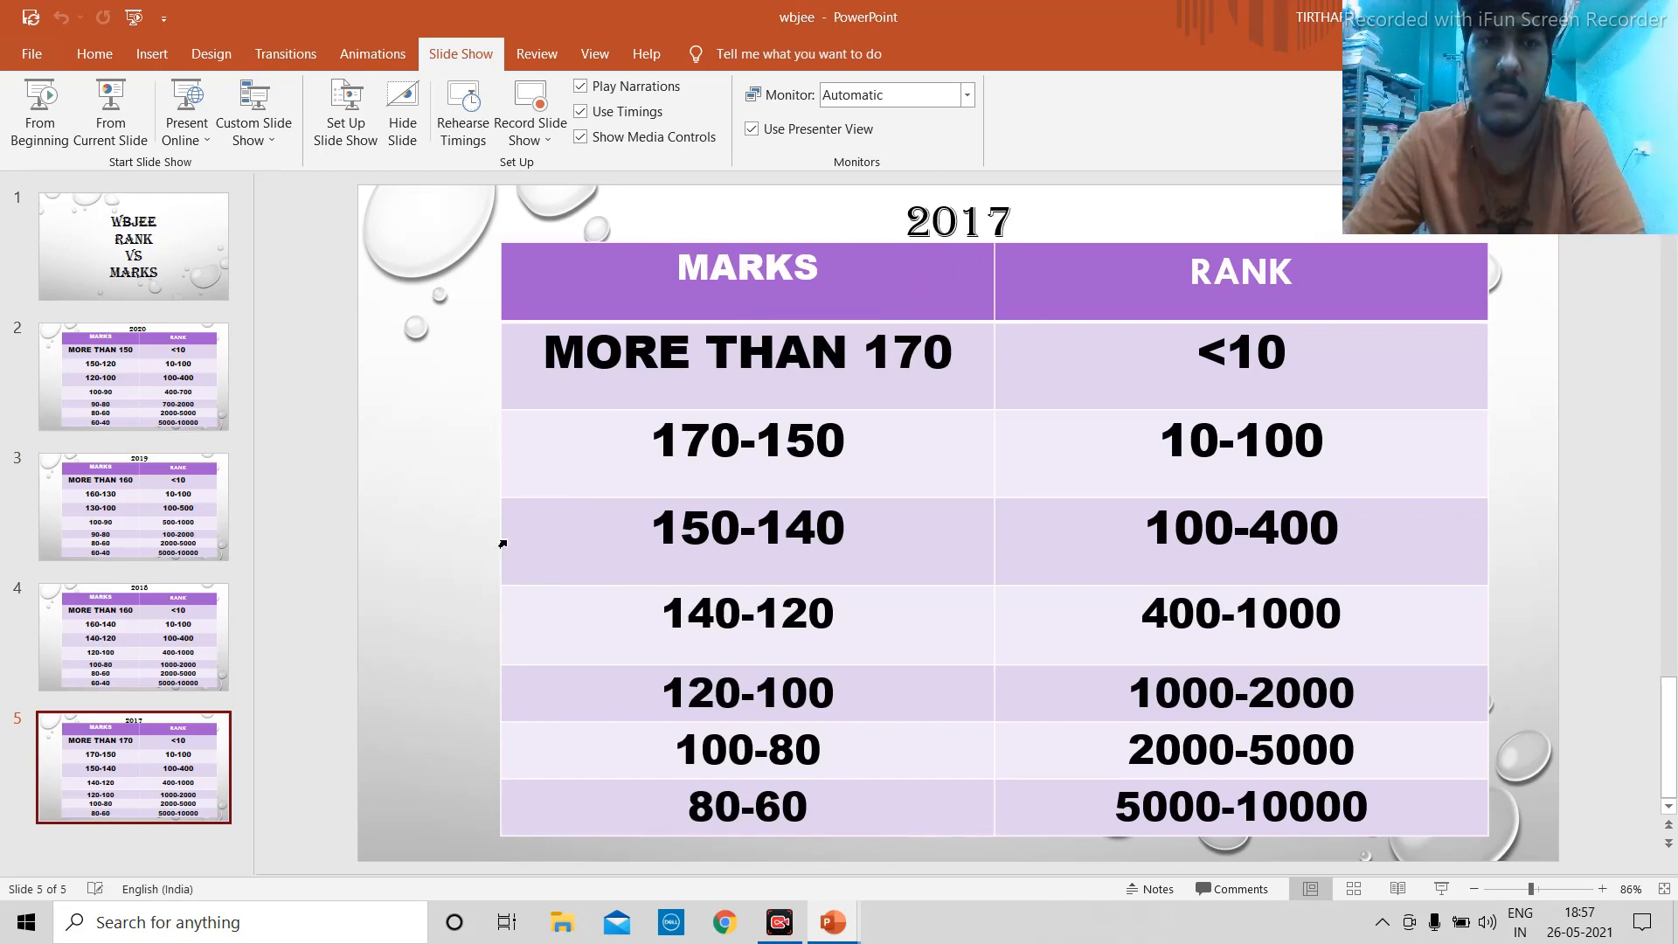
{"action": "mouse_move", "coordinate": [1504, 547]}
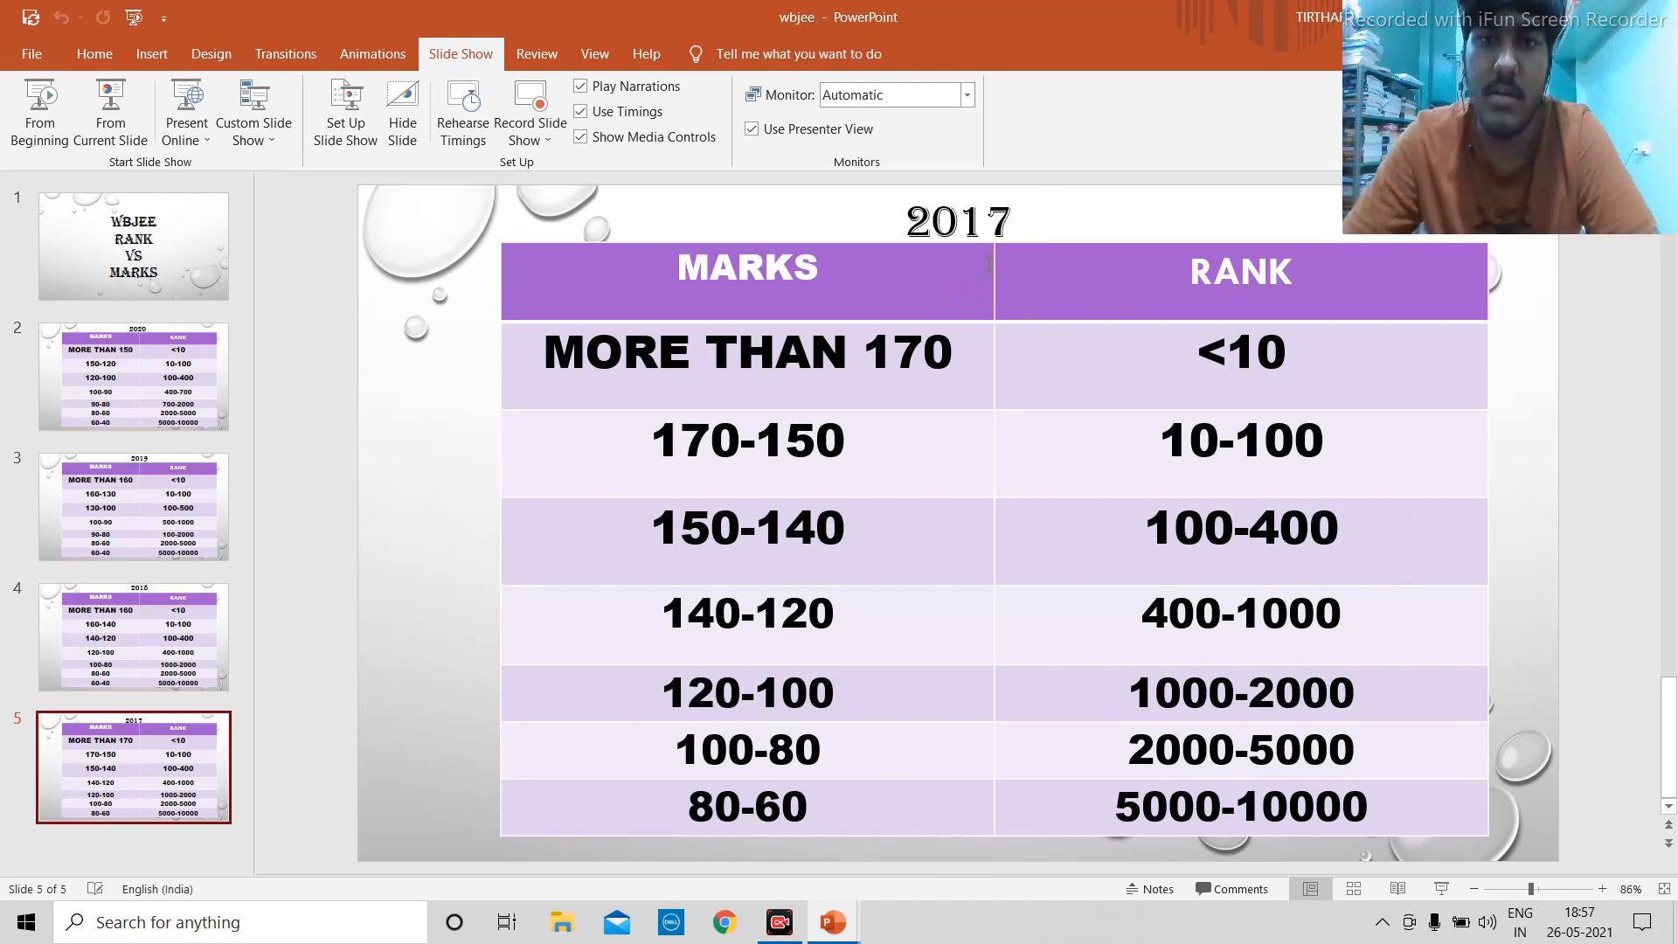
{"action": "mouse_move", "coordinate": [996, 257]}
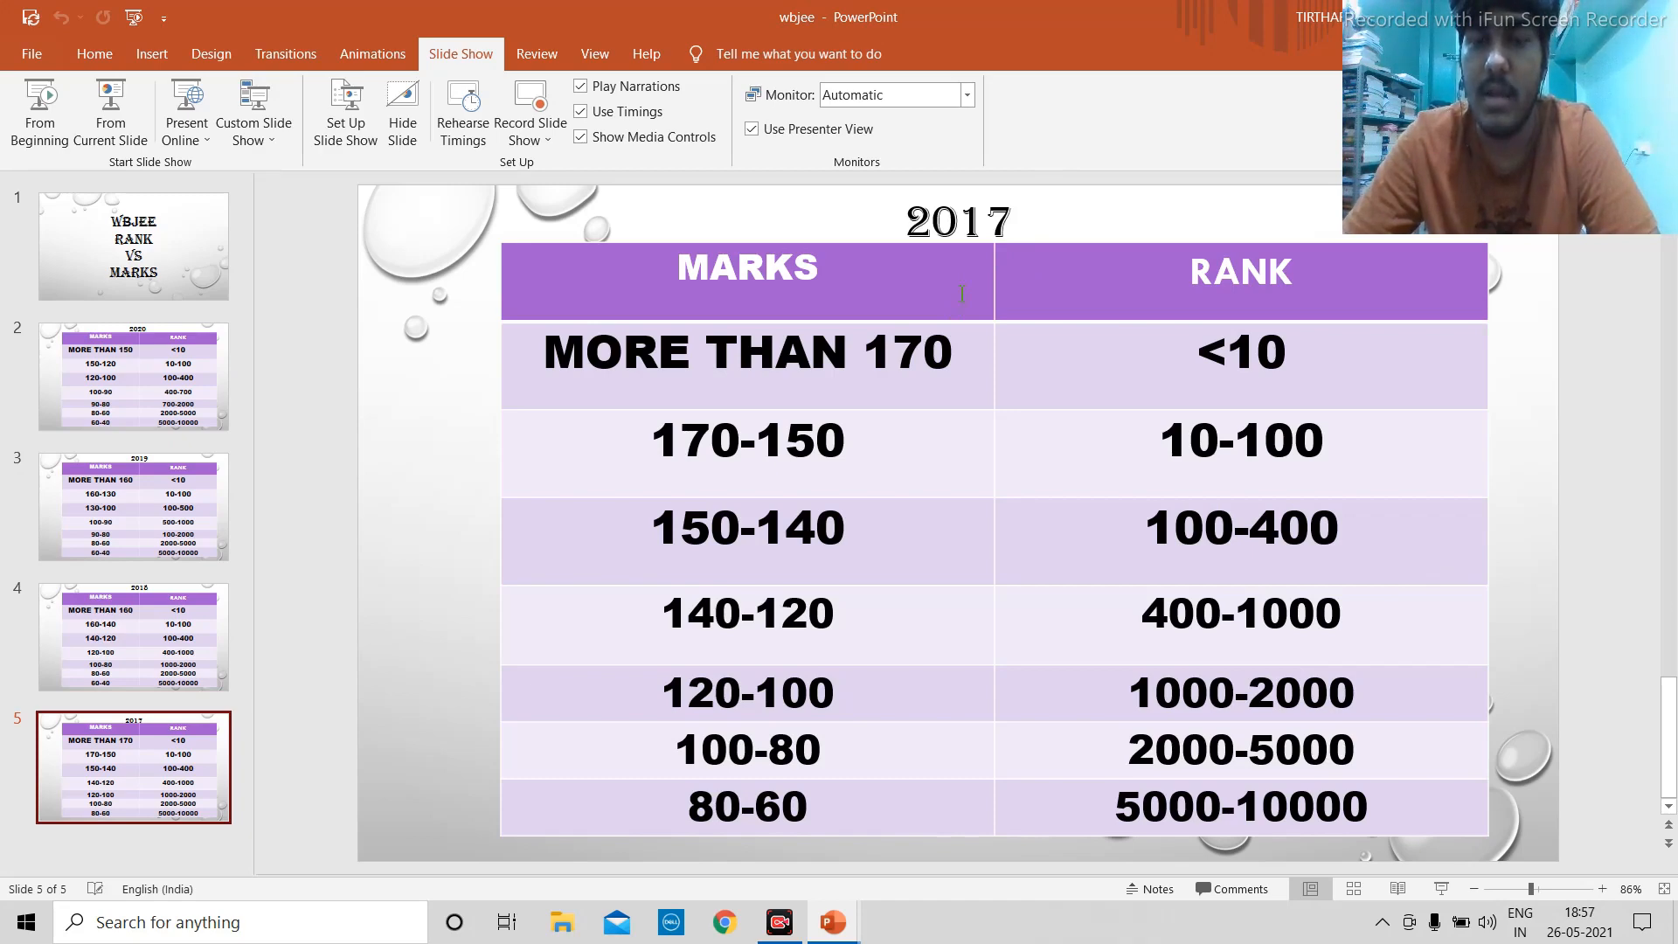
{"action": "mouse_move", "coordinate": [1007, 224]}
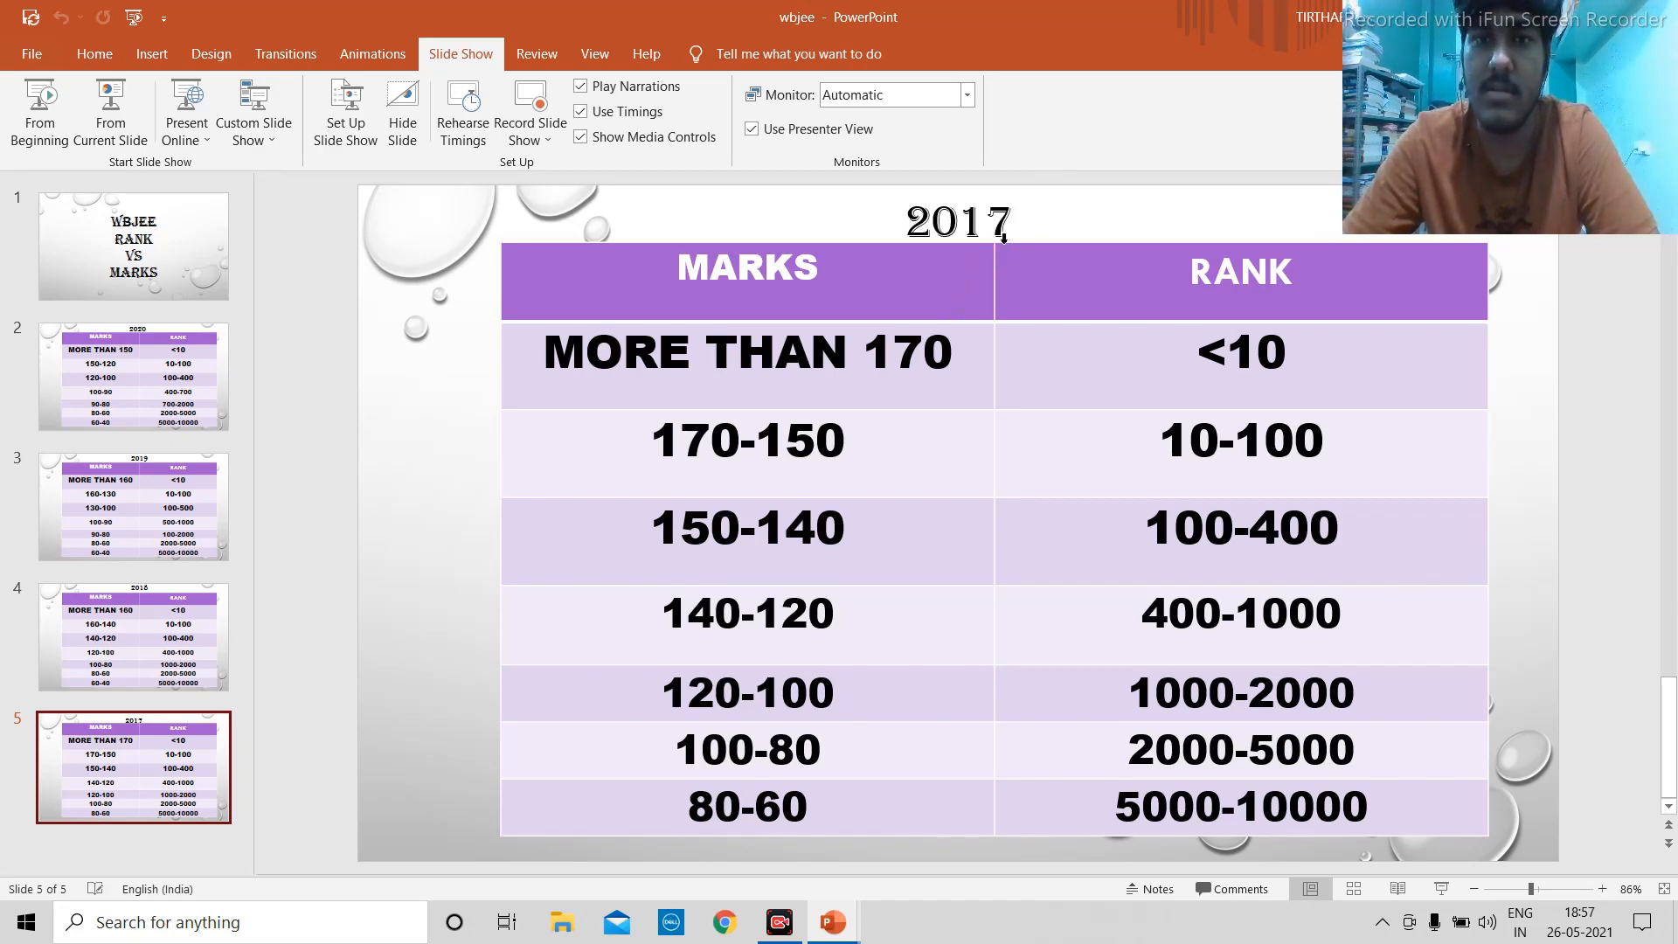
{"action": "mouse_move", "coordinate": [128, 580]}
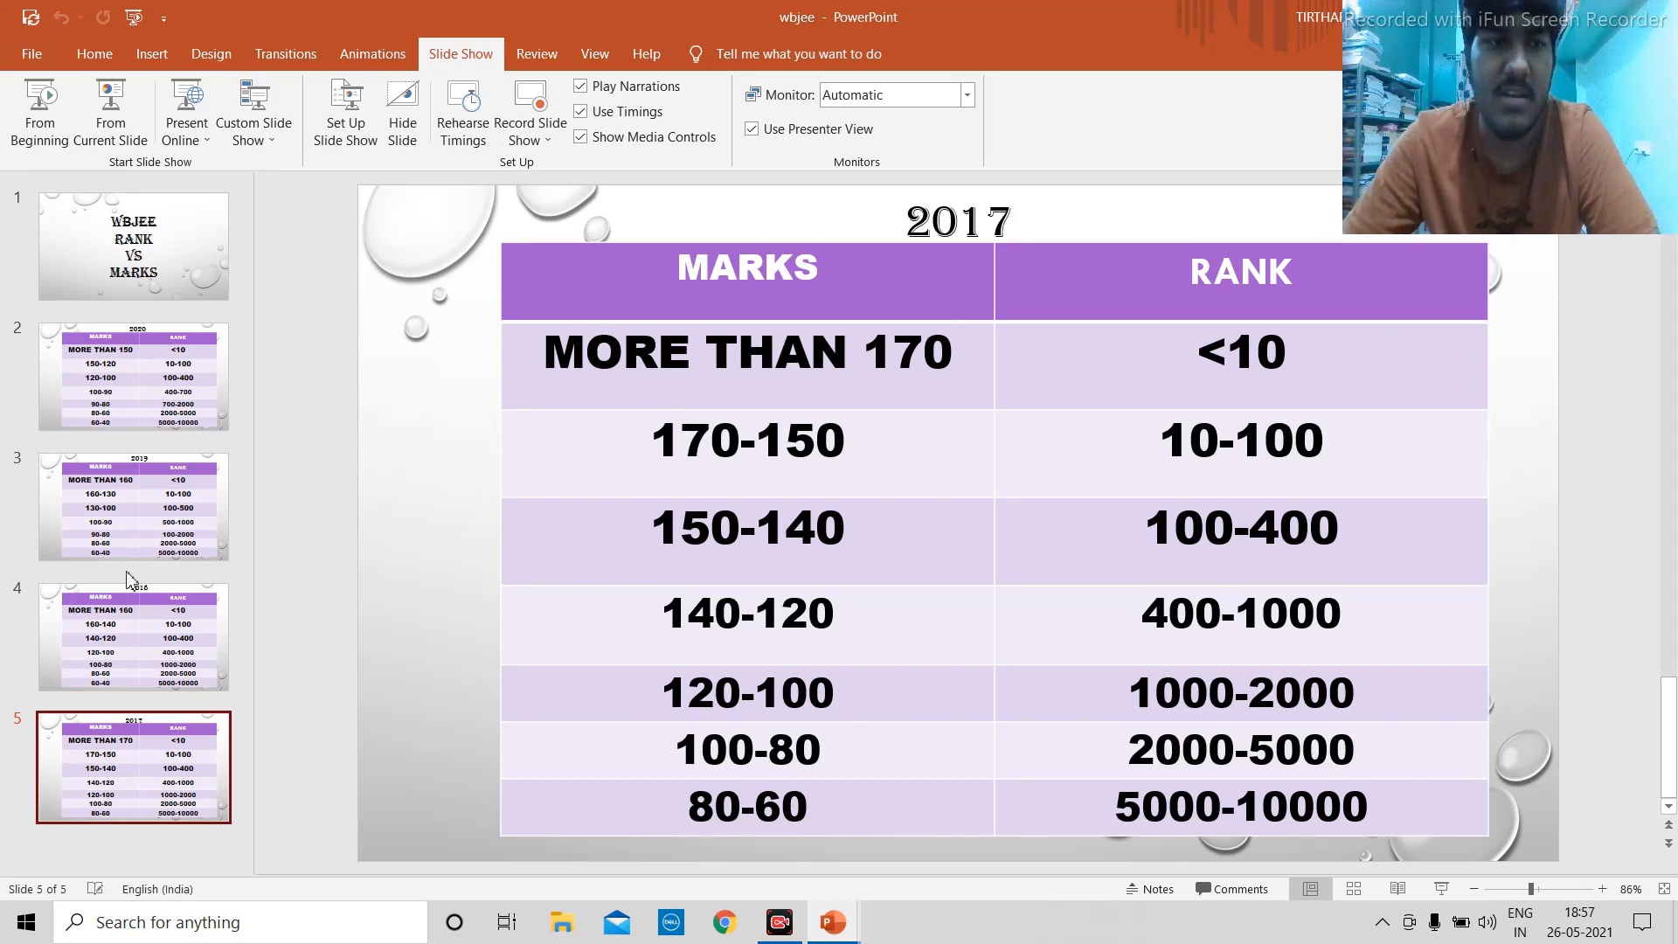
Review the 2018 and 2020 tables, then land on slide 3 with the 2019 table.
{"action": "left_click", "coordinate": [131, 637]}
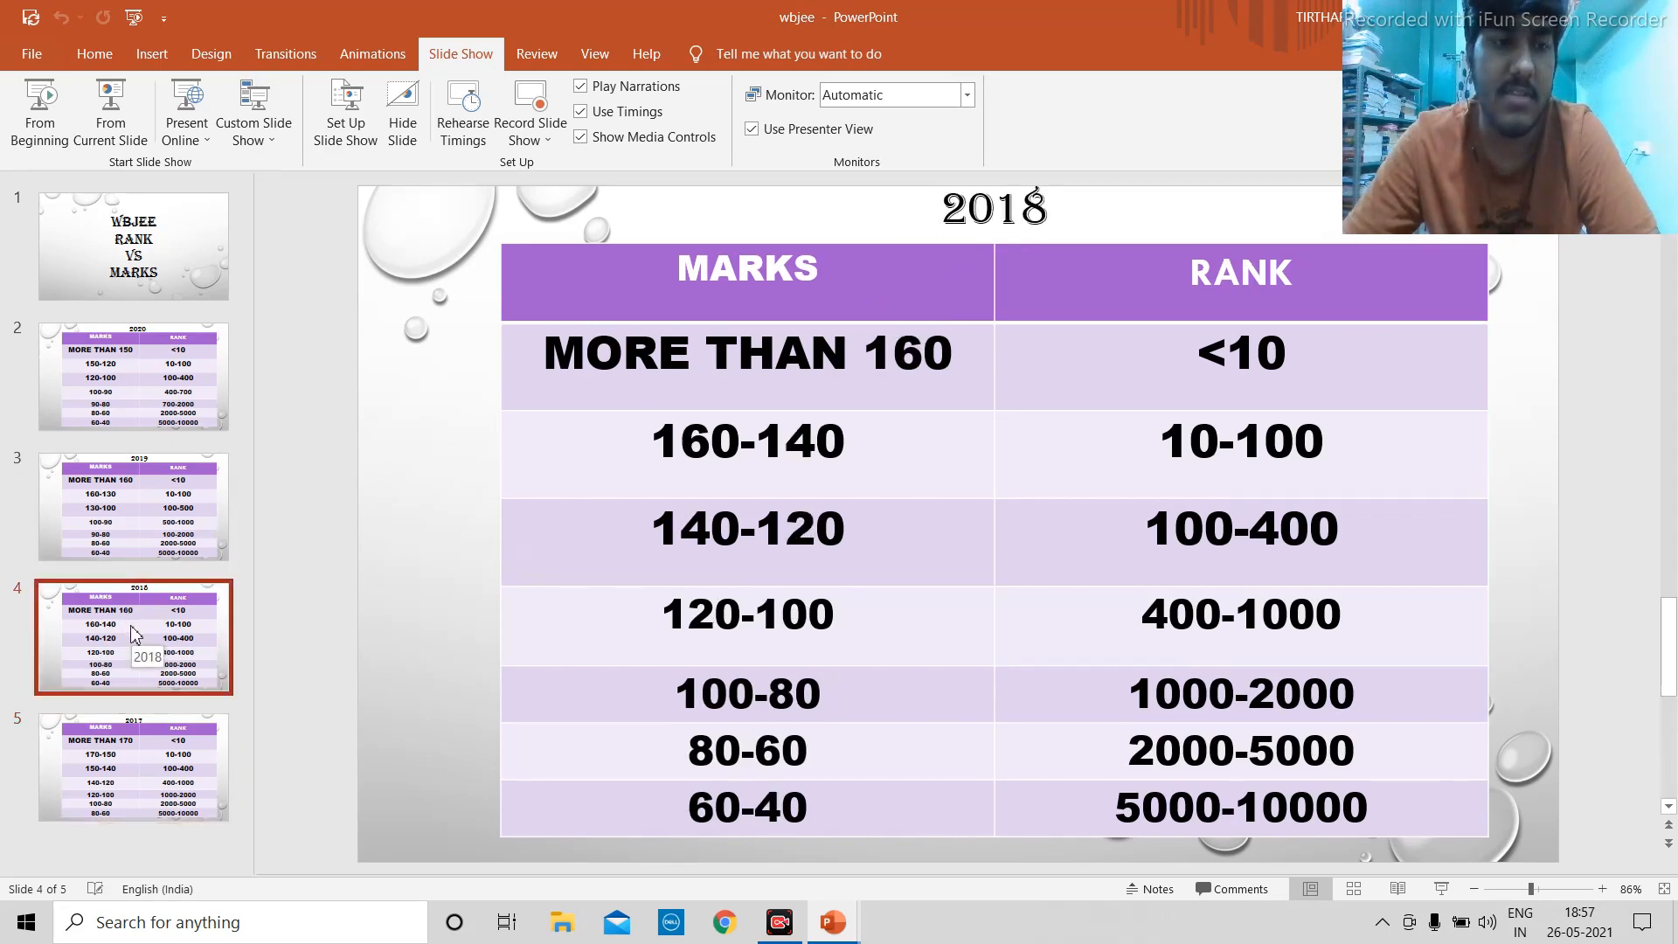
{"action": "mouse_move", "coordinate": [143, 751]}
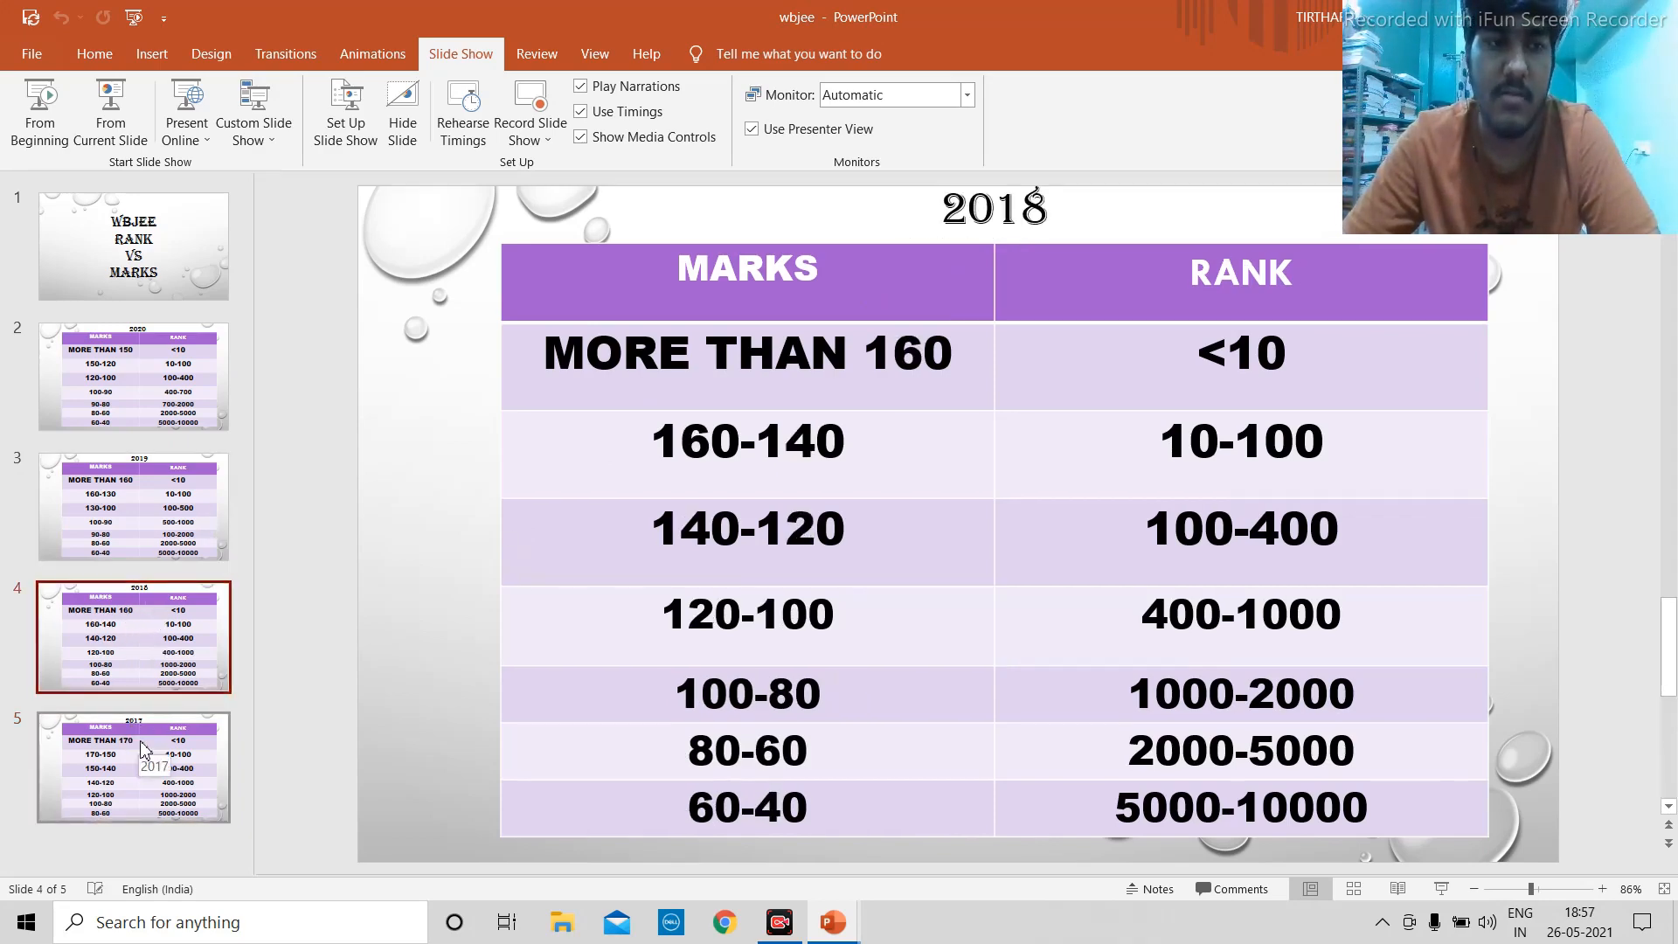
{"action": "left_click", "coordinate": [133, 375]}
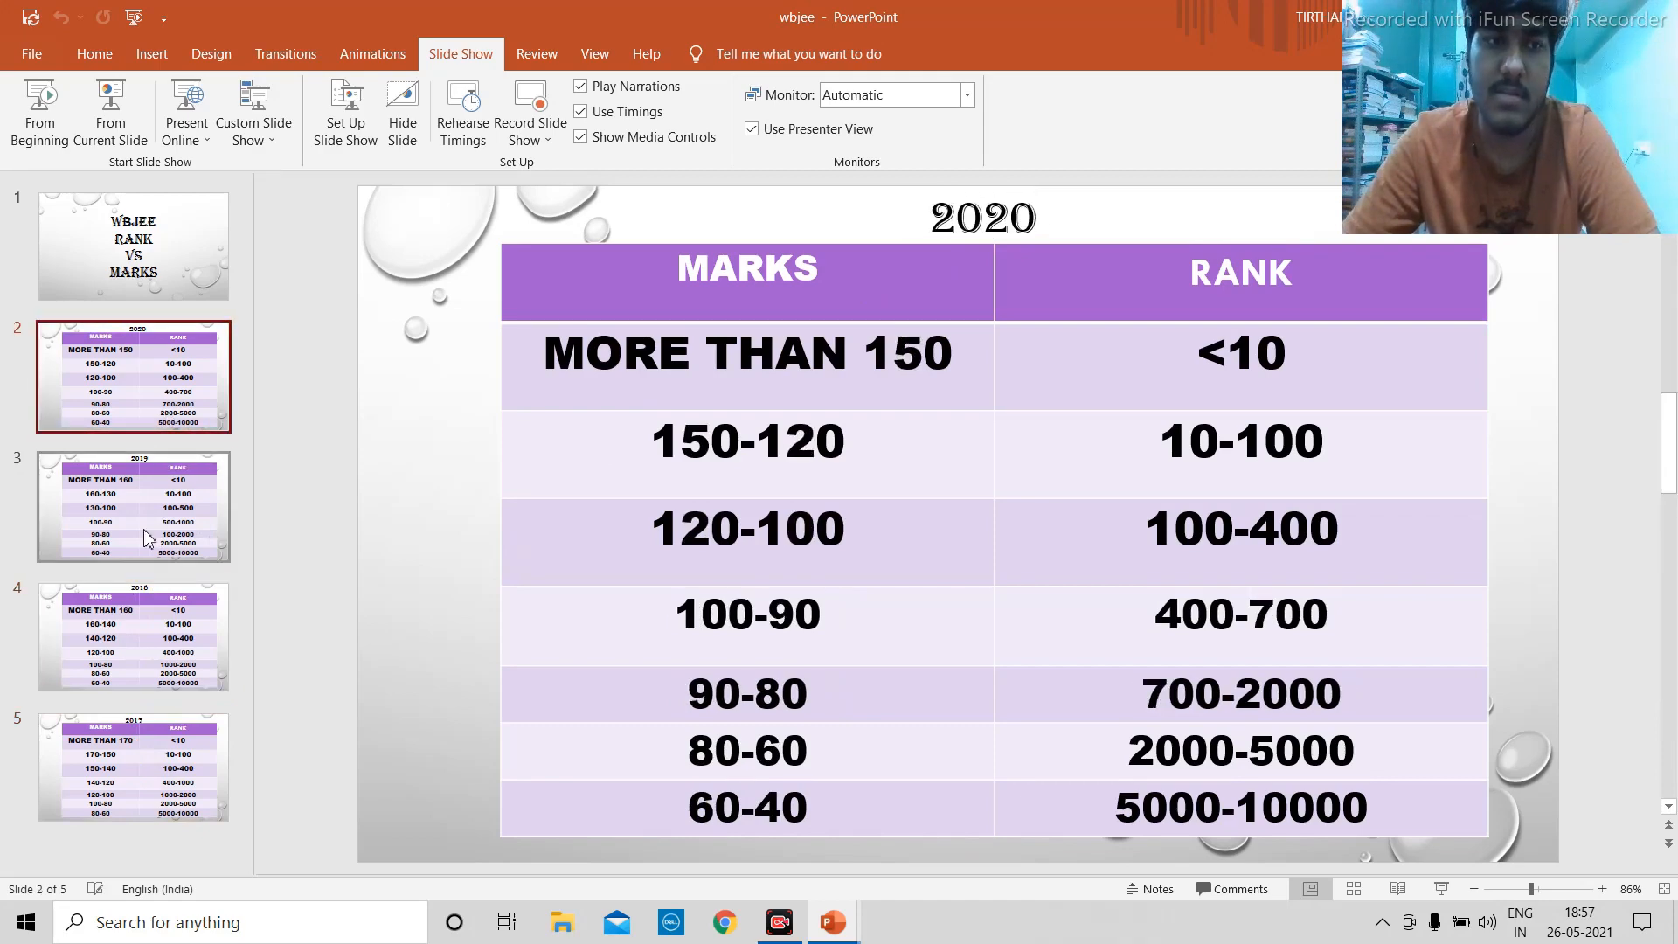
{"action": "left_click", "coordinate": [133, 507]}
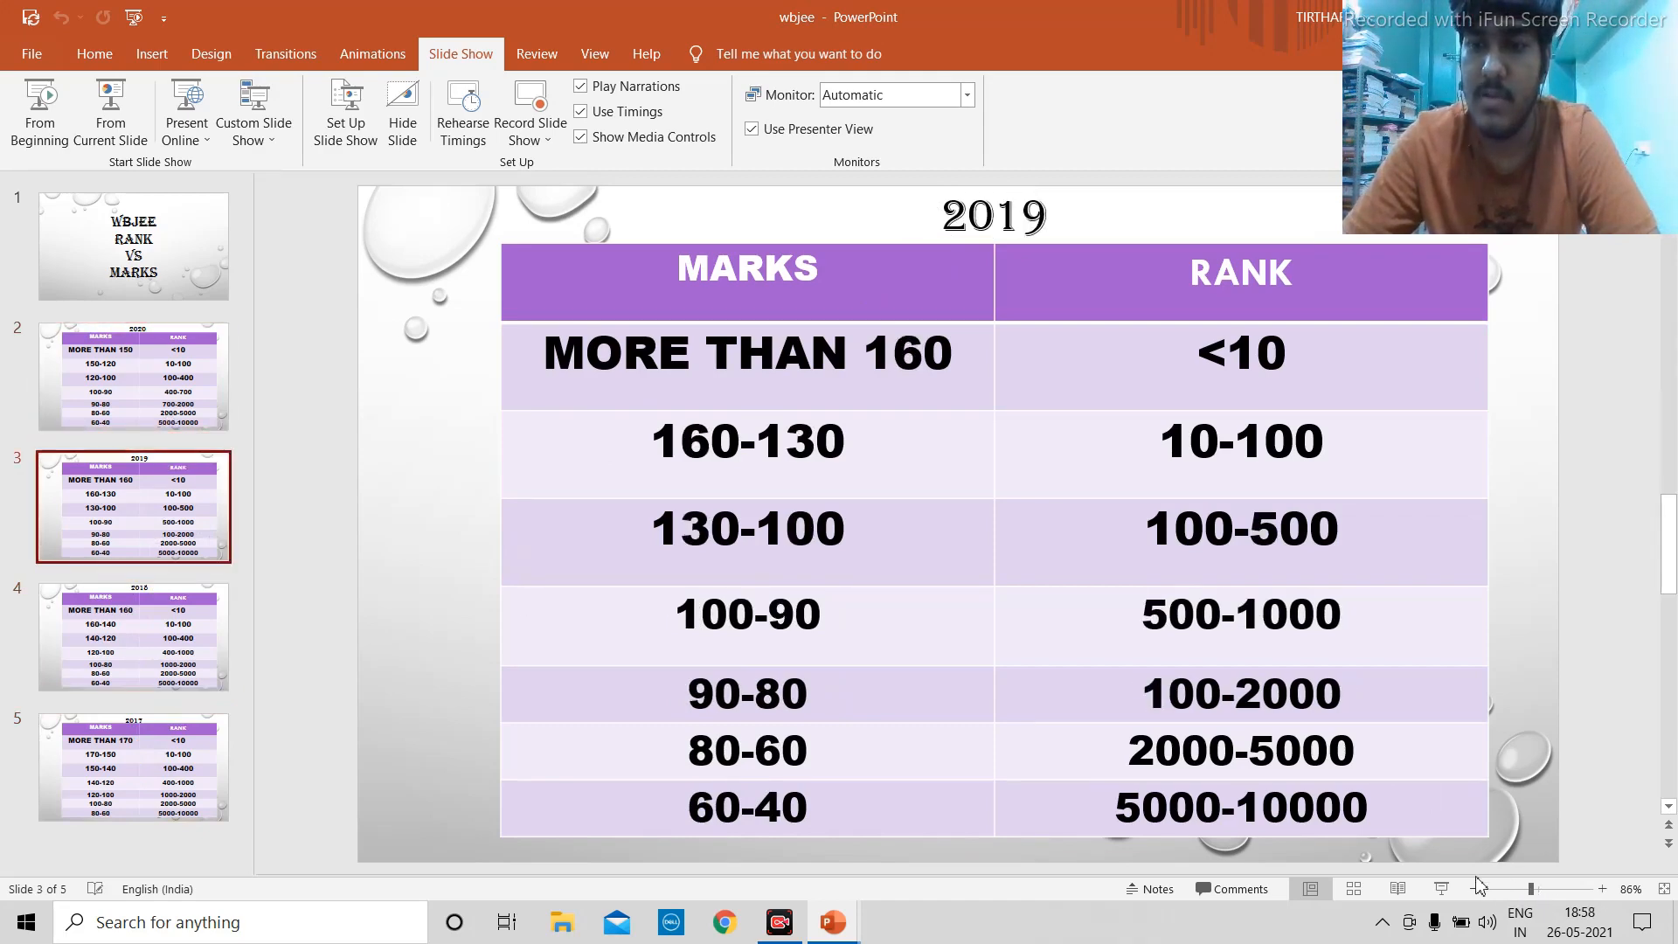